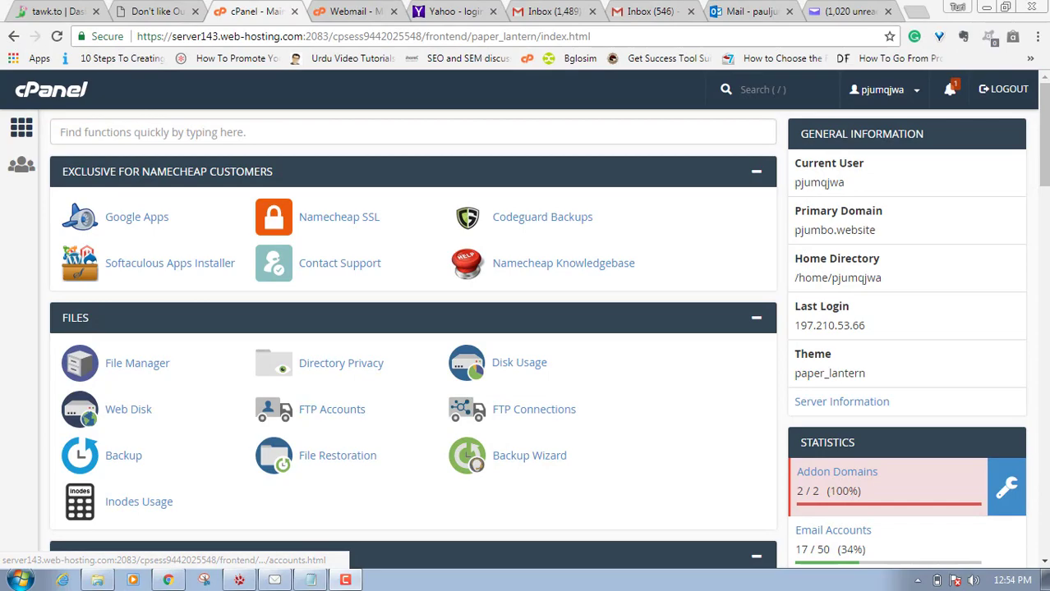
Scroll to the Email section of cPanel home and open Email Accounts
scroll(down, 3)
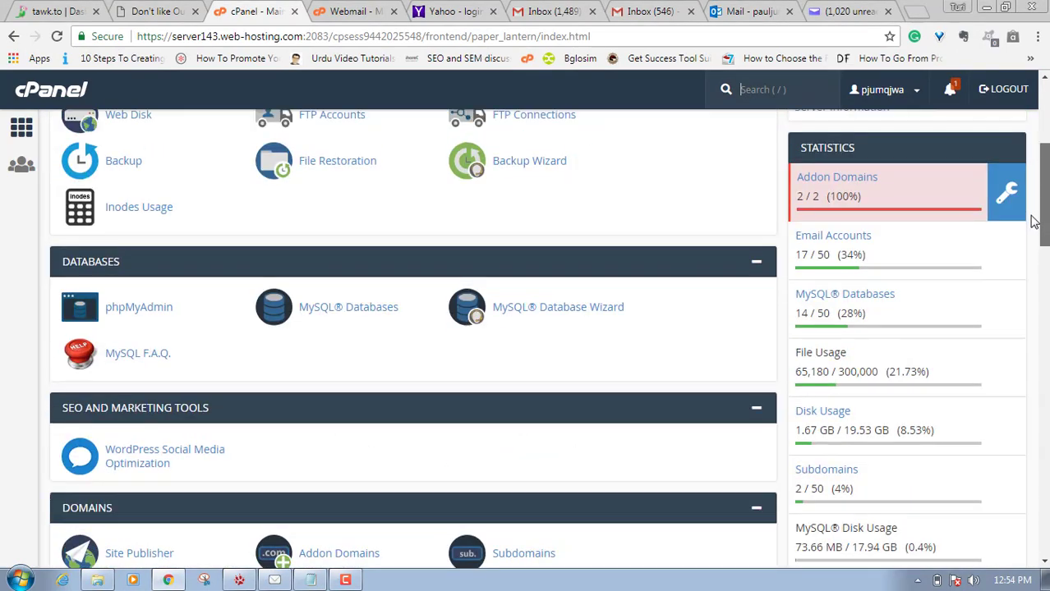
scroll(down, 3)
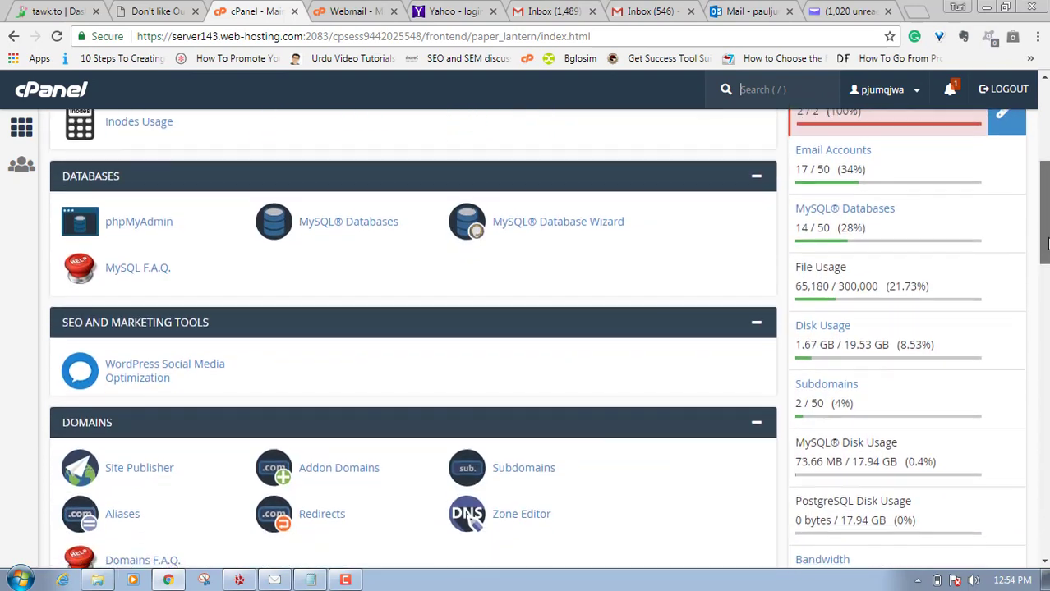
scroll(down, 3)
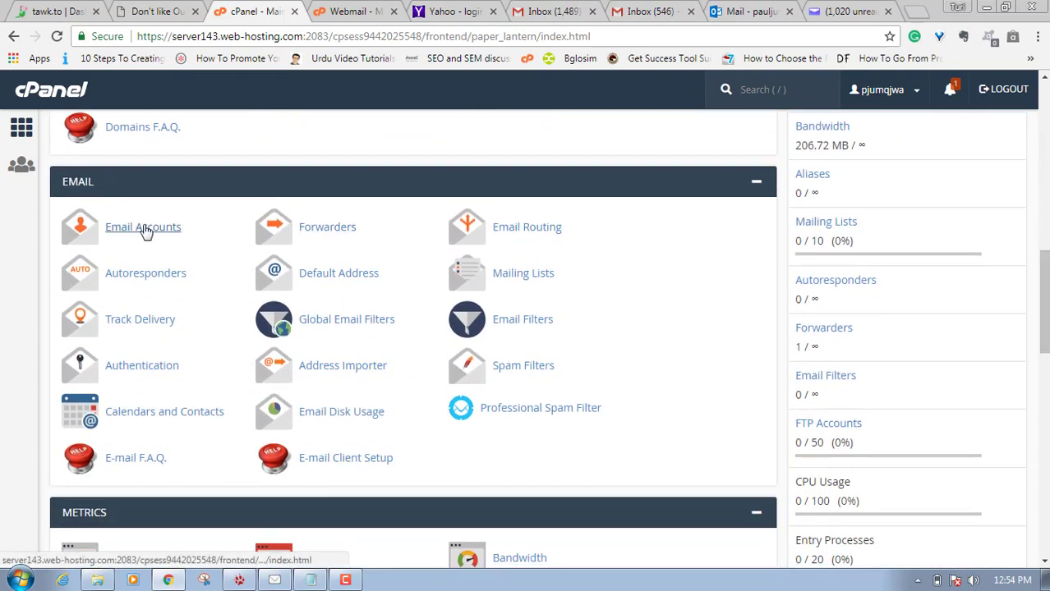
click(143, 227)
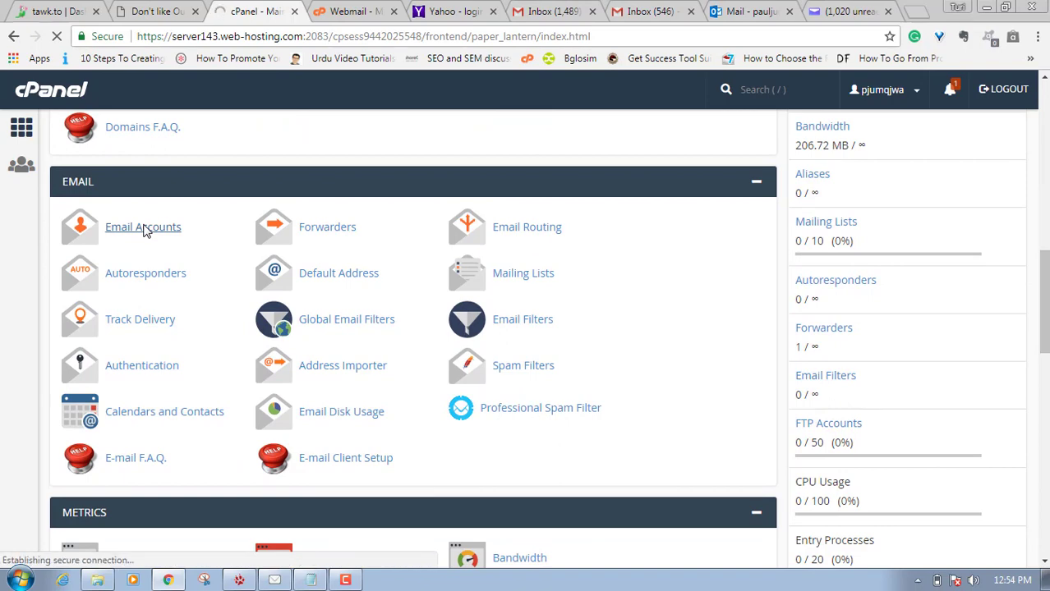
click(143, 227)
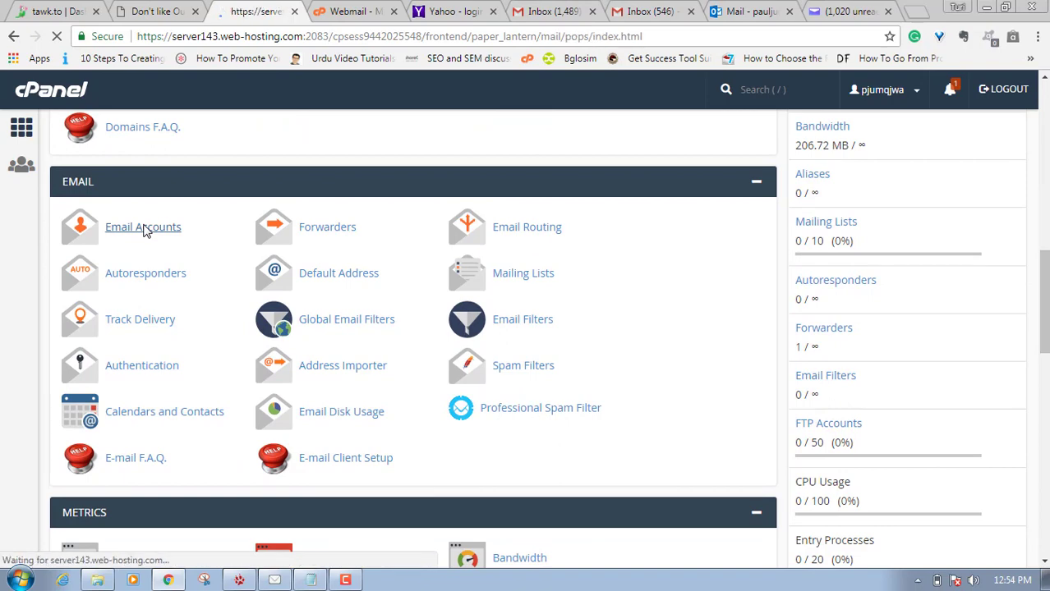
click(143, 227)
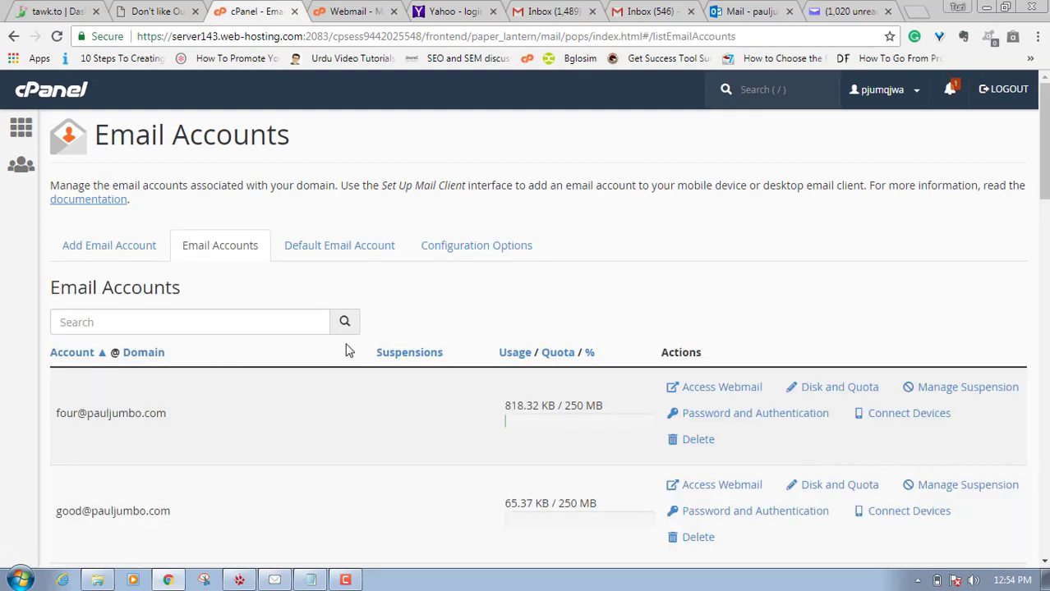
mouse_move(738, 266)
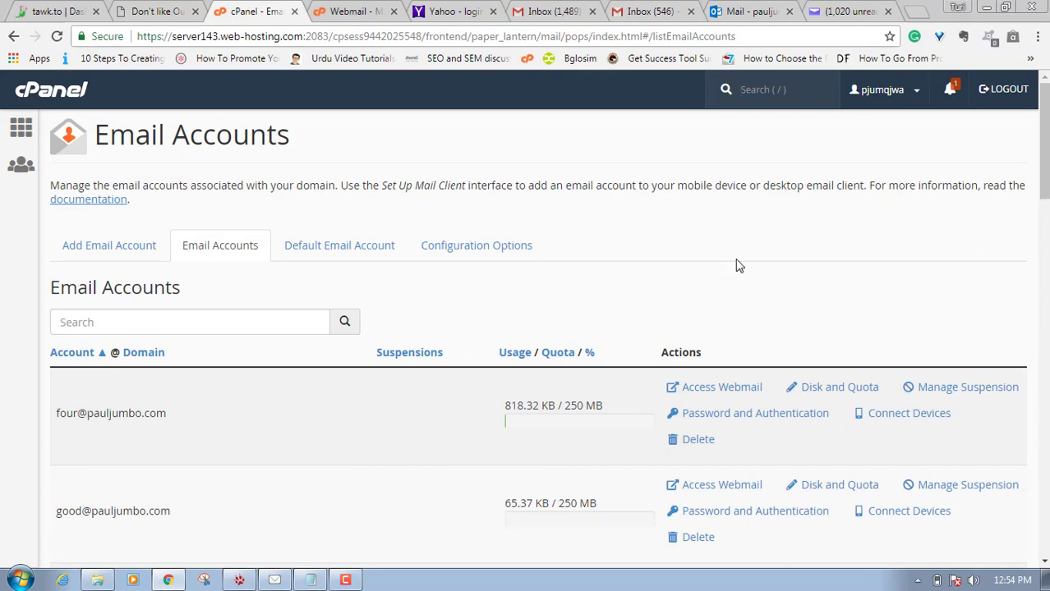
mouse_move(118, 270)
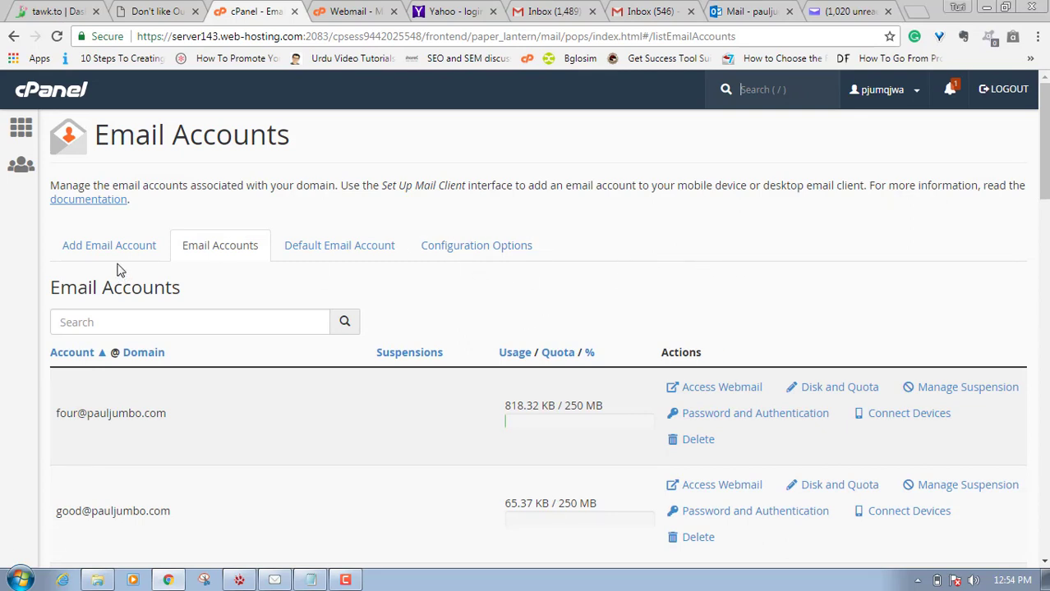
click(107, 244)
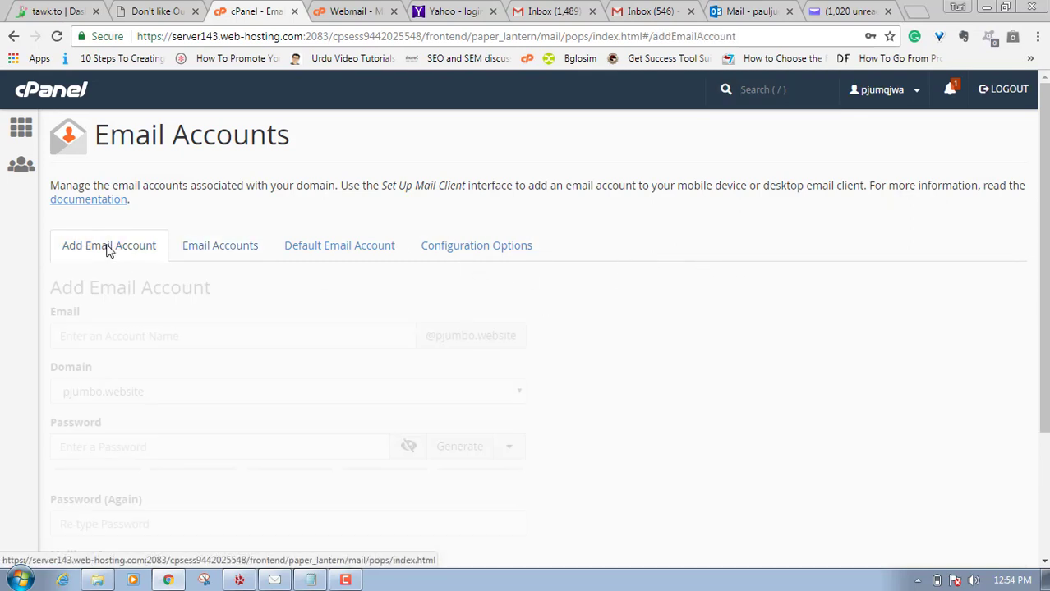
click(233, 336)
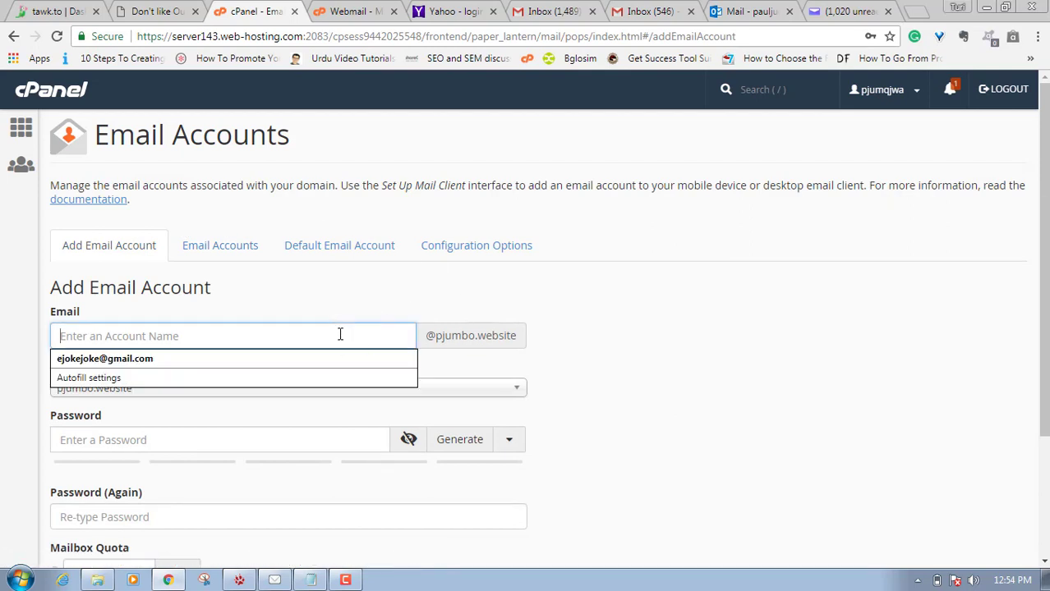
mouse_move(379, 333)
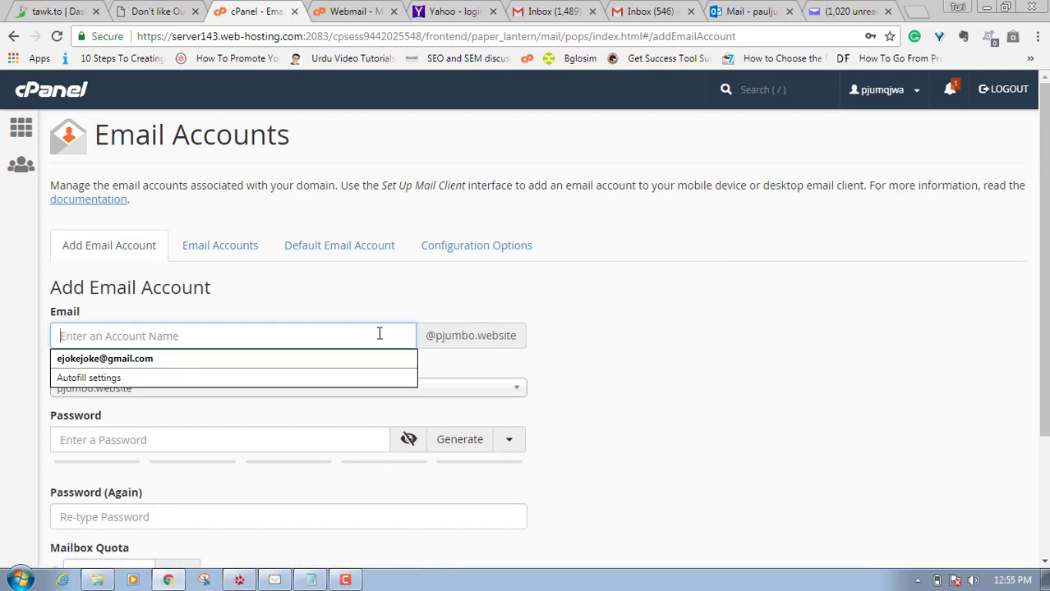
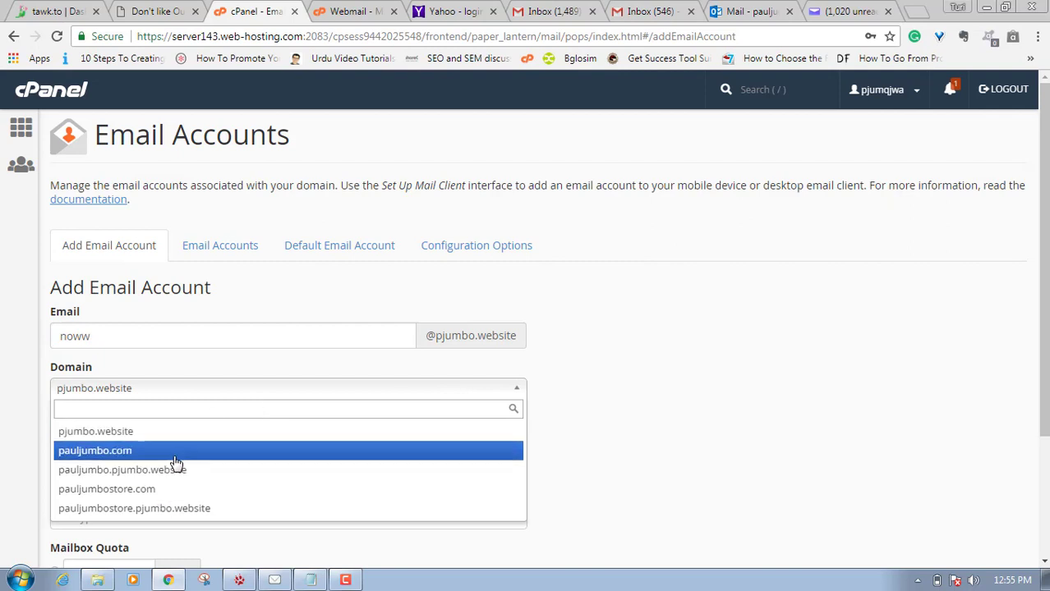
click(94, 450)
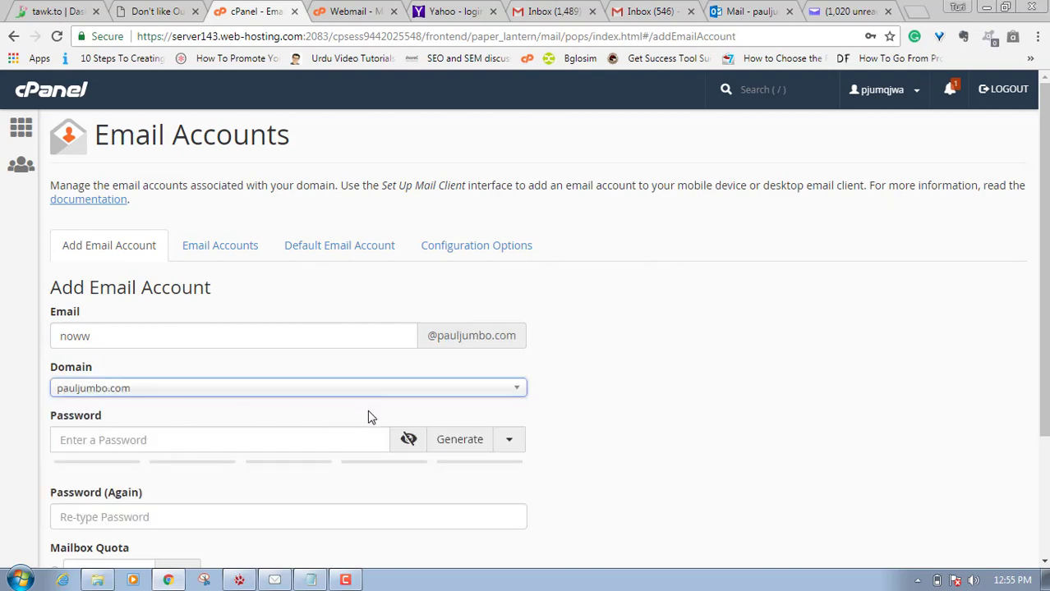
click(219, 440)
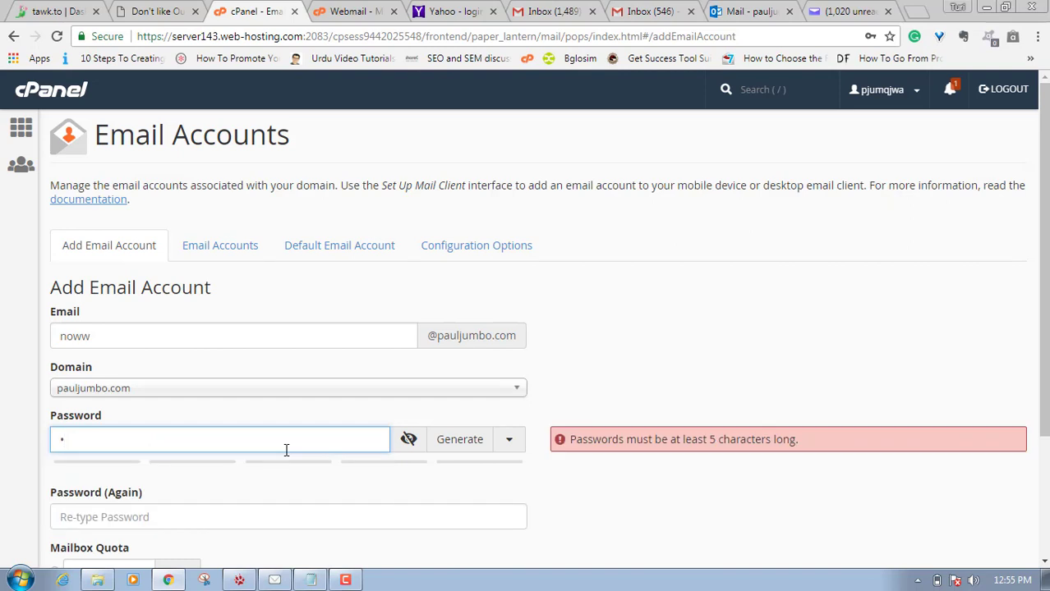
text(*)
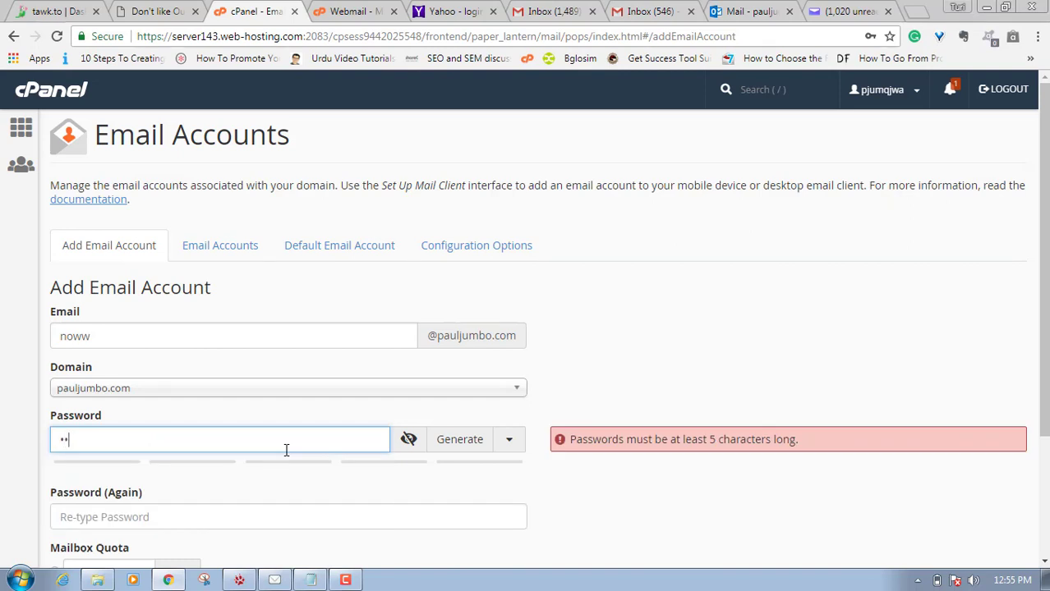
text(x)
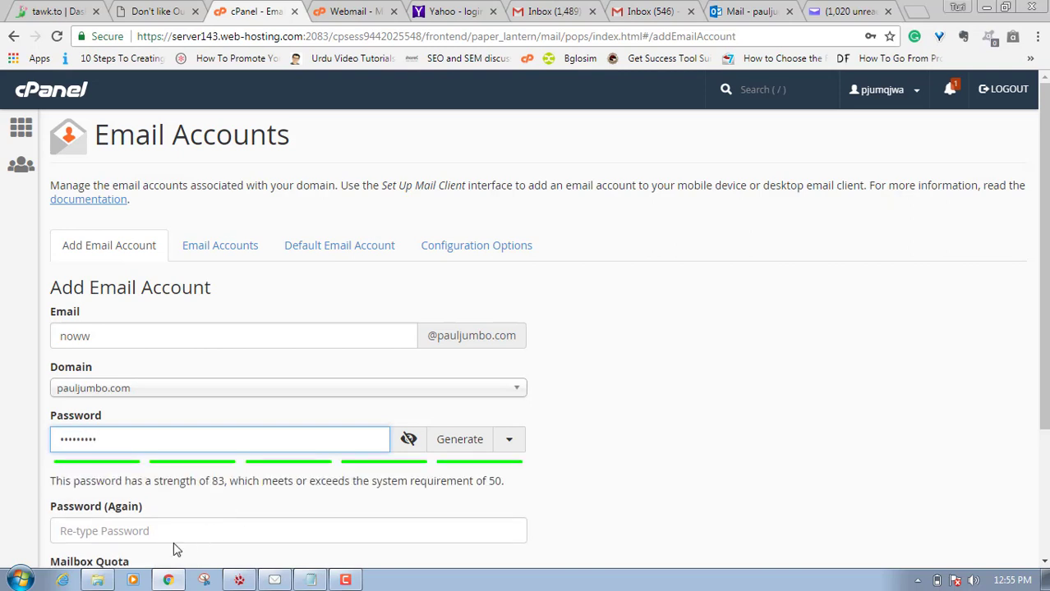
click(287, 531)
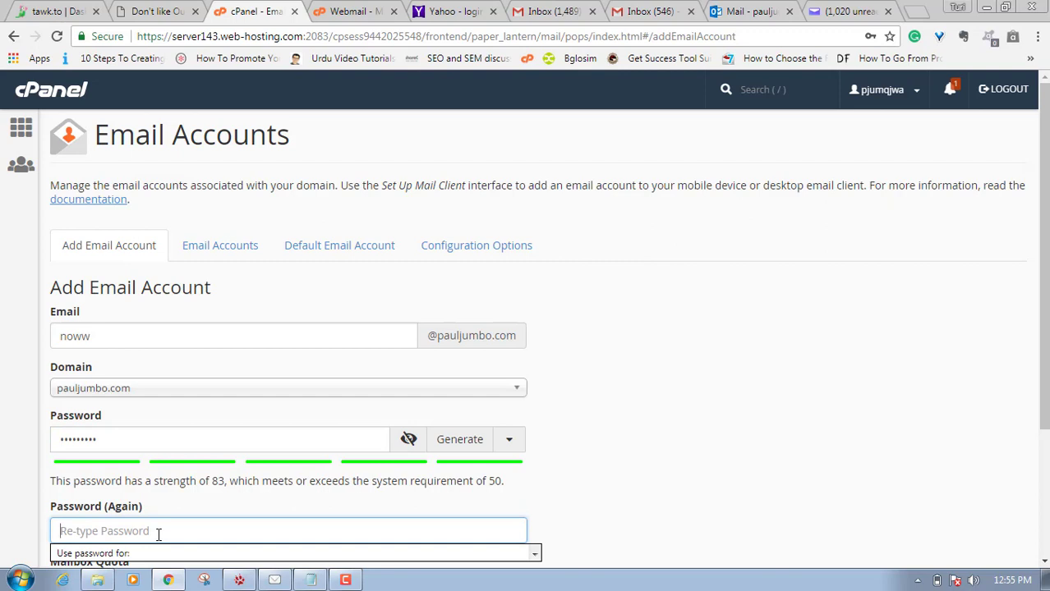
text(•••)
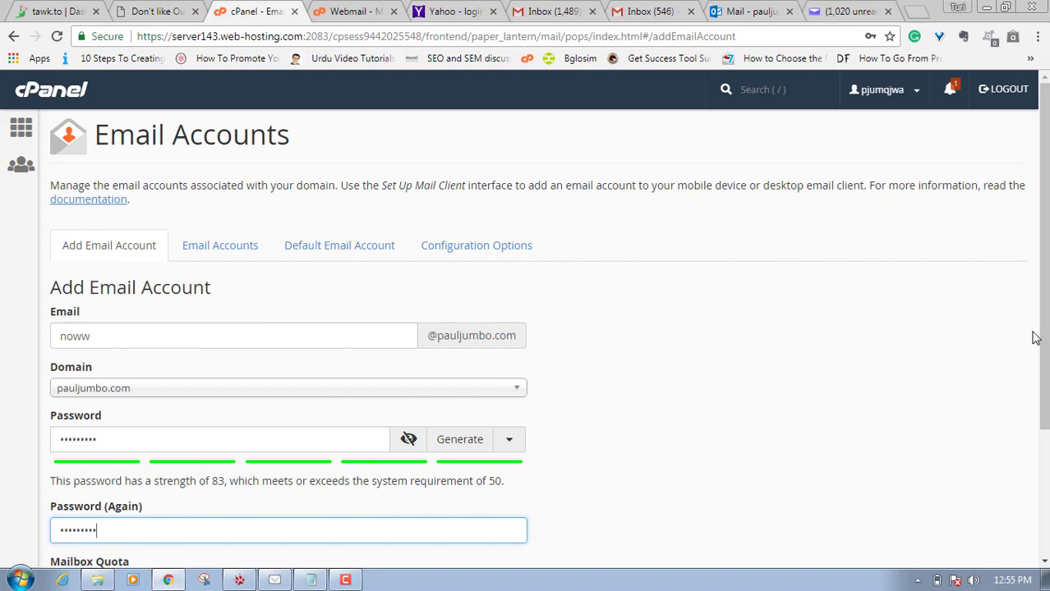
scroll(down, 3)
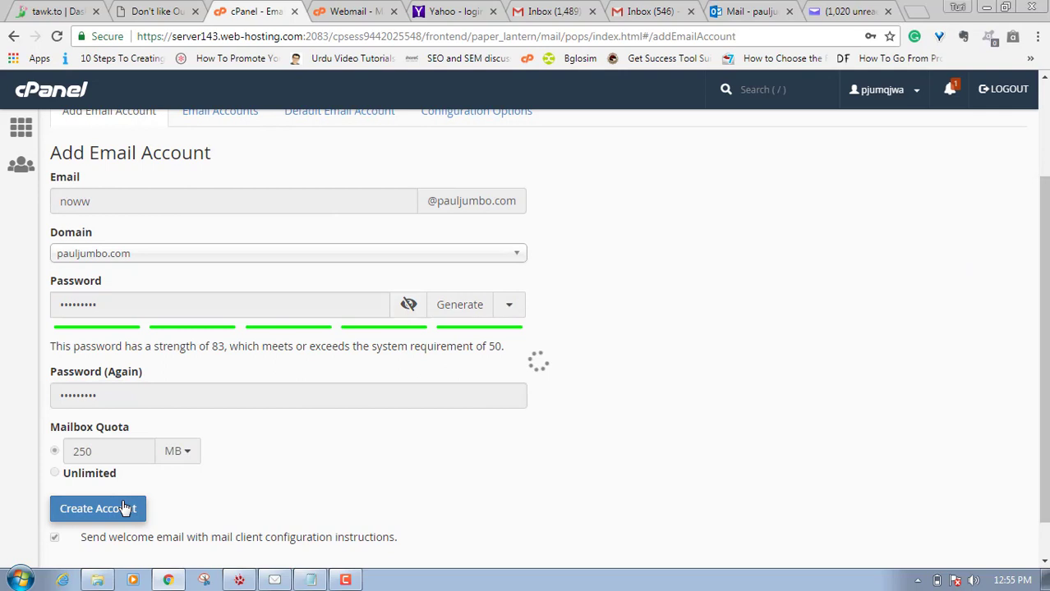
click(98, 509)
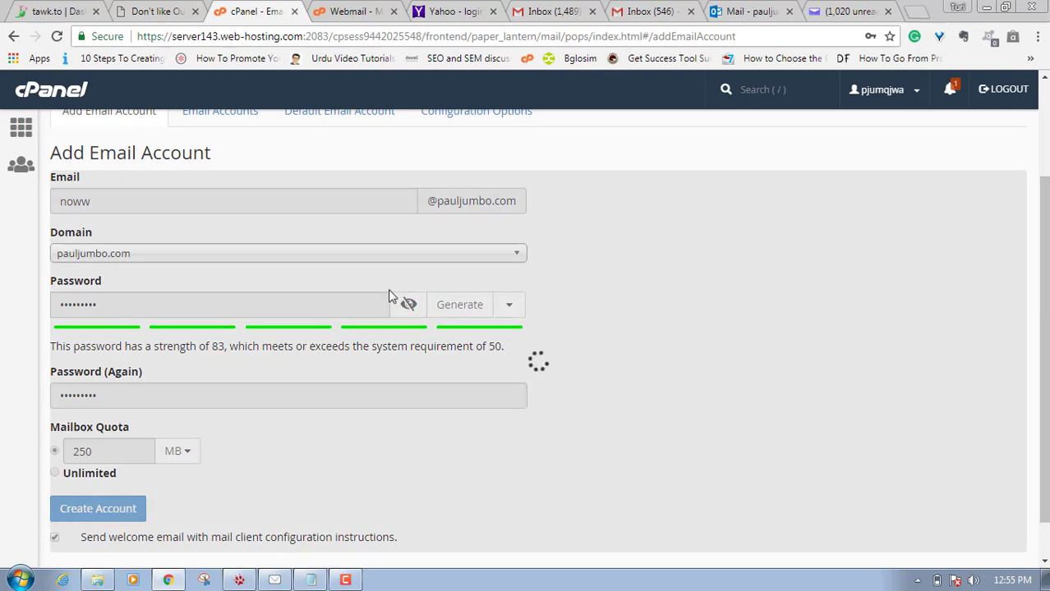
click(98, 508)
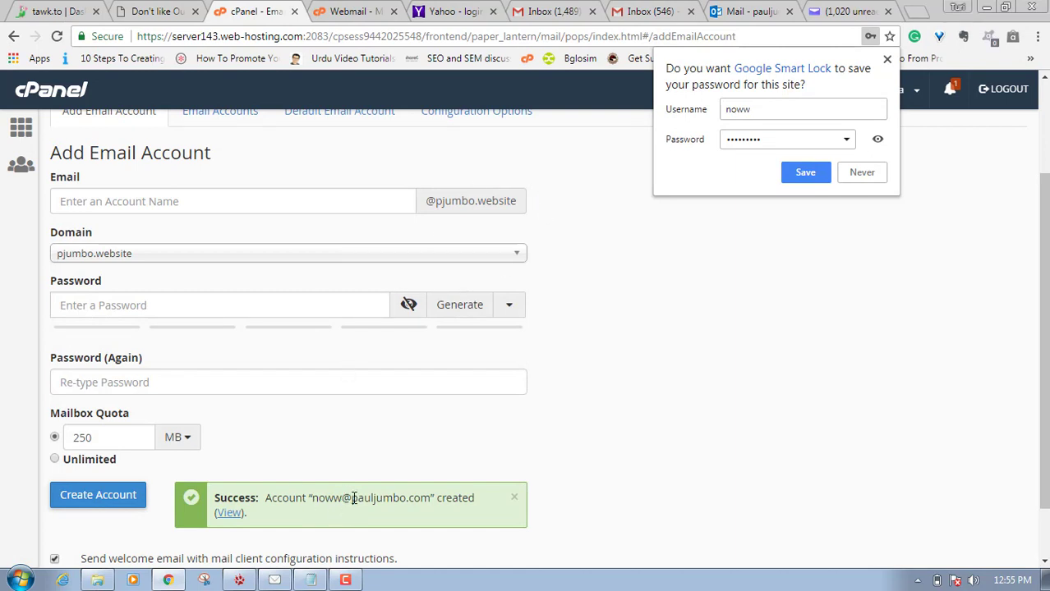
mouse_move(229, 519)
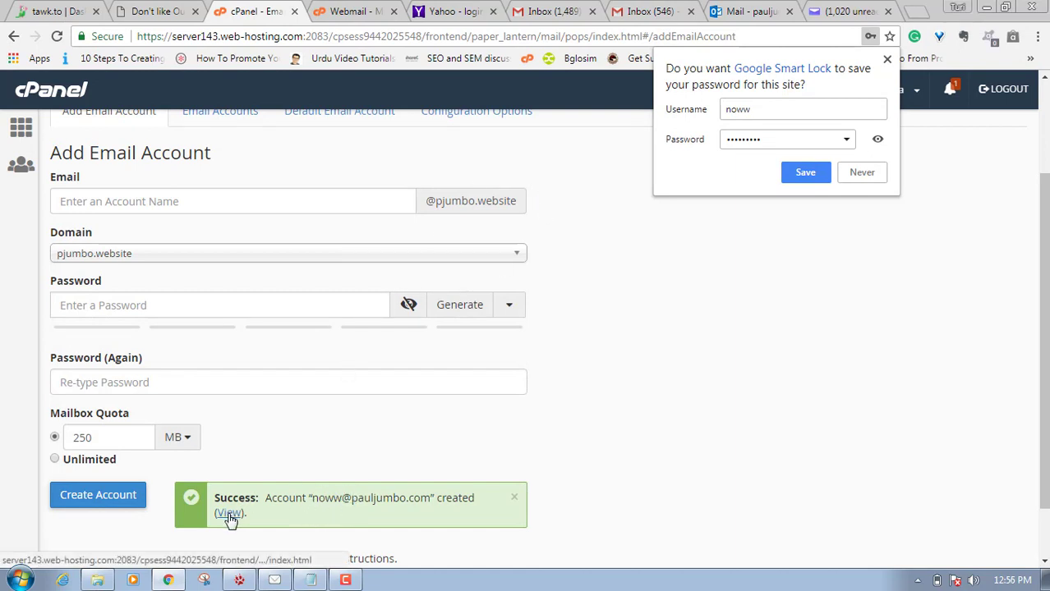
click(230, 517)
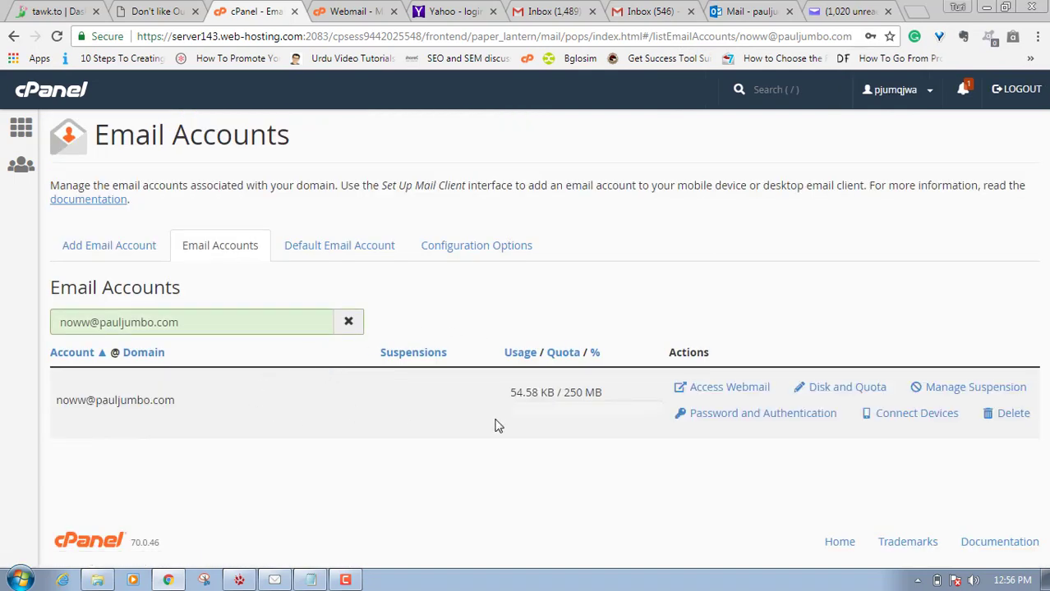
mouse_move(152, 418)
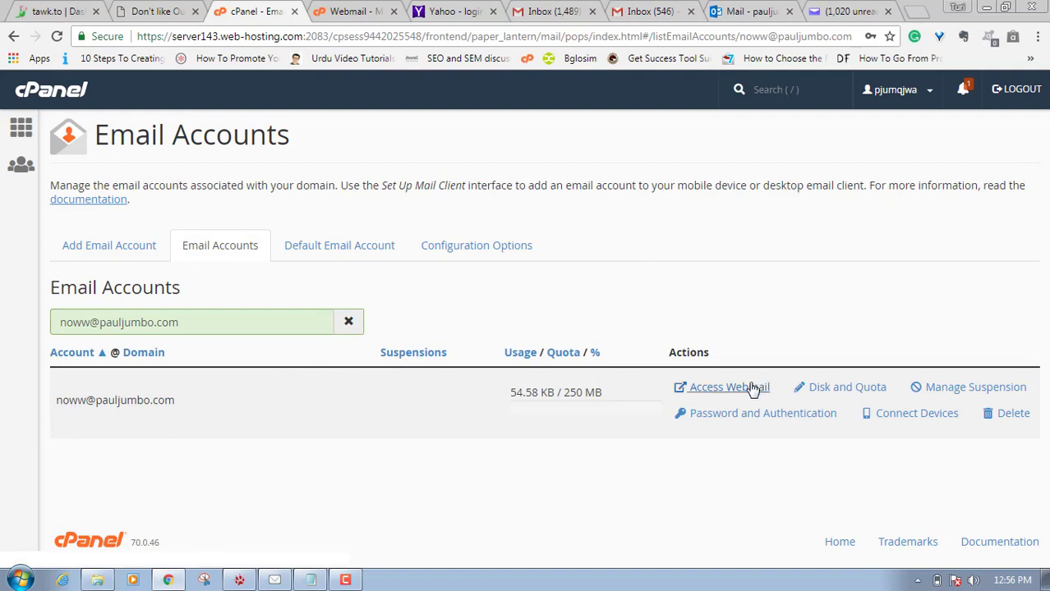
click(728, 386)
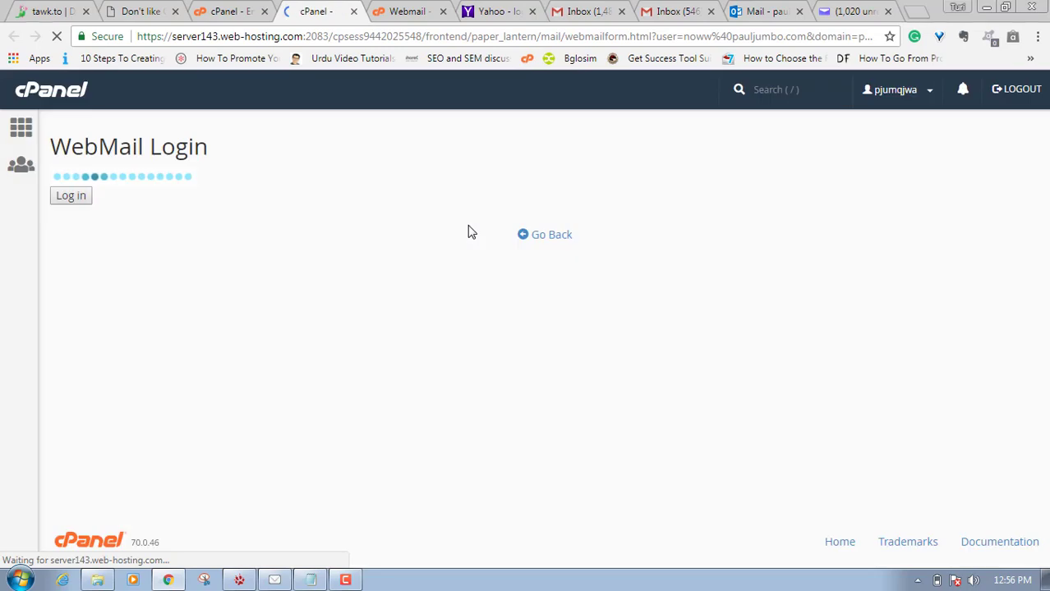
click(70, 195)
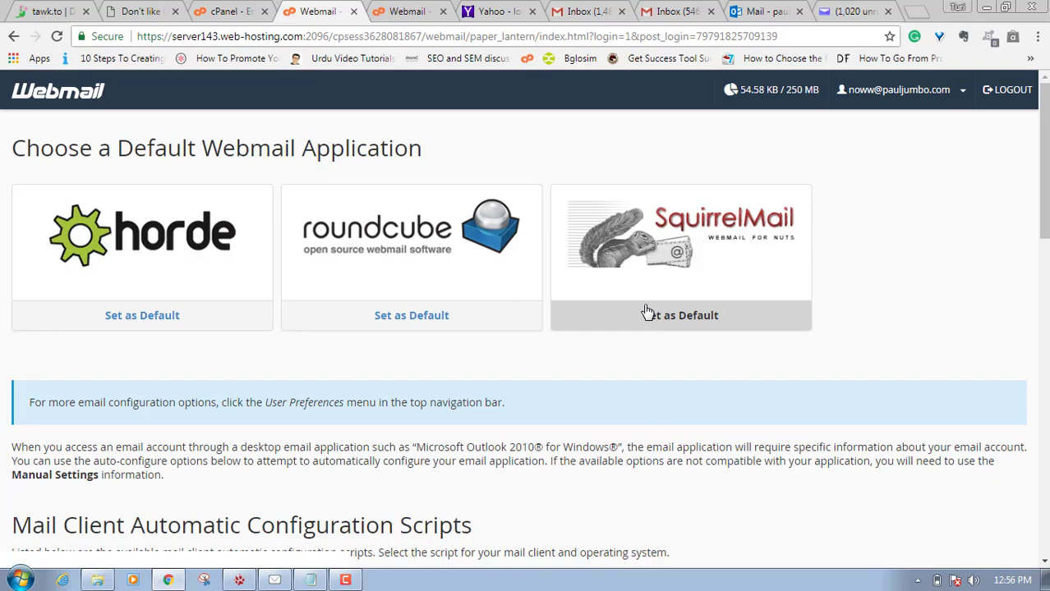
scroll(down, 3)
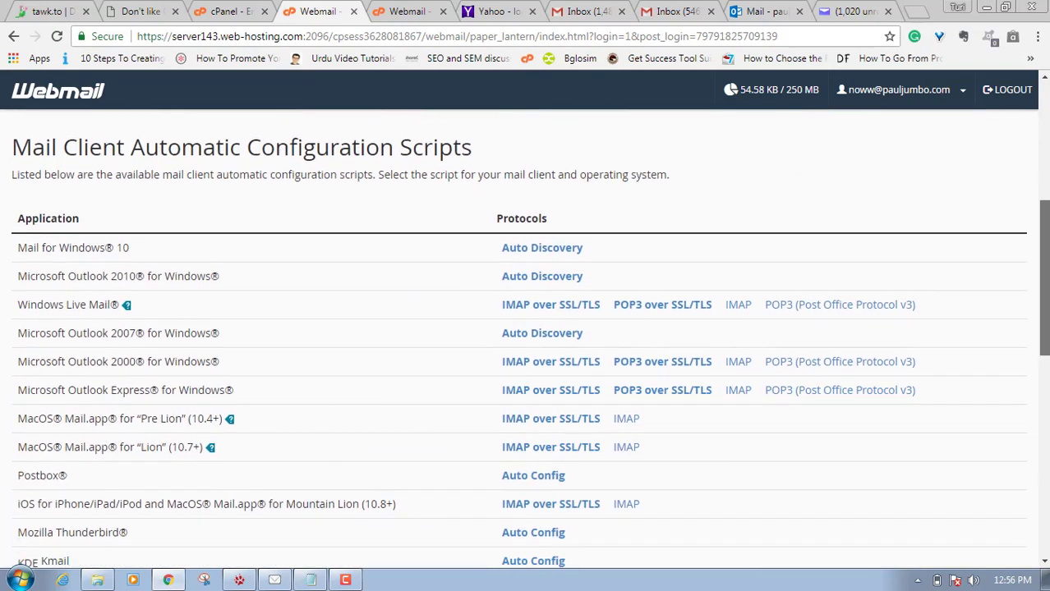
scroll(down, 3)
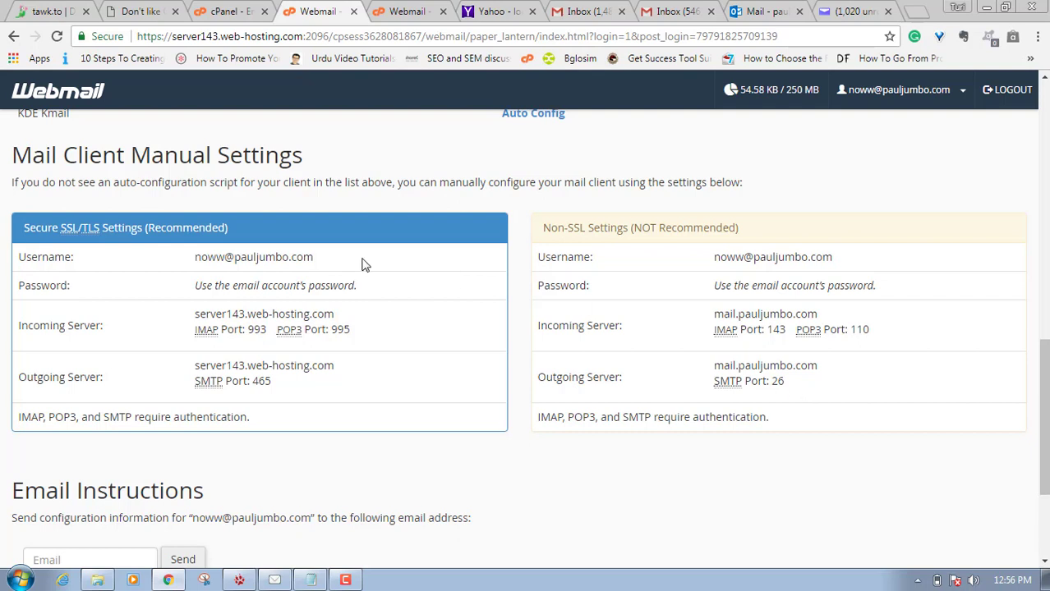
mouse_move(163, 228)
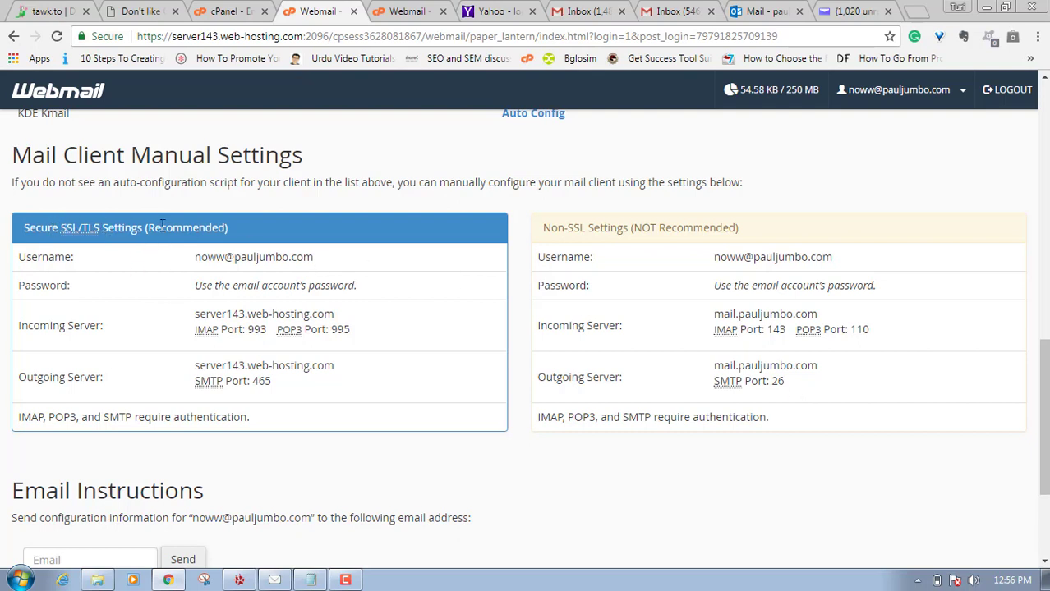
mouse_move(287, 398)
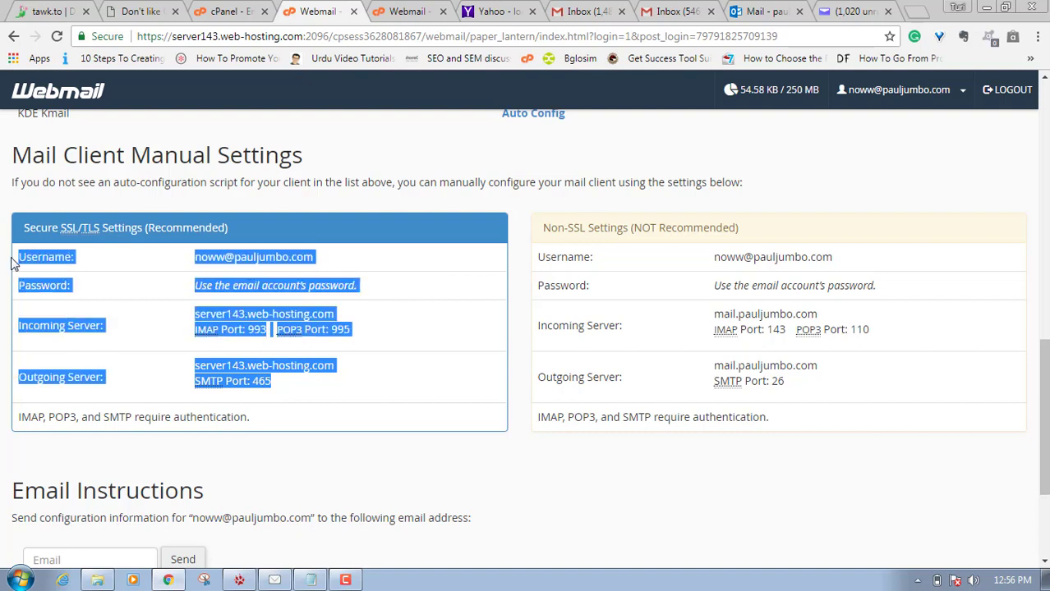
mouse_move(184, 207)
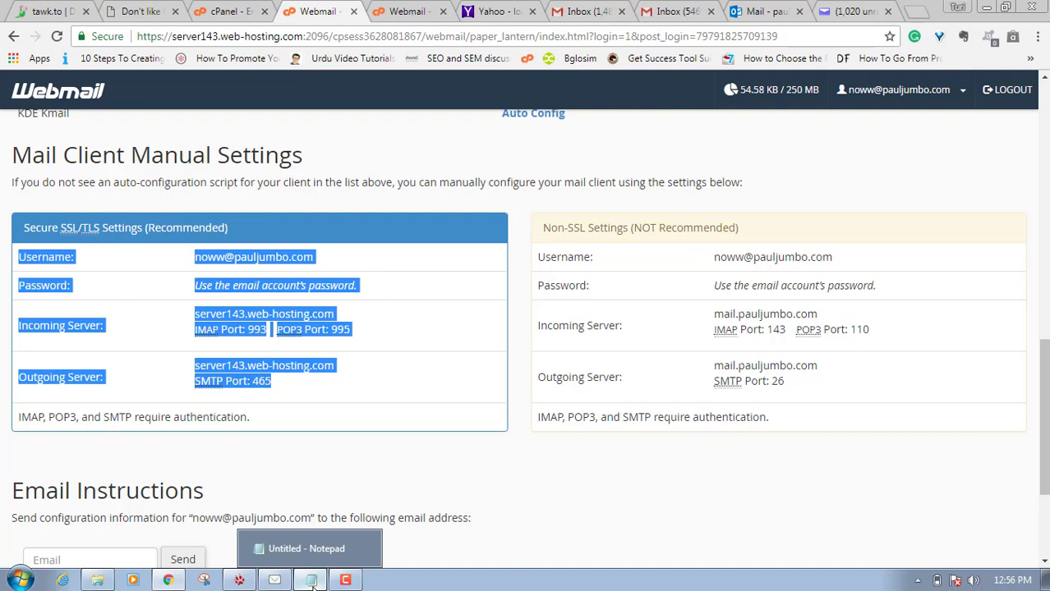
click(310, 580)
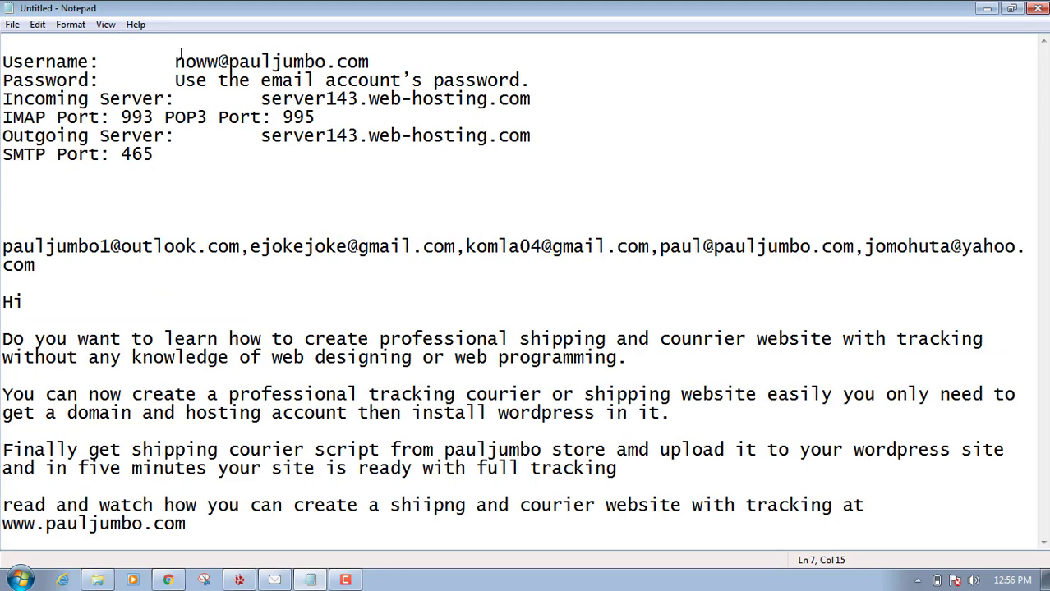
mouse_move(433, 106)
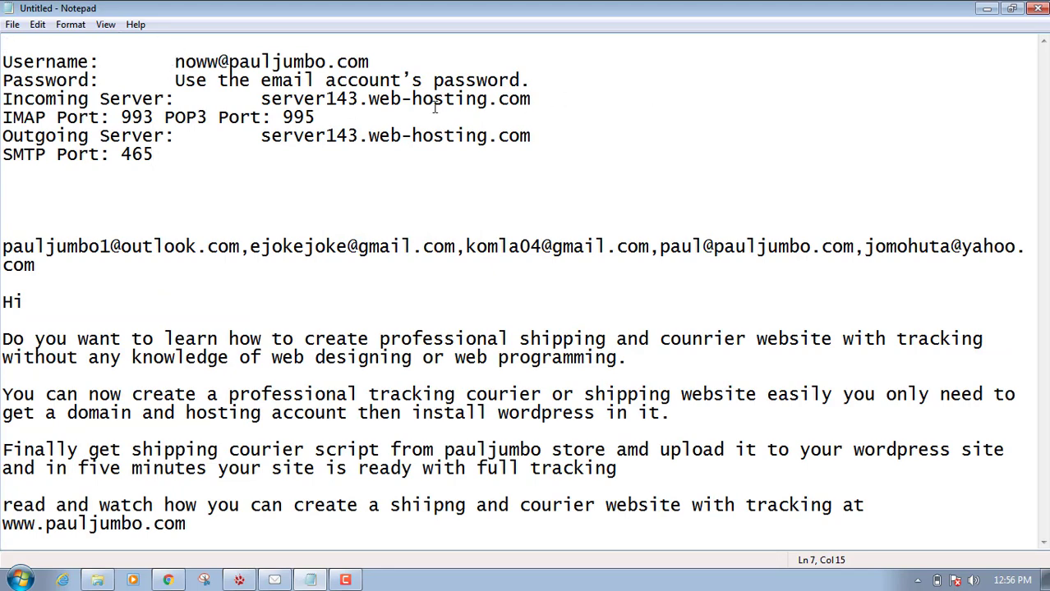
click(370, 61)
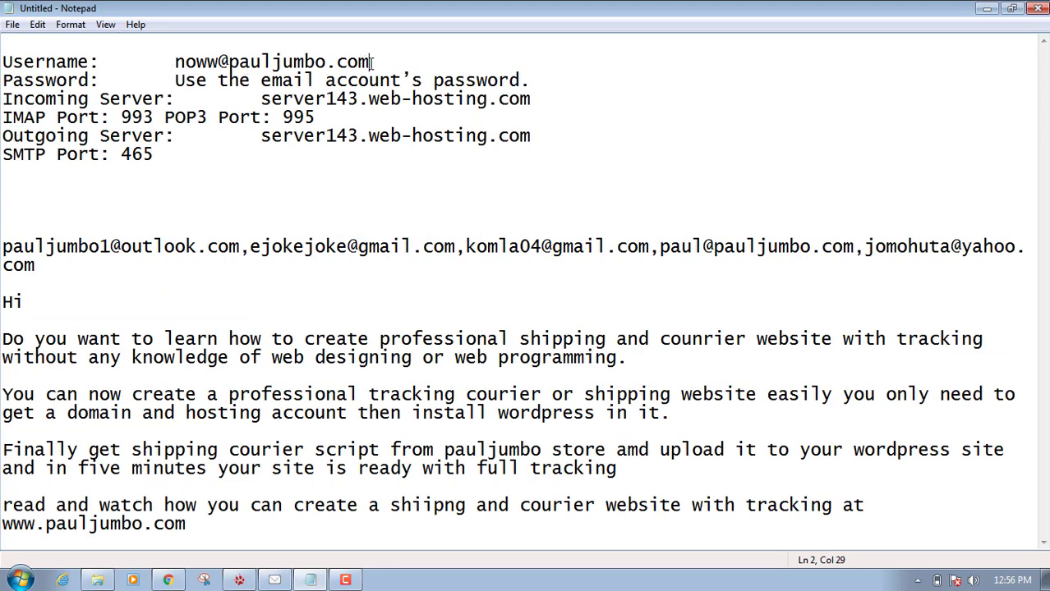
drag(0, 80, 349, 79)
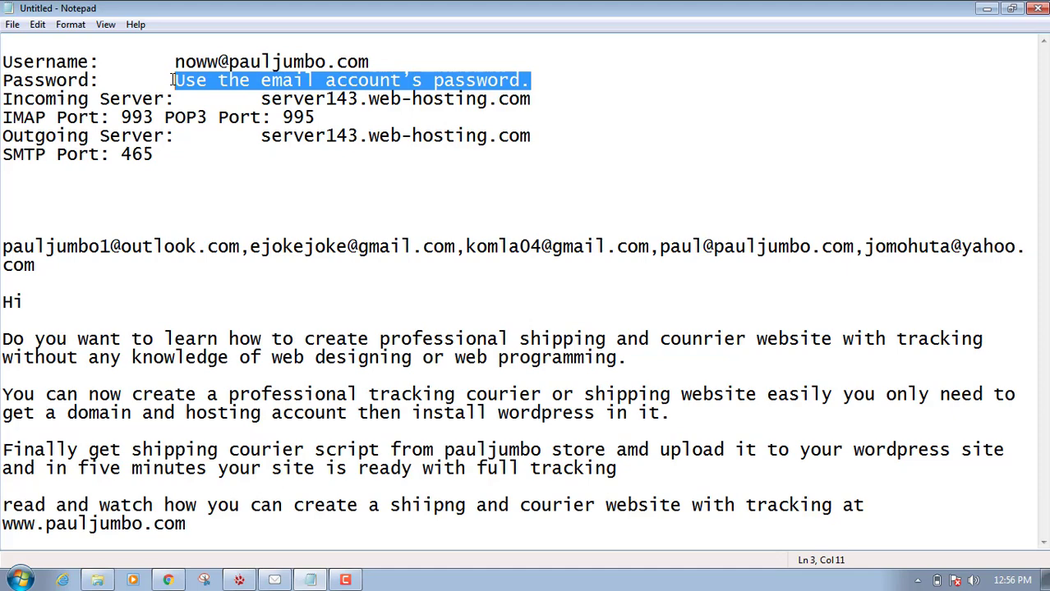
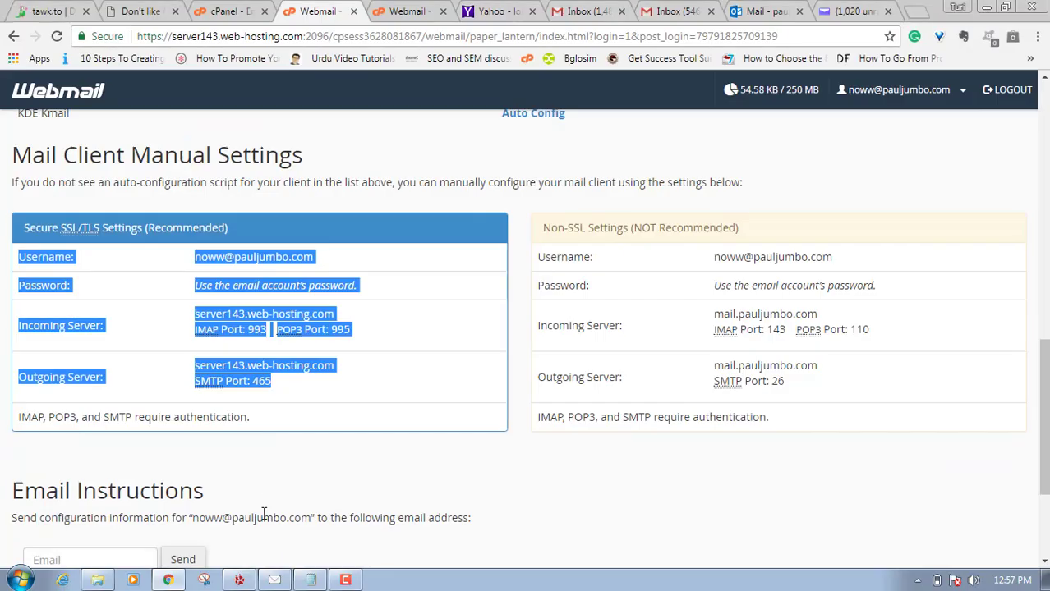
Scroll up the webmail page toward the webmail application choices
scroll(up, 3)
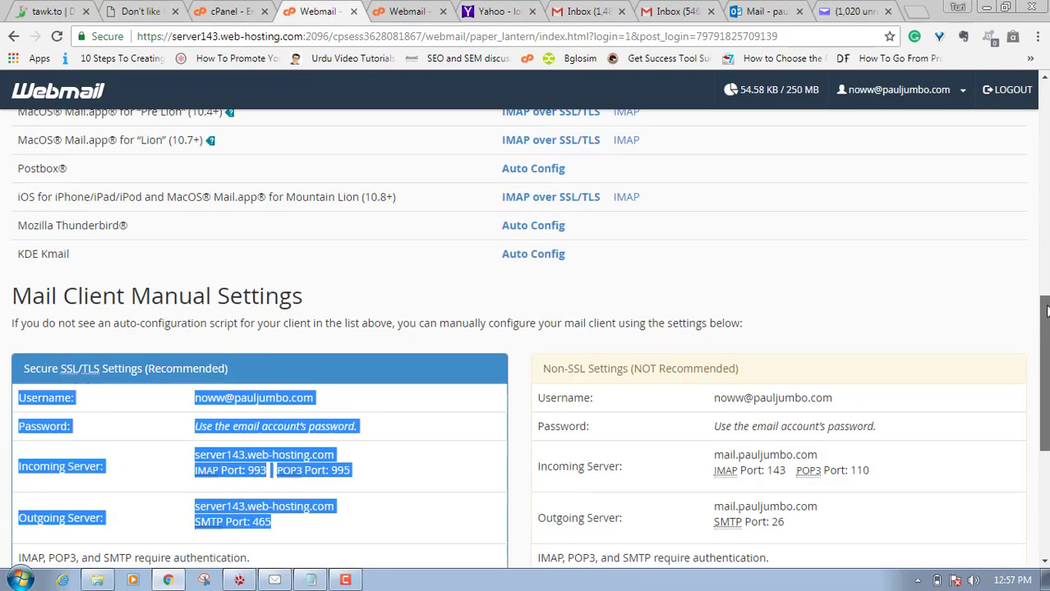
scroll(up, 3)
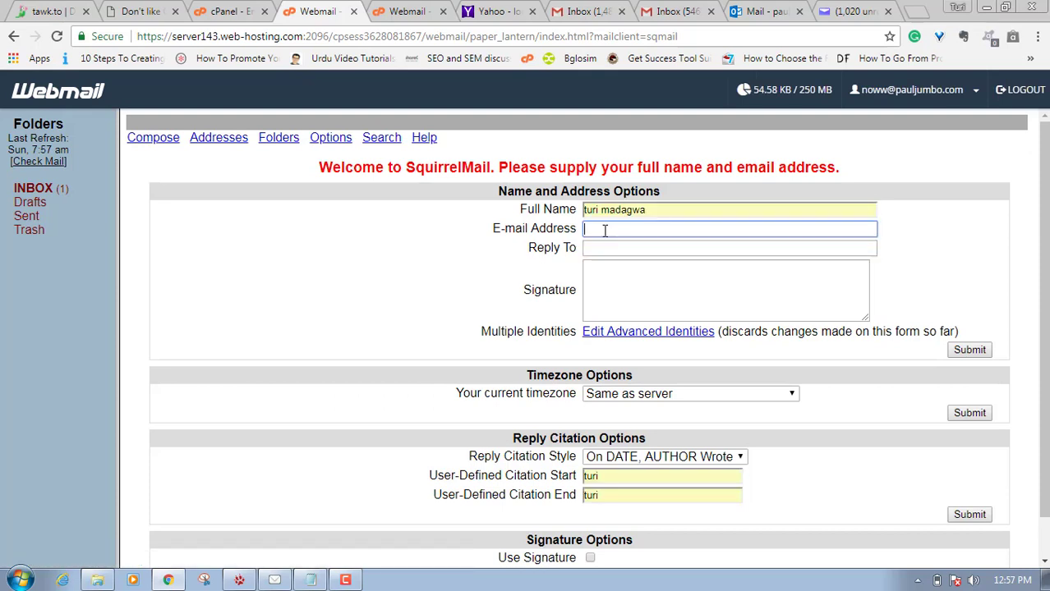
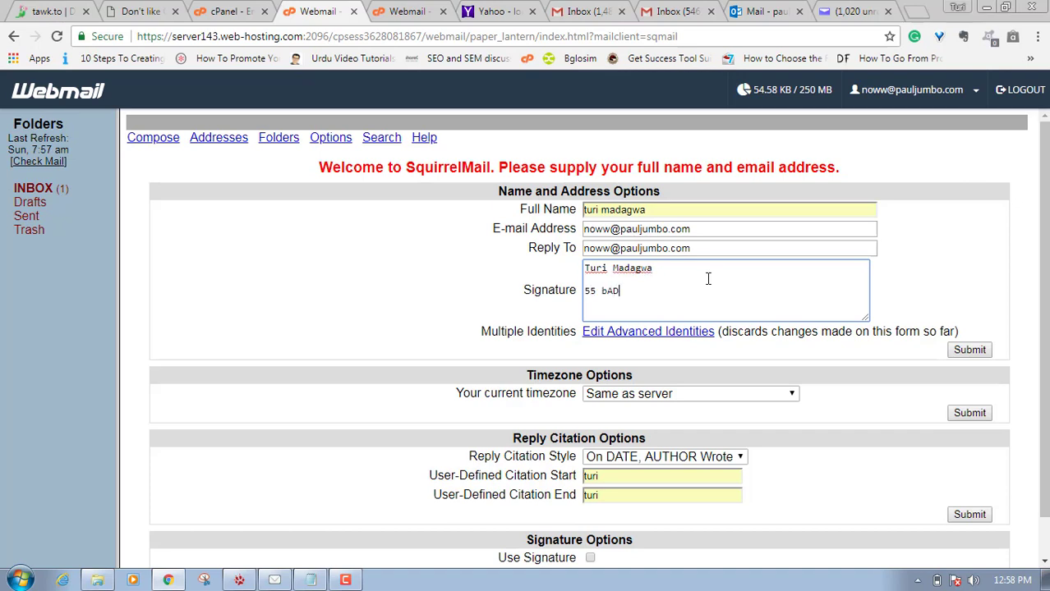
Add the Badagry Road, Lagos, Nigeria address lines to the signature
key(BackSpace)
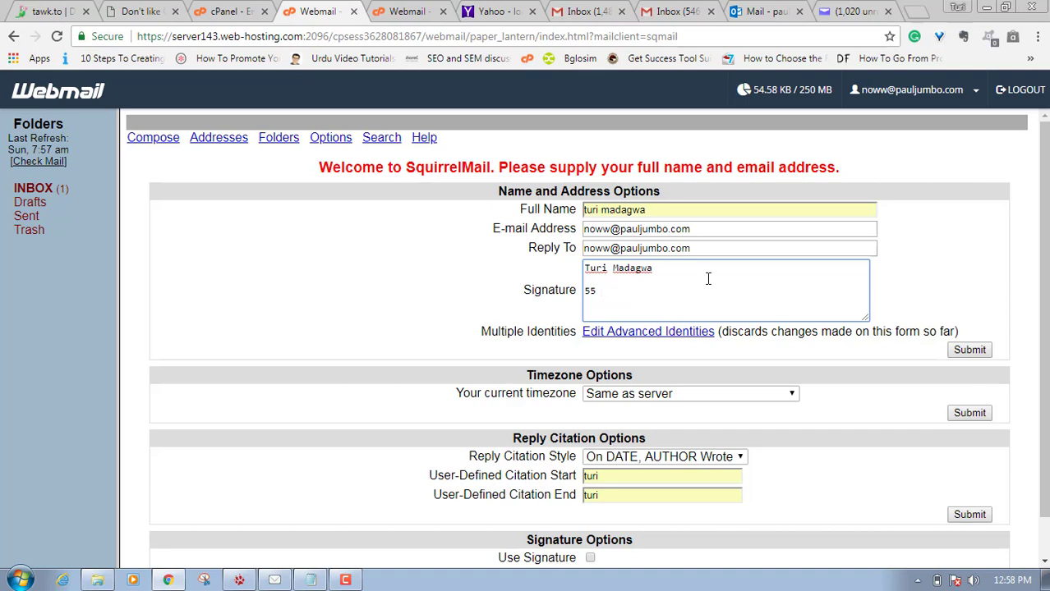
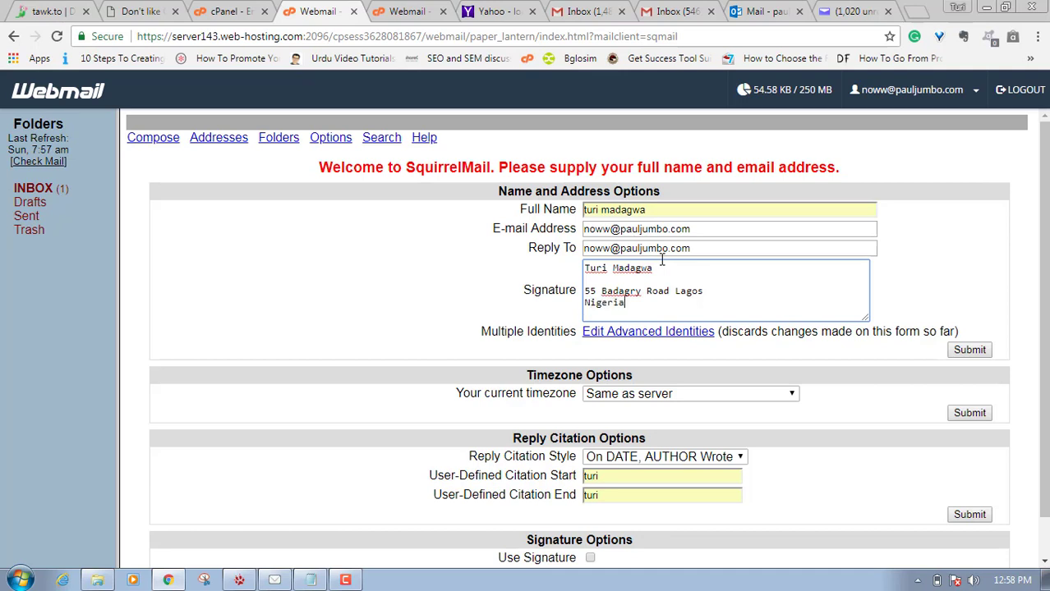
scroll(down, 3)
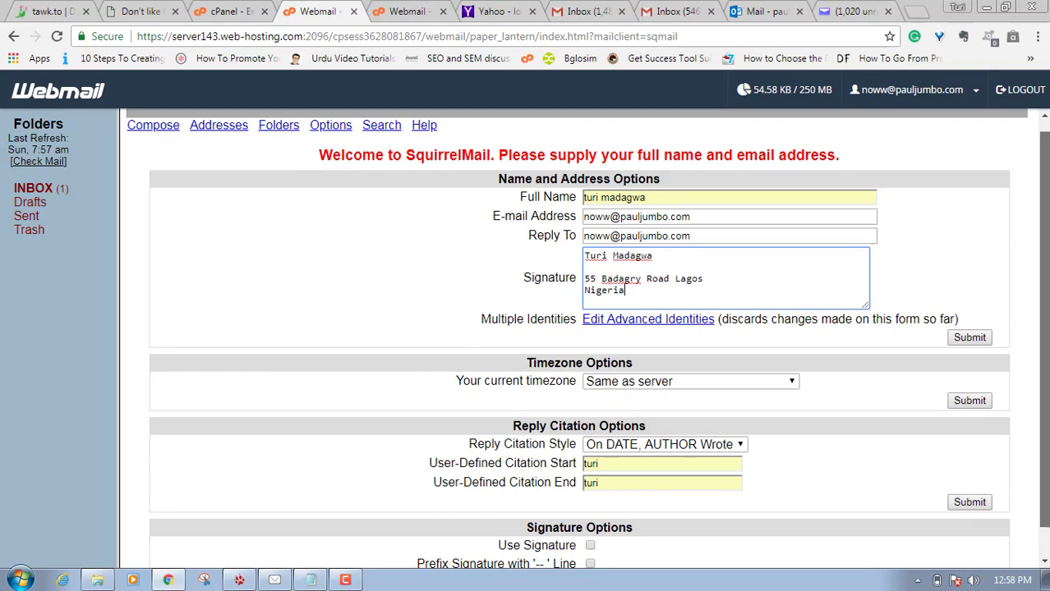
scroll(down, 3)
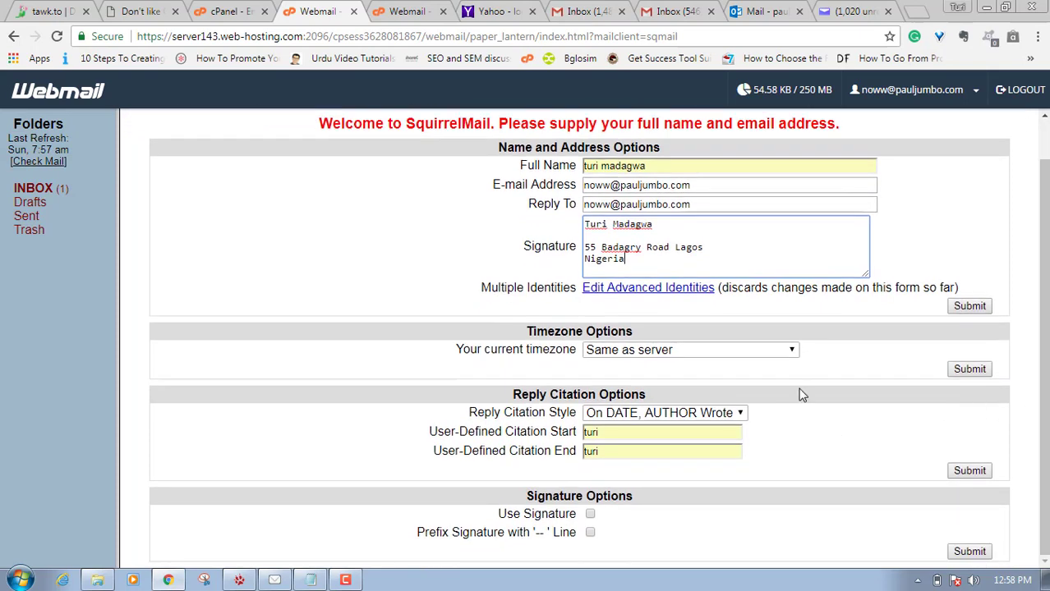
Clear both citation start and end texts, enable Use Signature, and submit
click(661, 432)
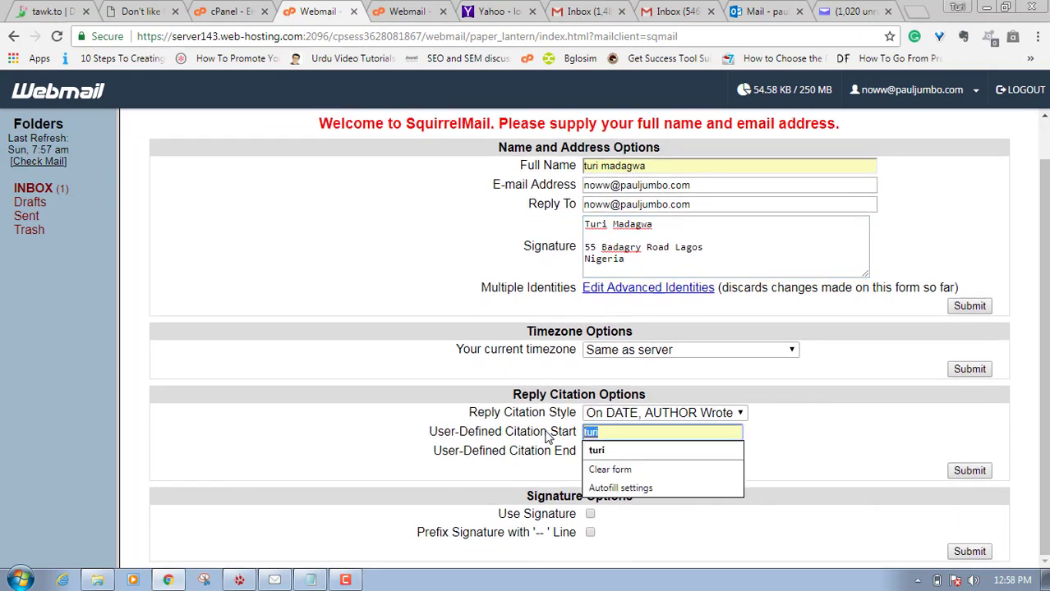
click(662, 451)
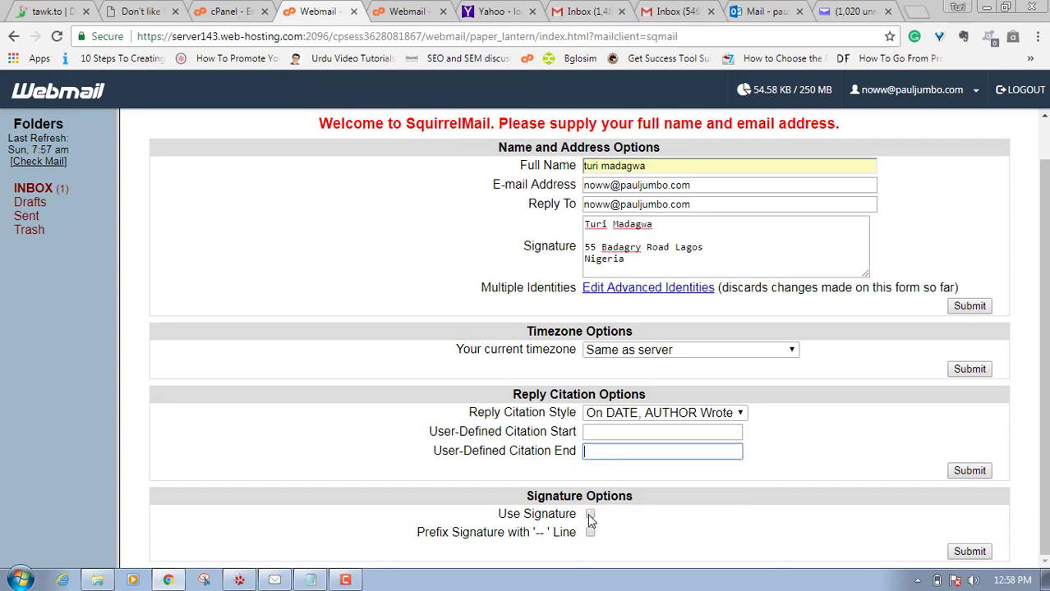
click(587, 514)
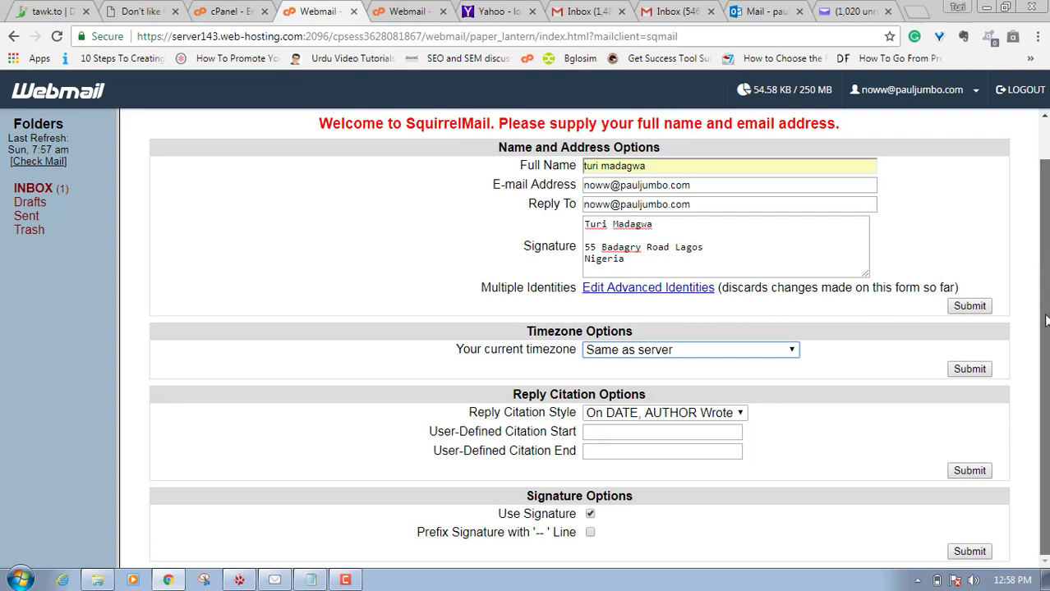
click(970, 552)
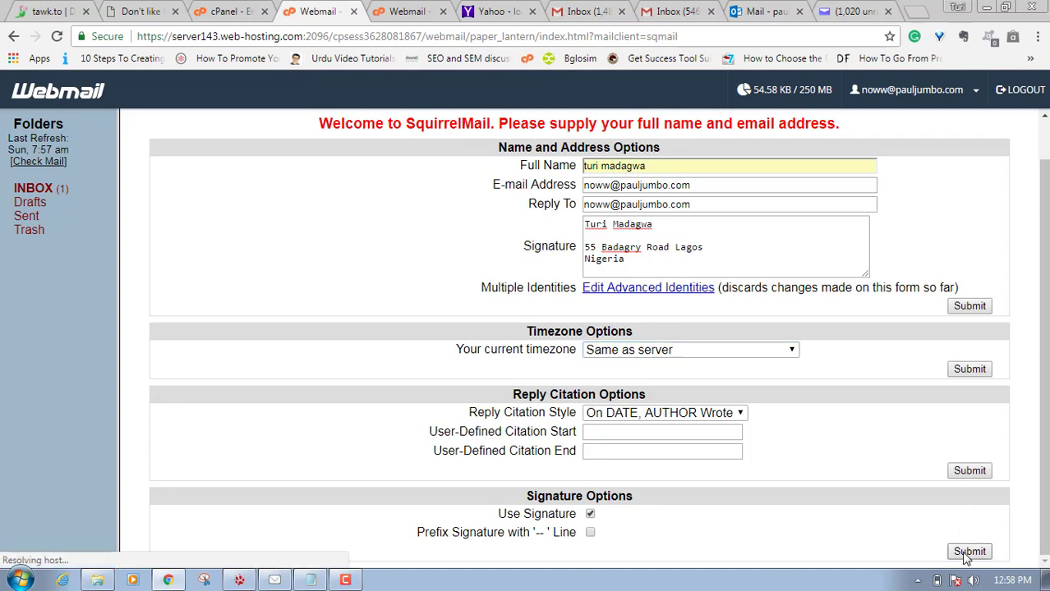
click(971, 551)
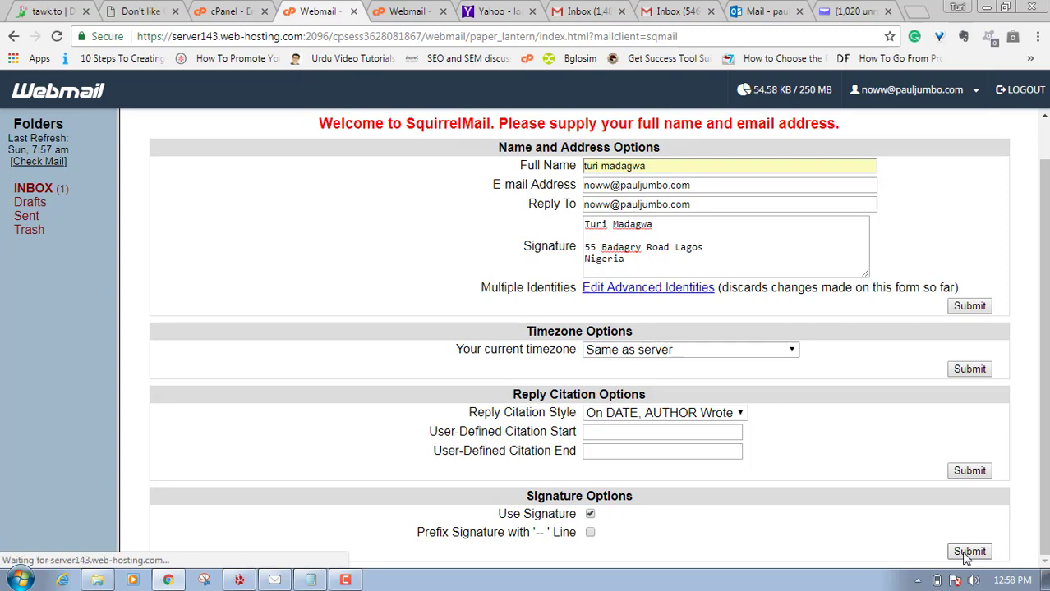
click(976, 552)
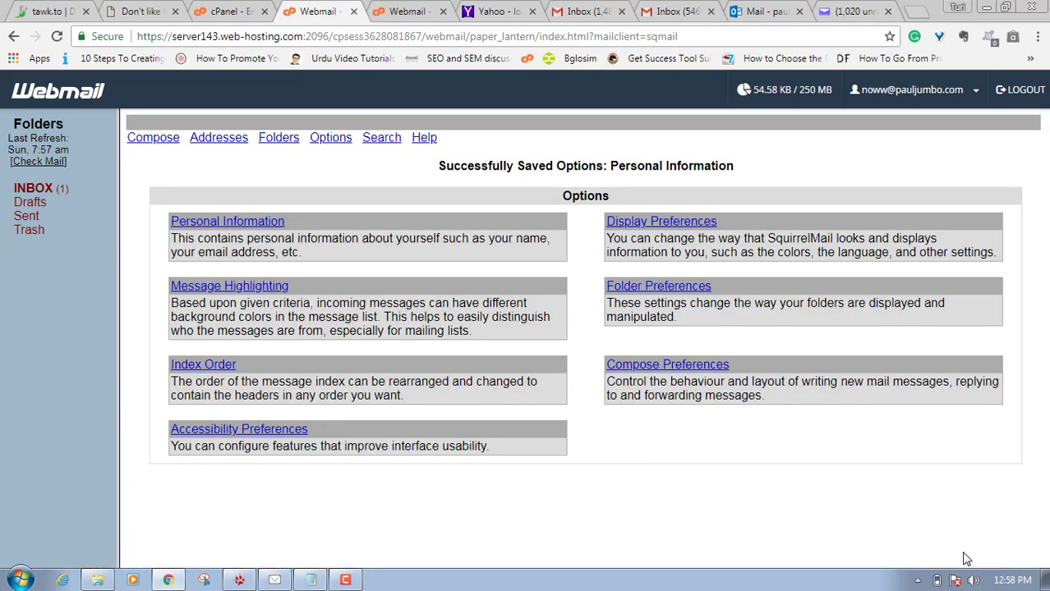
mouse_move(153, 137)
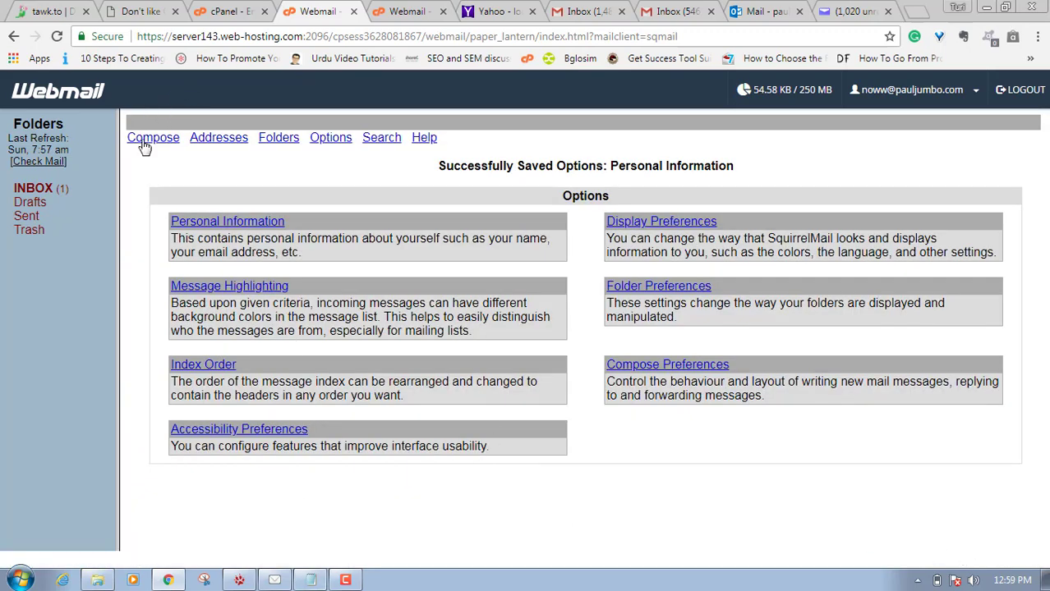
Compose a new message to confirm the name-and-Lagos-address signature appears
click(153, 138)
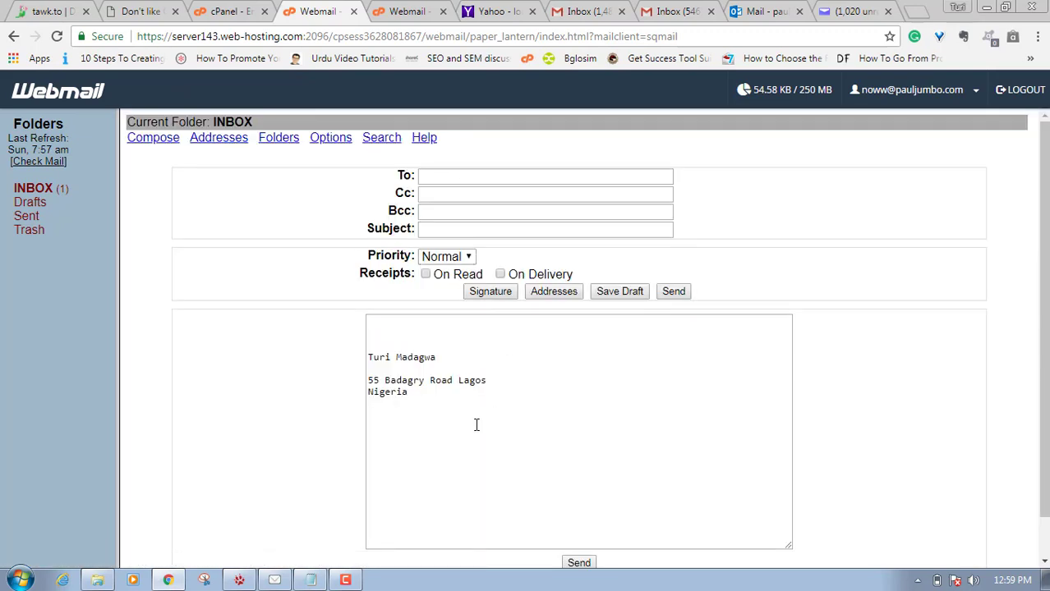
mouse_move(755, 12)
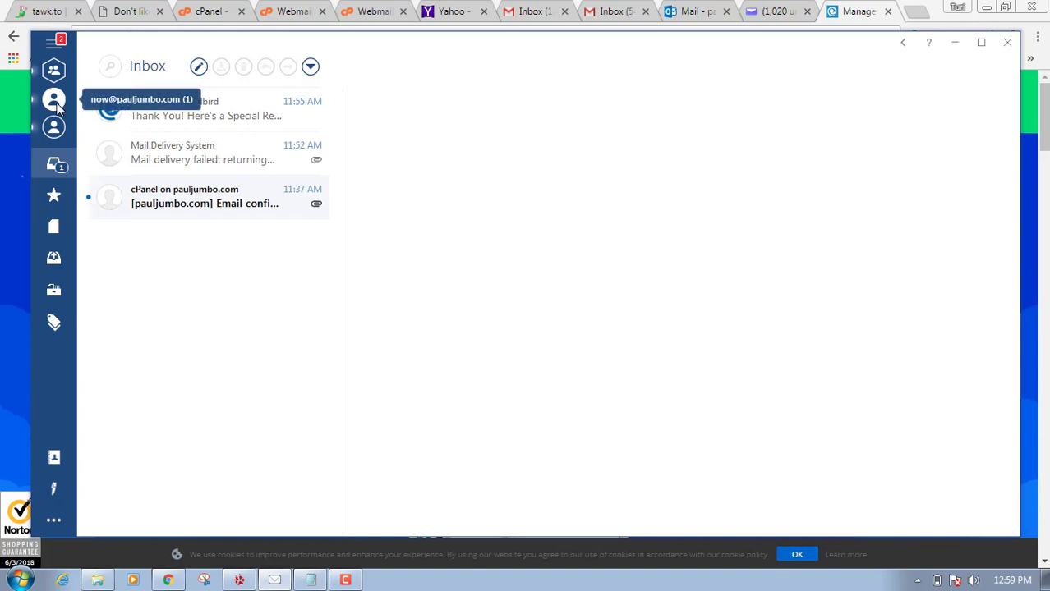
Go to Mailbird Settings > Accounts and choose Add for a new account
click(54, 42)
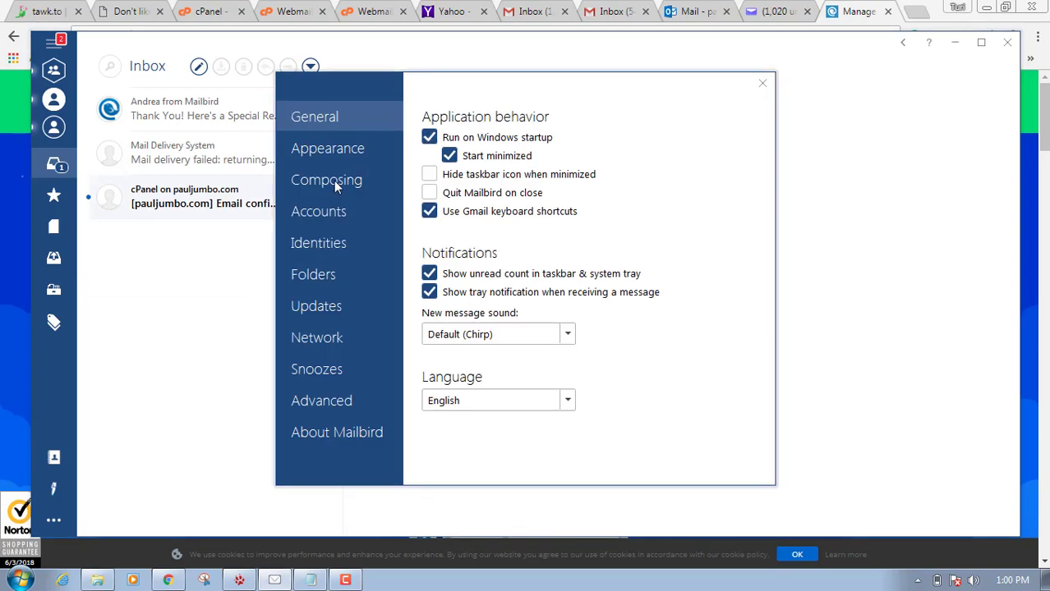
click(318, 211)
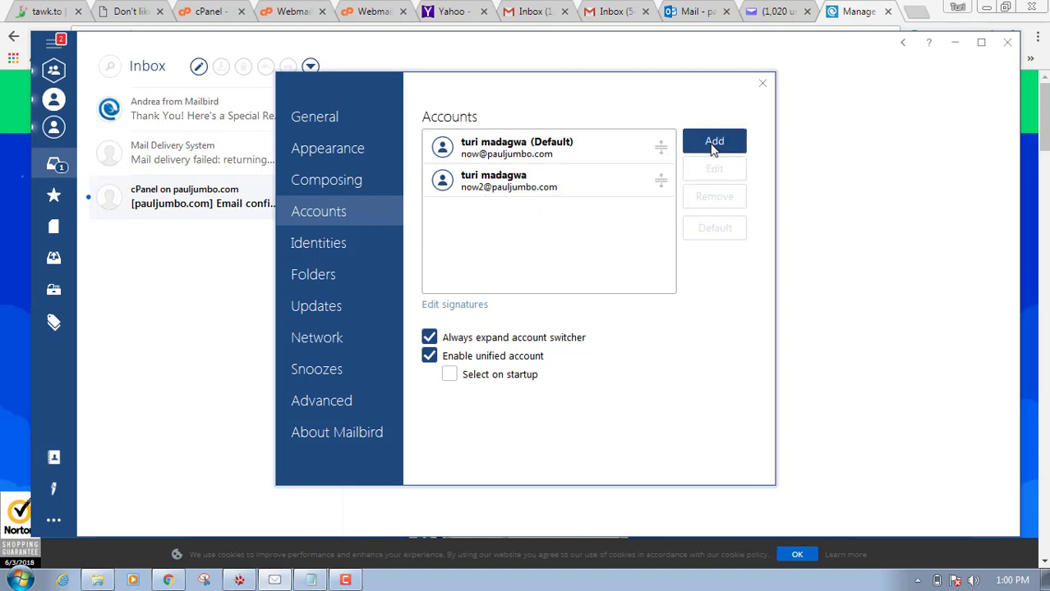
click(713, 141)
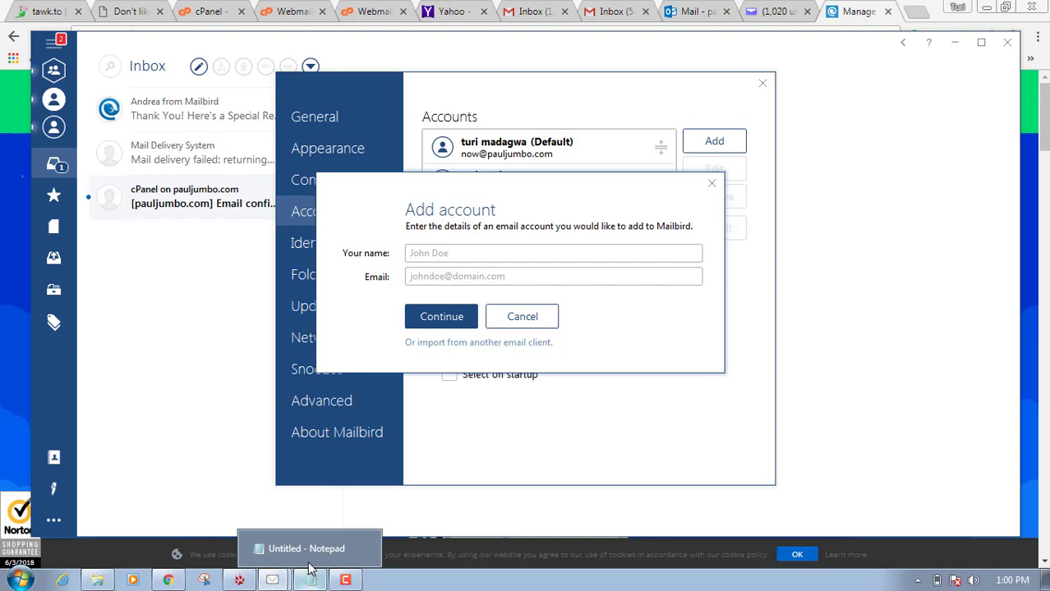
click(309, 547)
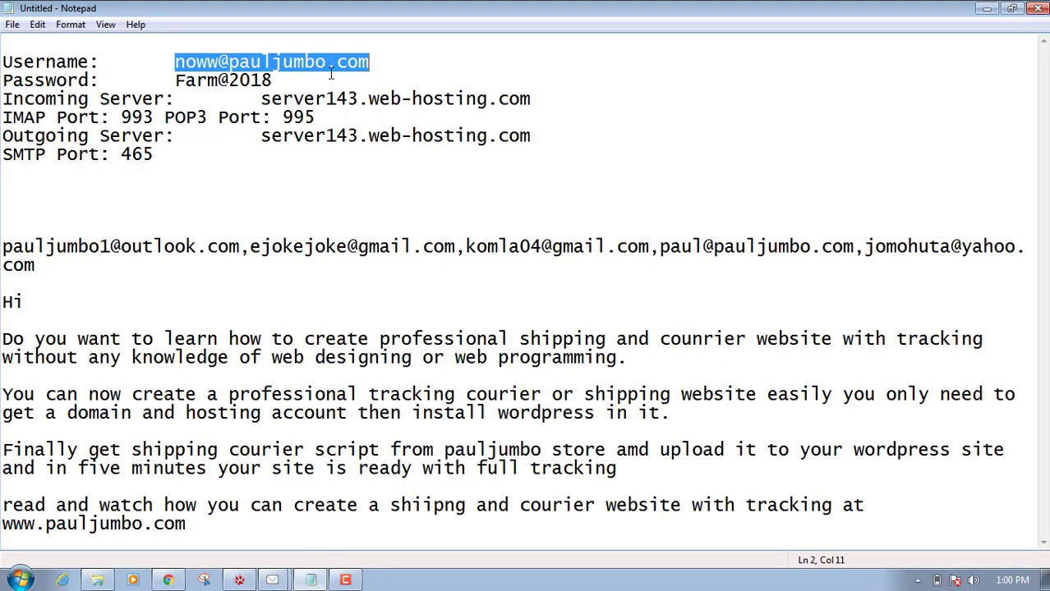
mouse_move(996, 27)
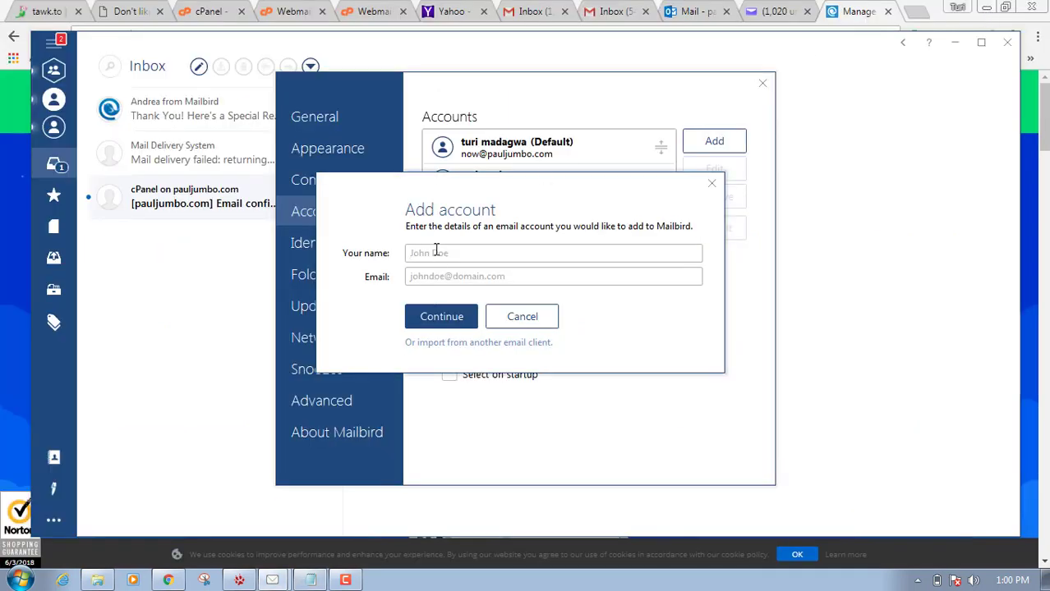
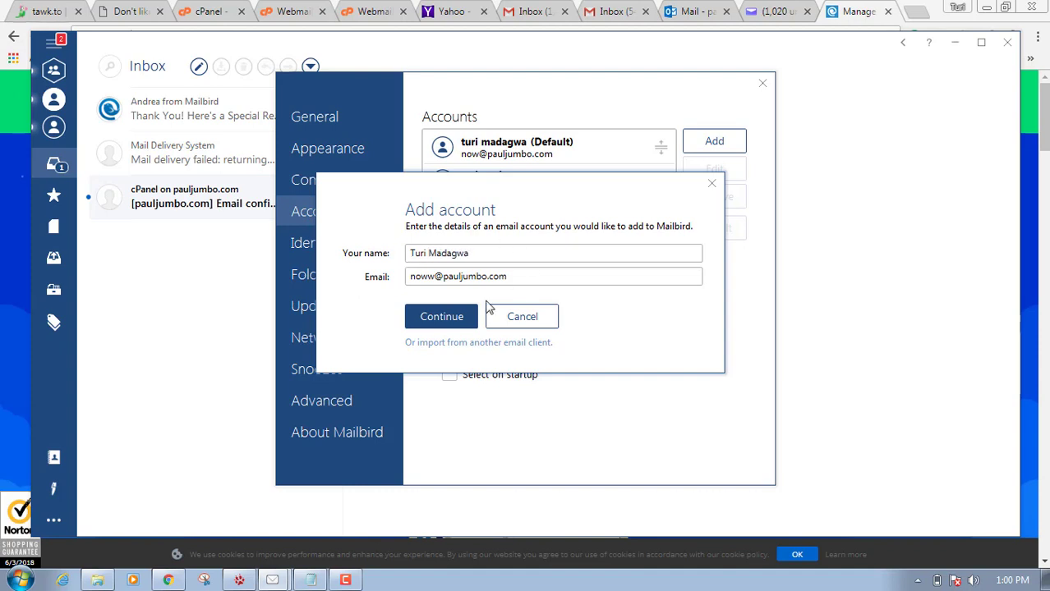
click(441, 316)
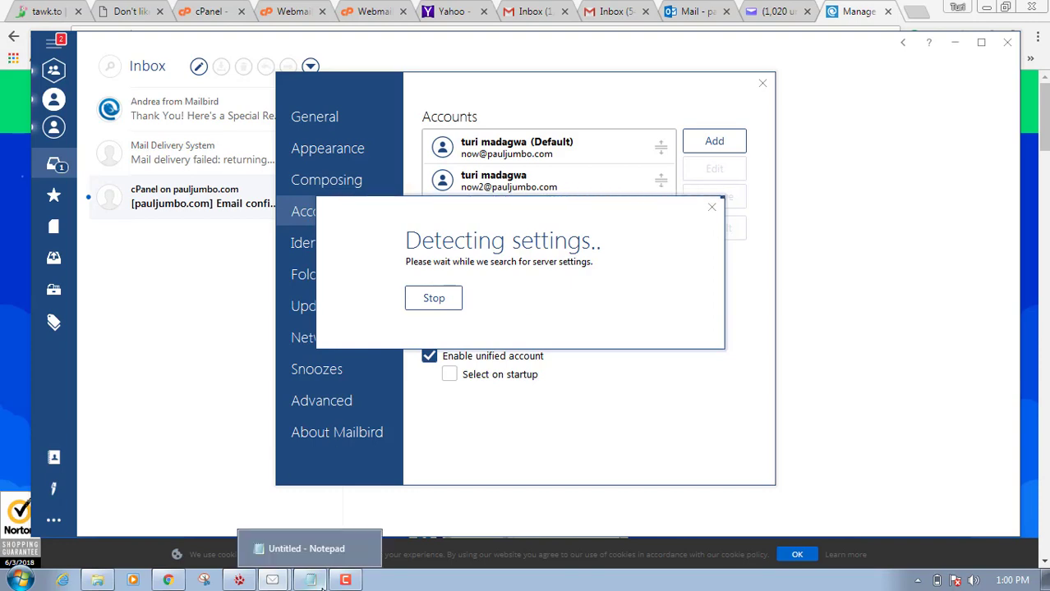
Submit the account password from the notes until the manual server settings form appears
click(310, 548)
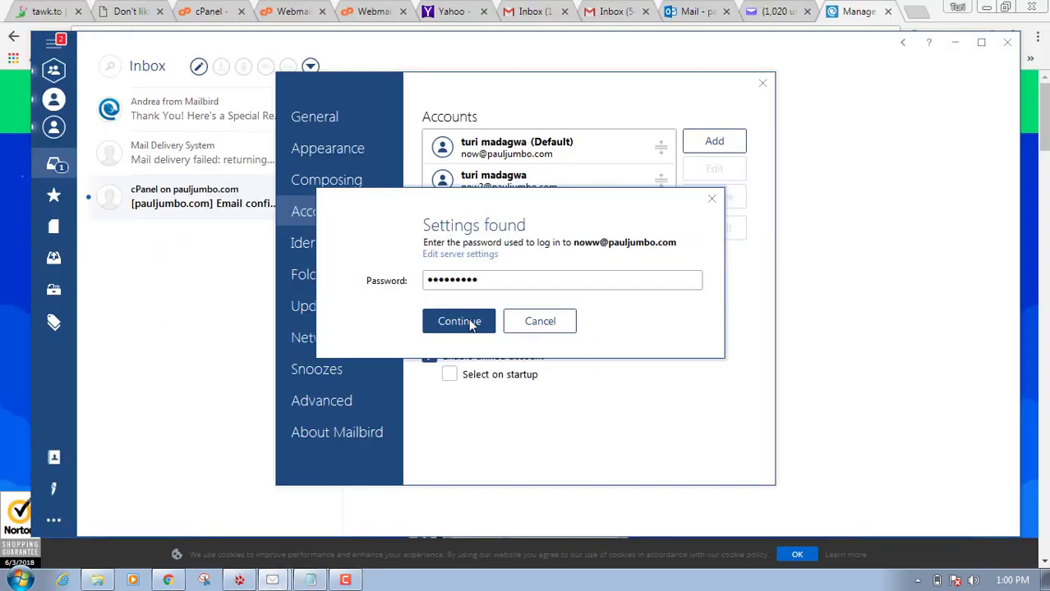
click(458, 321)
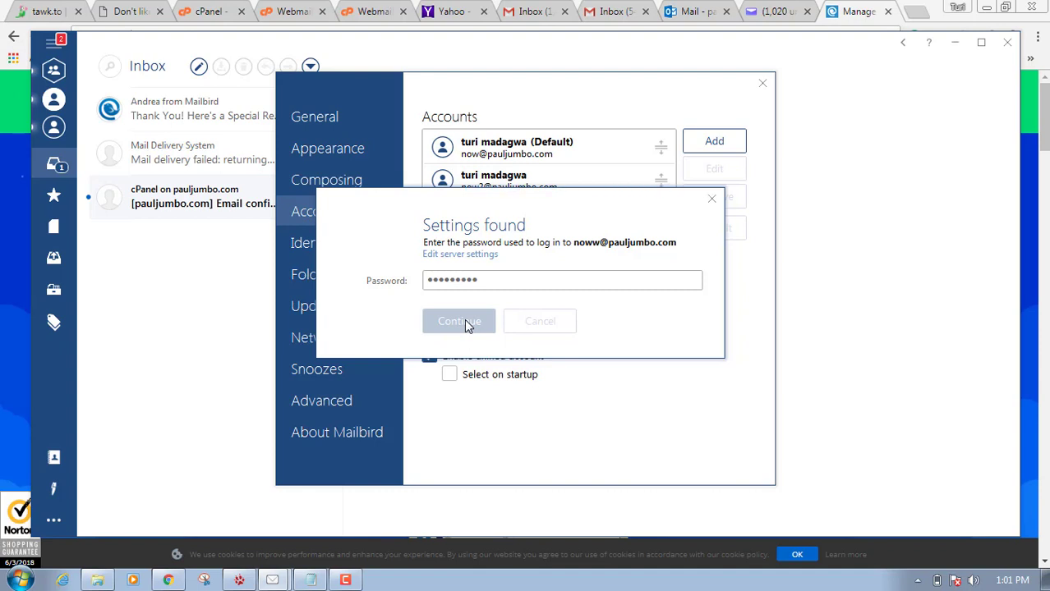
click(458, 321)
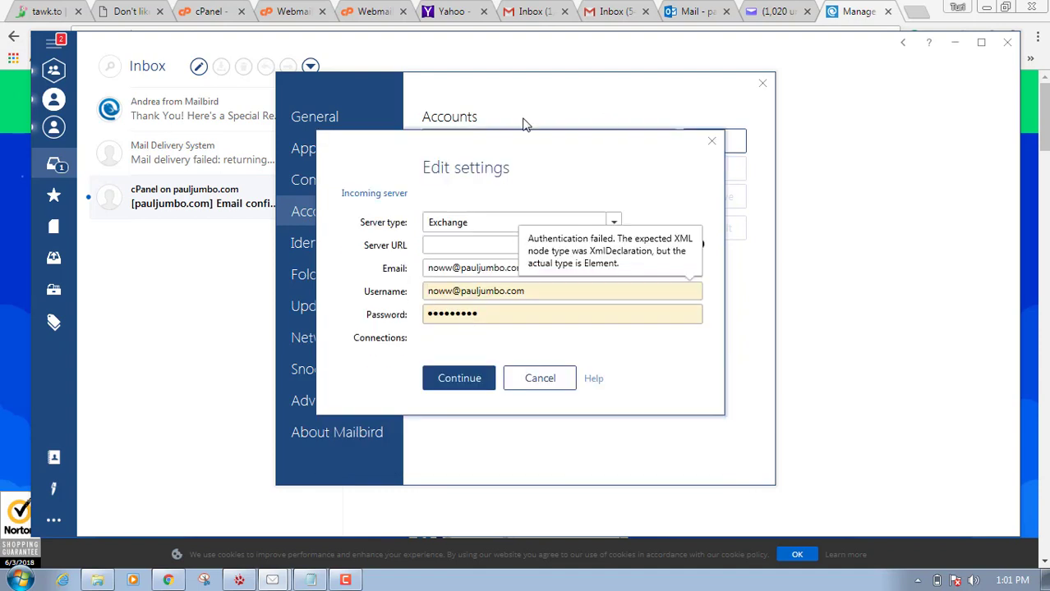
Switch the incoming server to POP3 with host server143.web-hosting.com
click(614, 222)
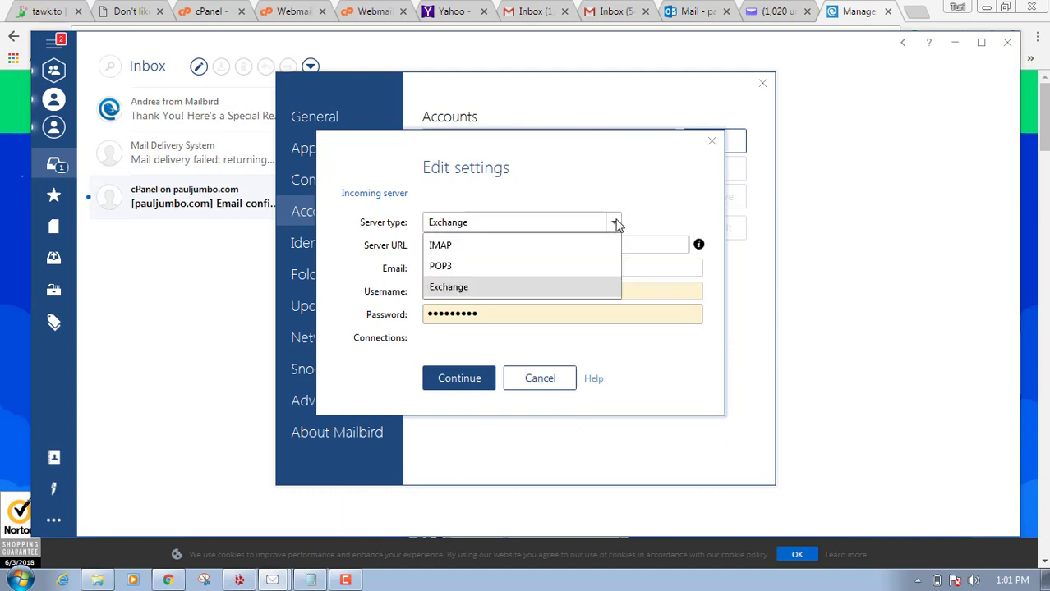
click(441, 265)
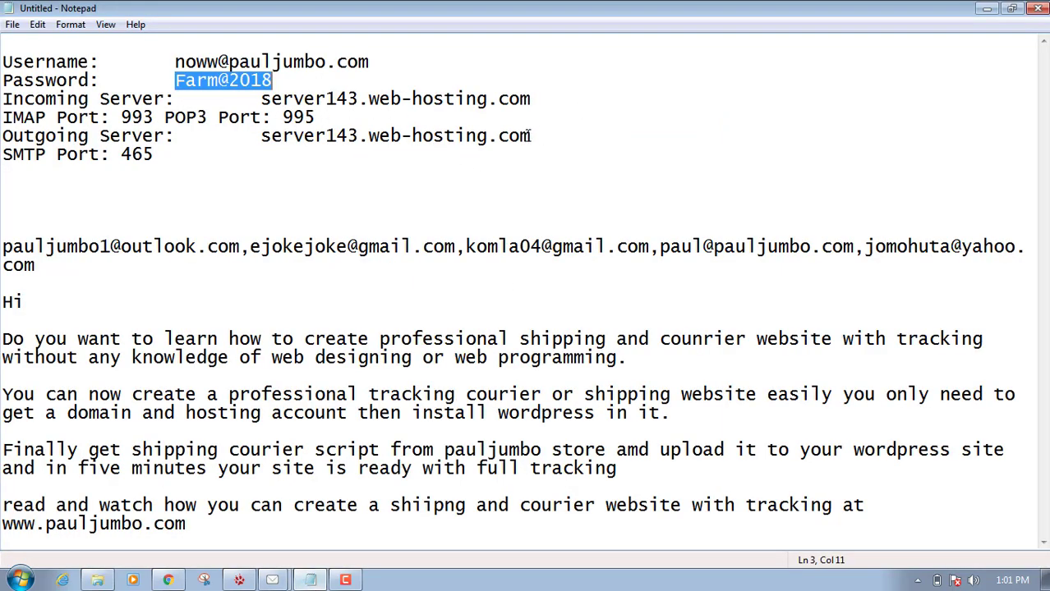
drag(261, 136, 531, 136)
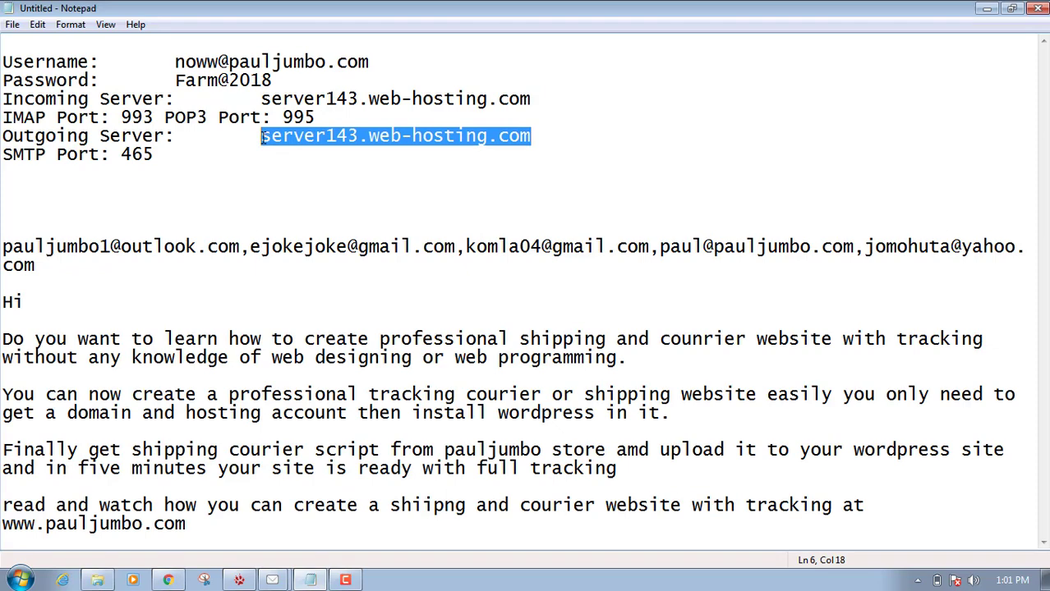
mouse_move(684, 66)
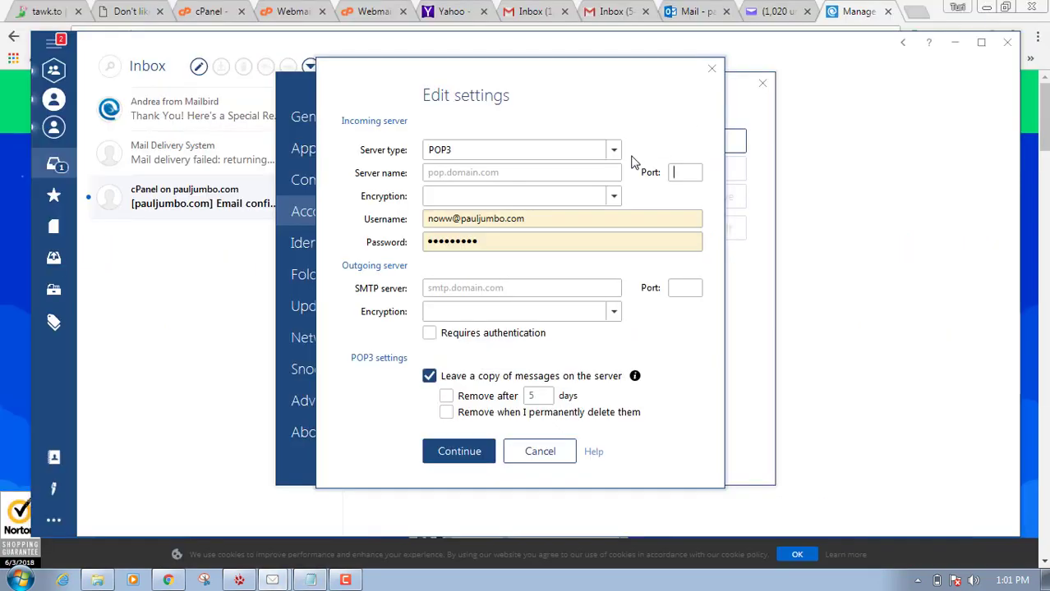
text(server143.web-hosting.com)
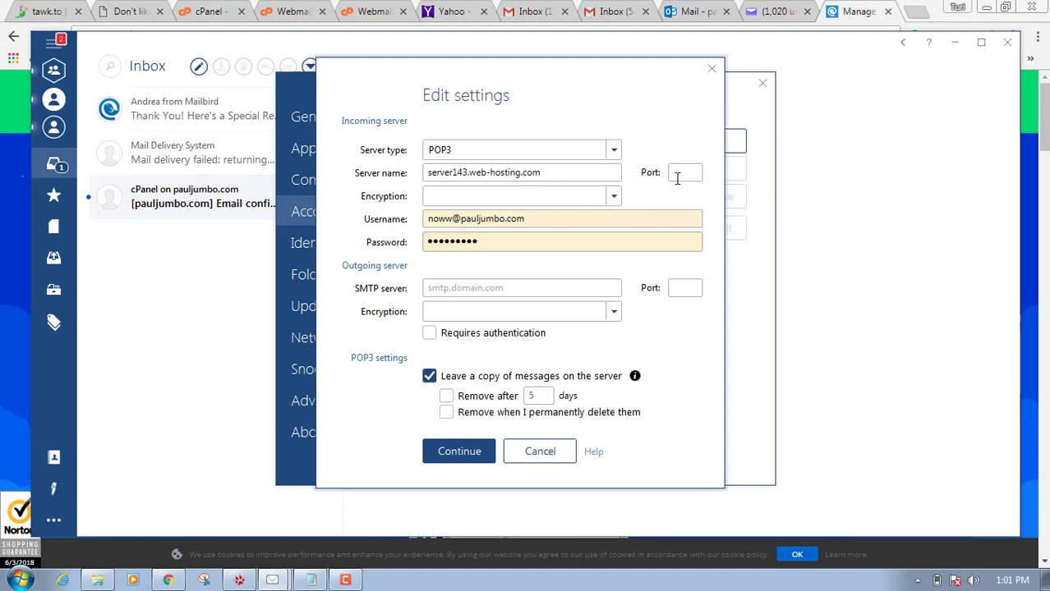
Set the incoming port to 995 with SSL/TLS encryption
text(995)
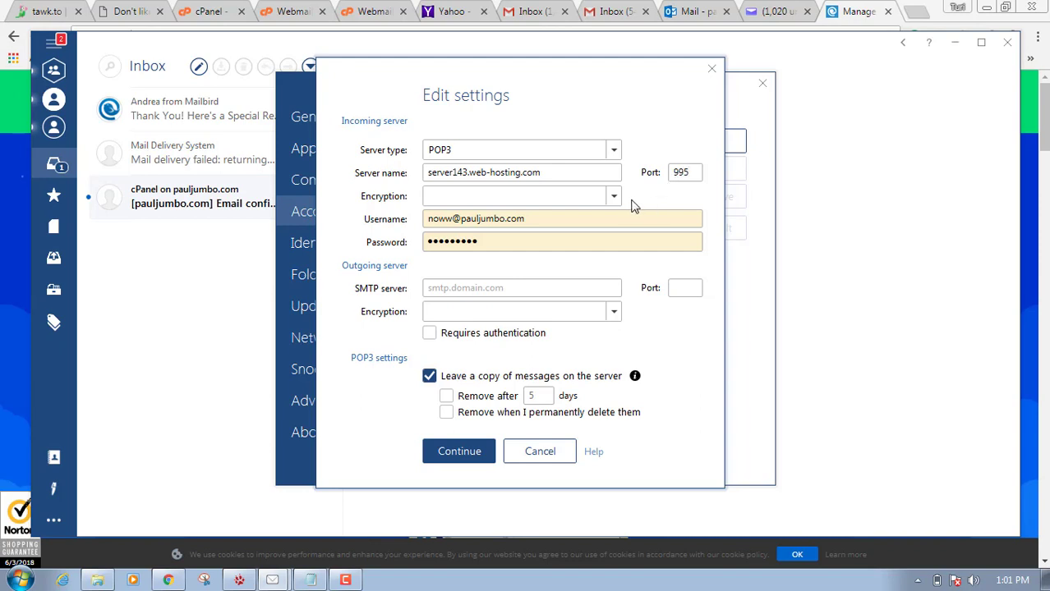
click(612, 195)
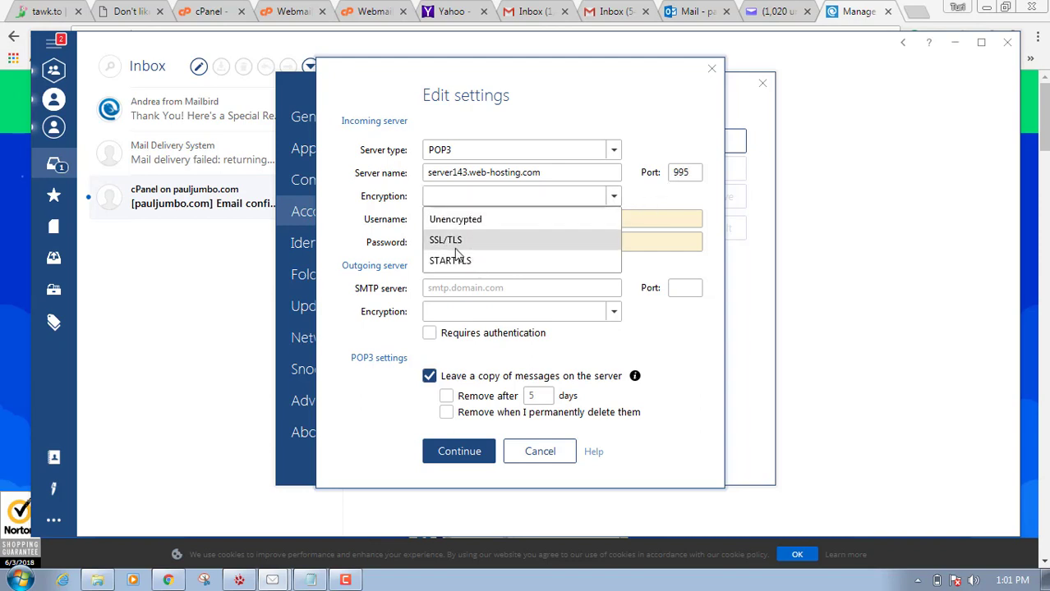
click(446, 240)
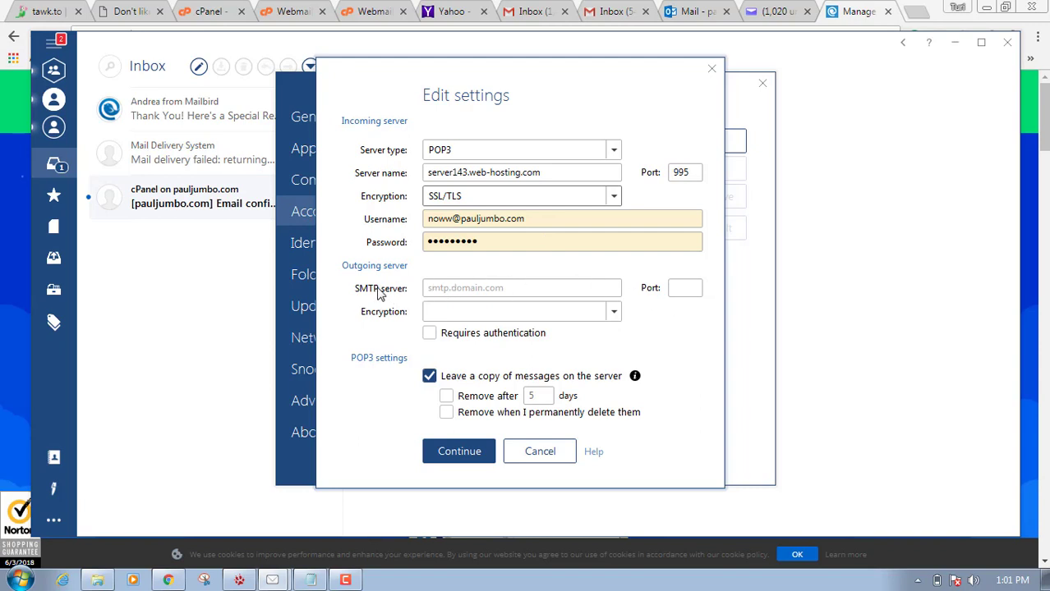
click(522, 288)
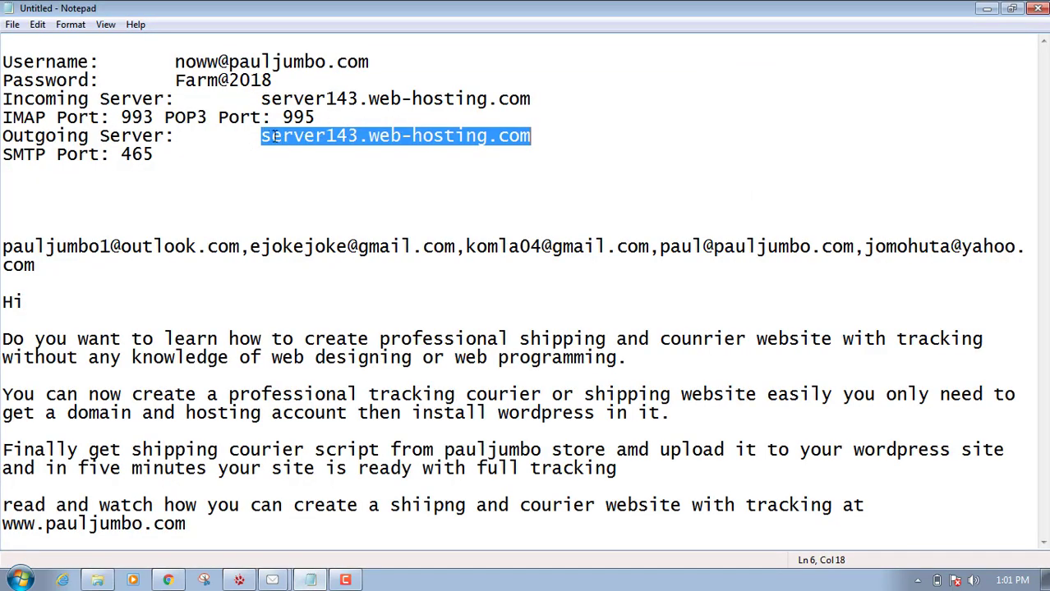
mouse_move(358, 71)
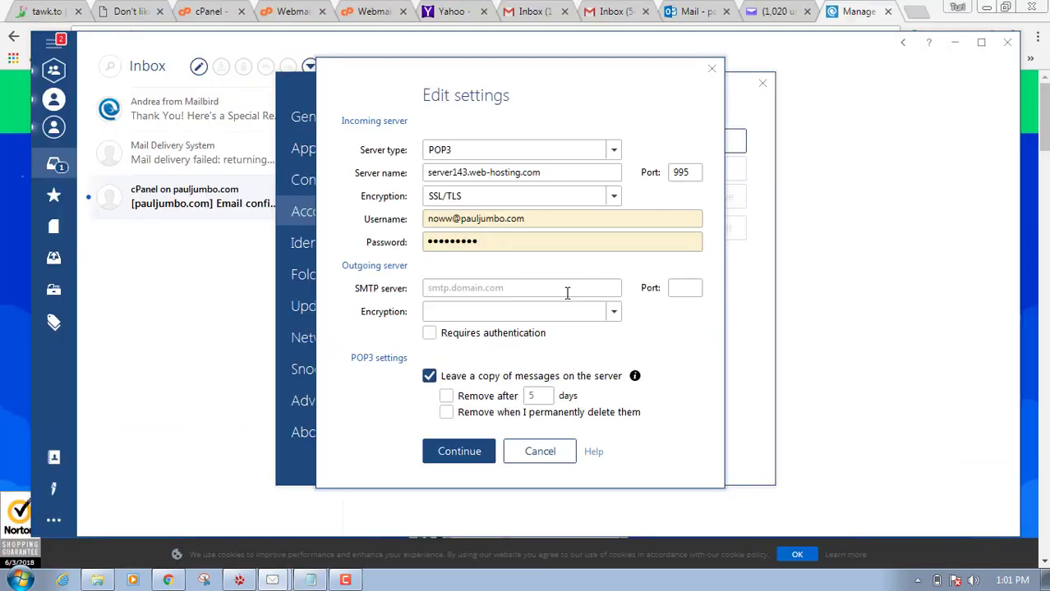
Set SMTP server server143.web-hosting.com, port 465, SSL/TLS, and save the account
click(522, 287)
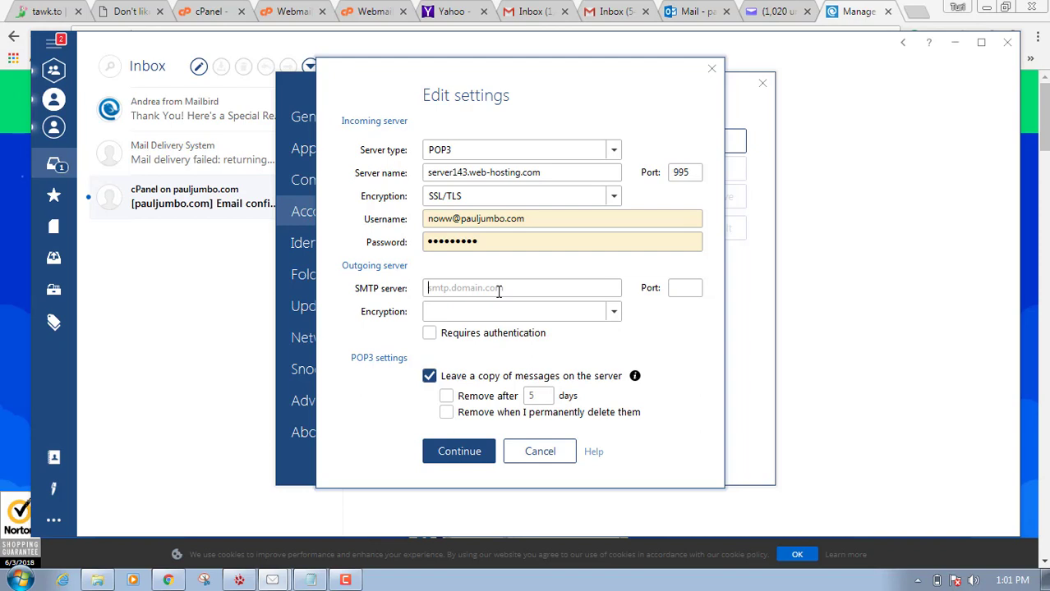
text(server143.web-hosting.com)
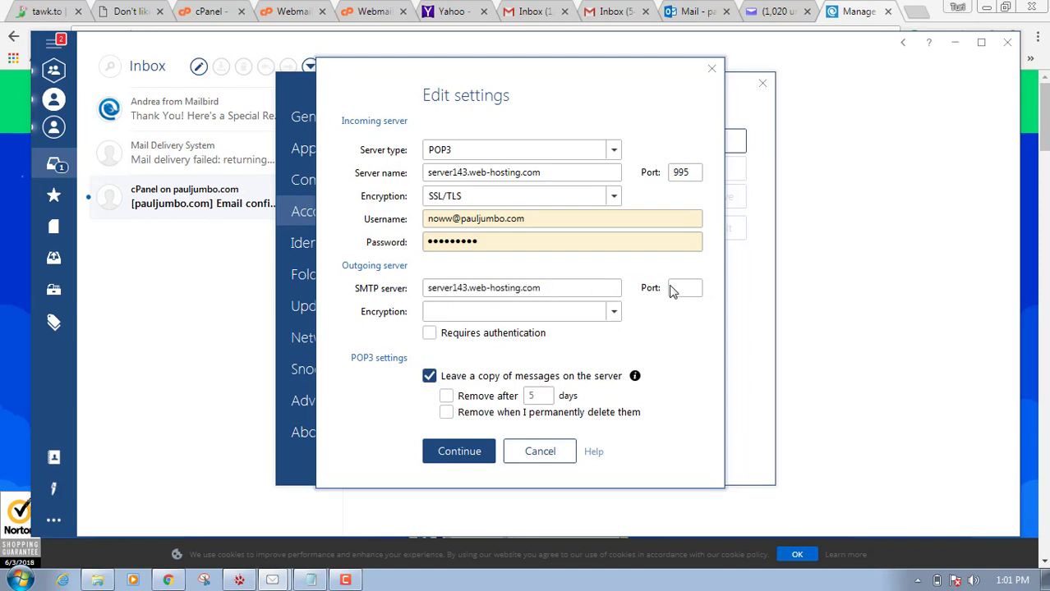
text(465)
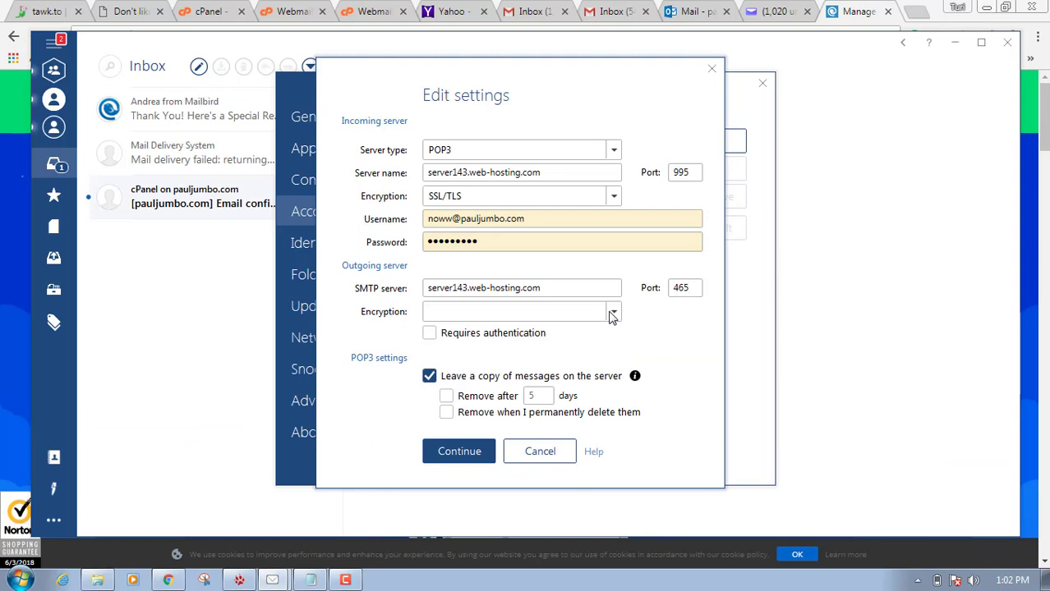
click(613, 311)
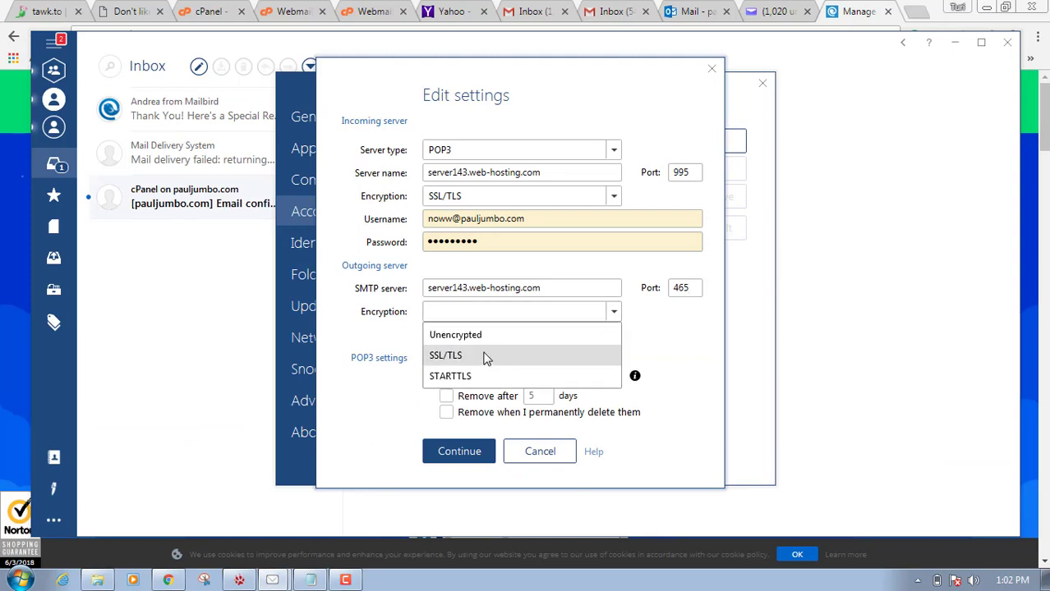
click(445, 356)
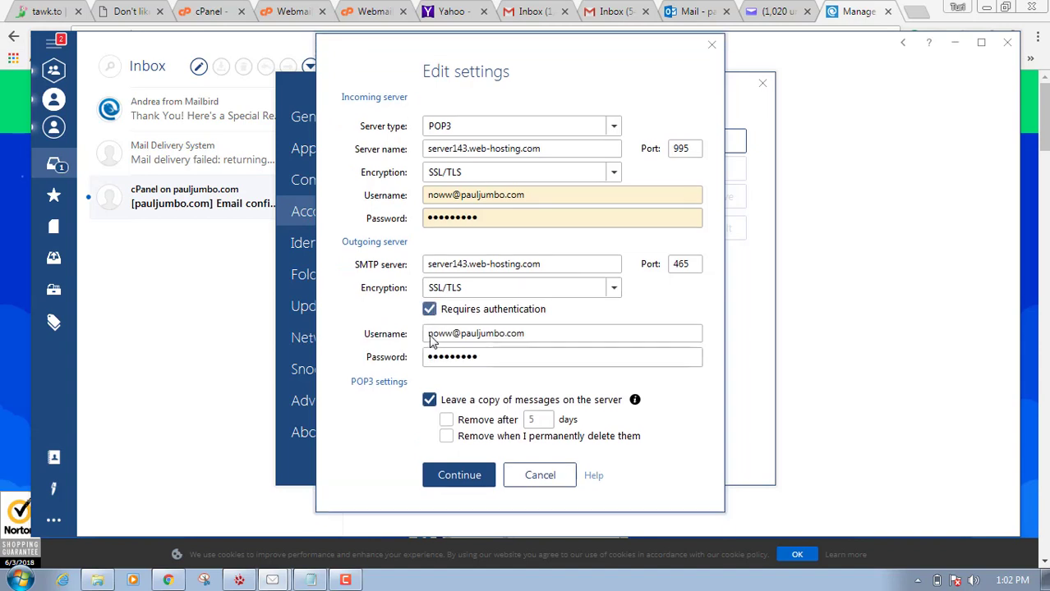
mouse_move(509, 396)
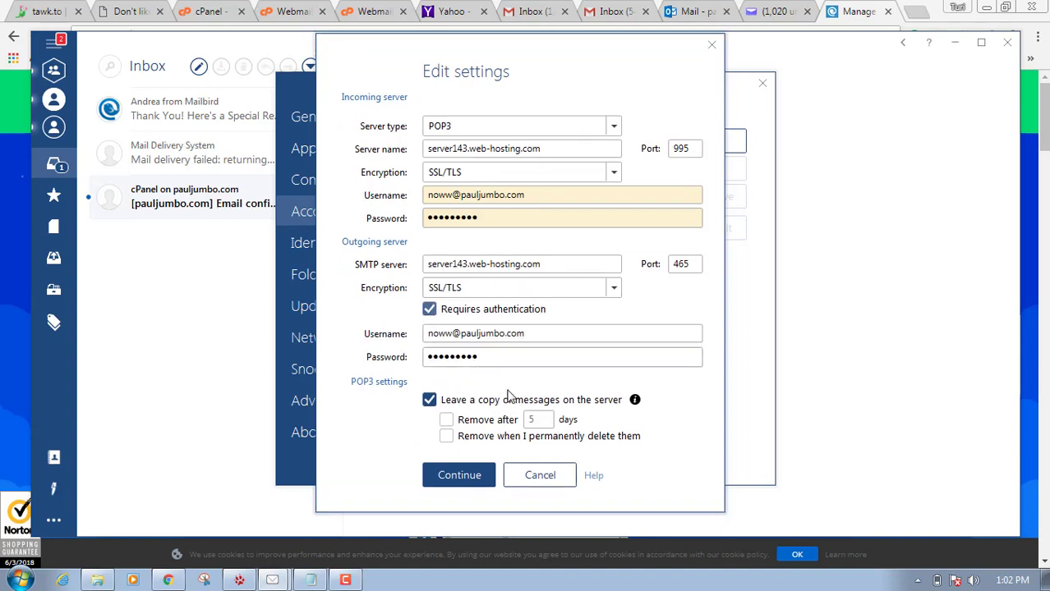
mouse_move(458, 475)
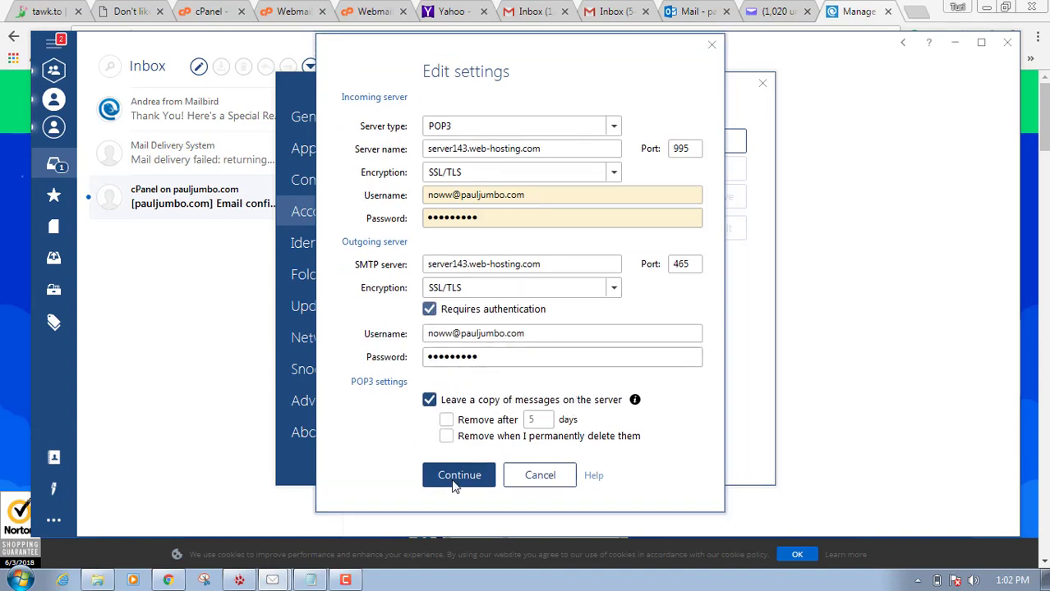
click(458, 474)
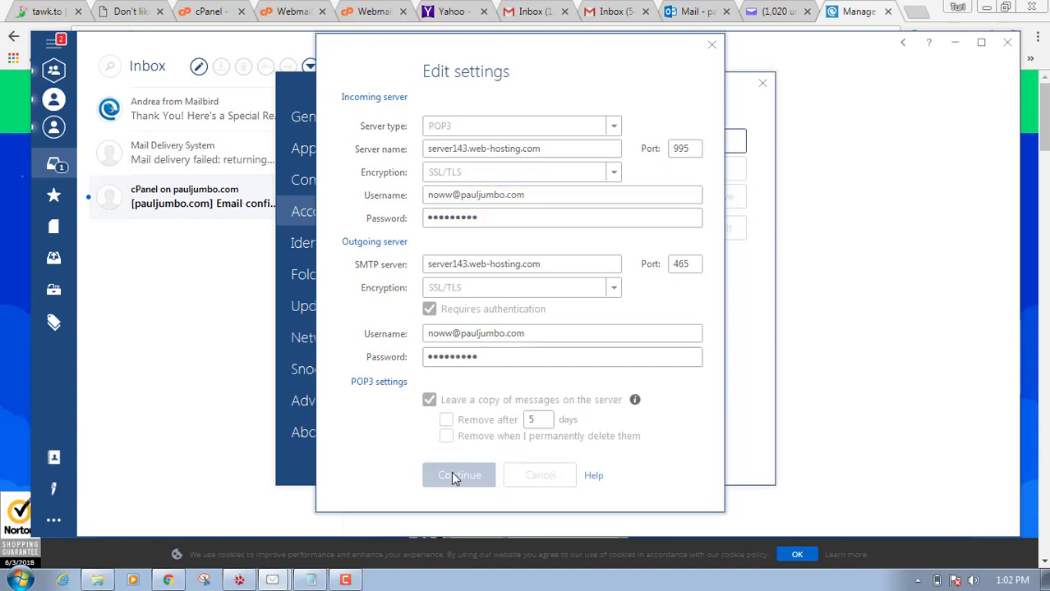
click(458, 475)
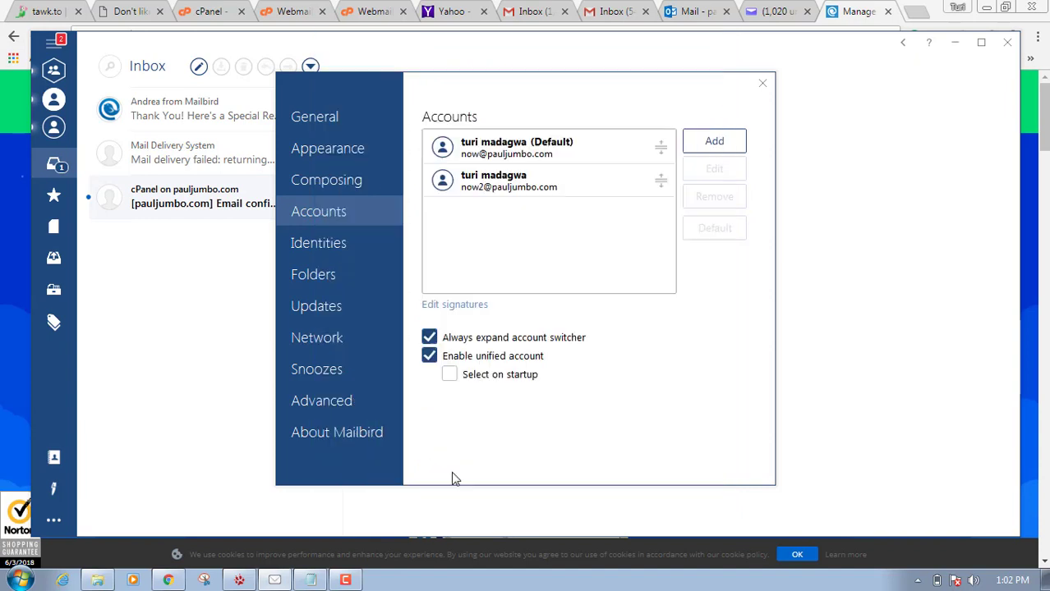
Close Settings and read the cPanel email configuration message in the new account's inbox
click(714, 141)
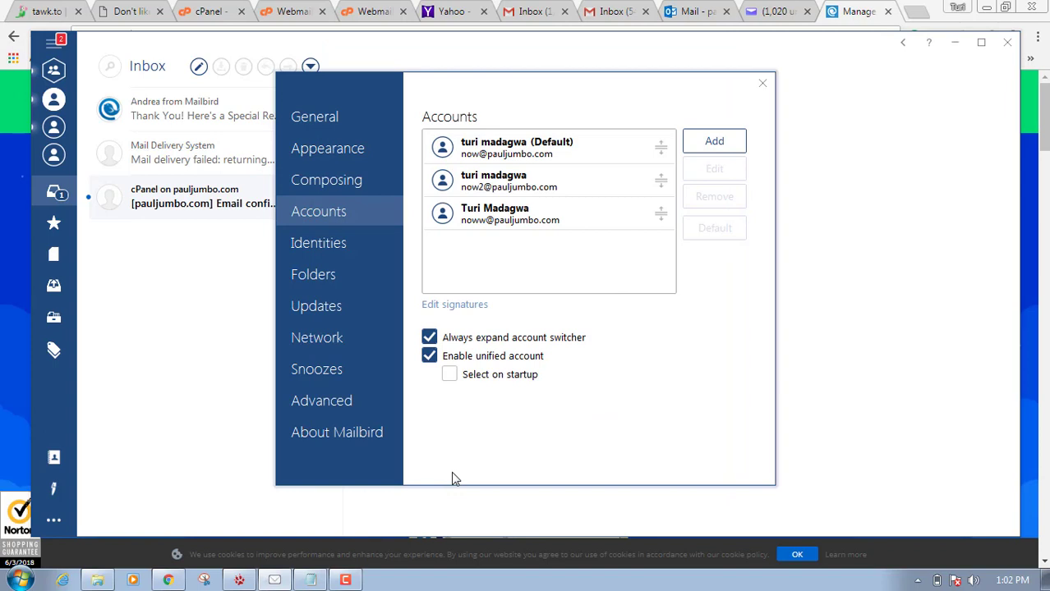
mouse_move(548, 201)
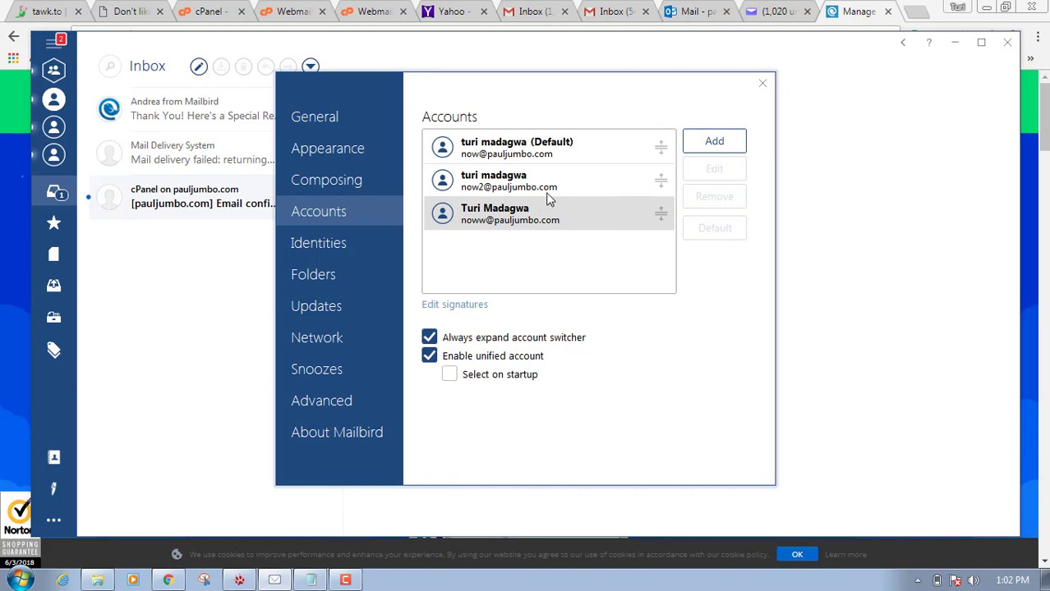
click(525, 148)
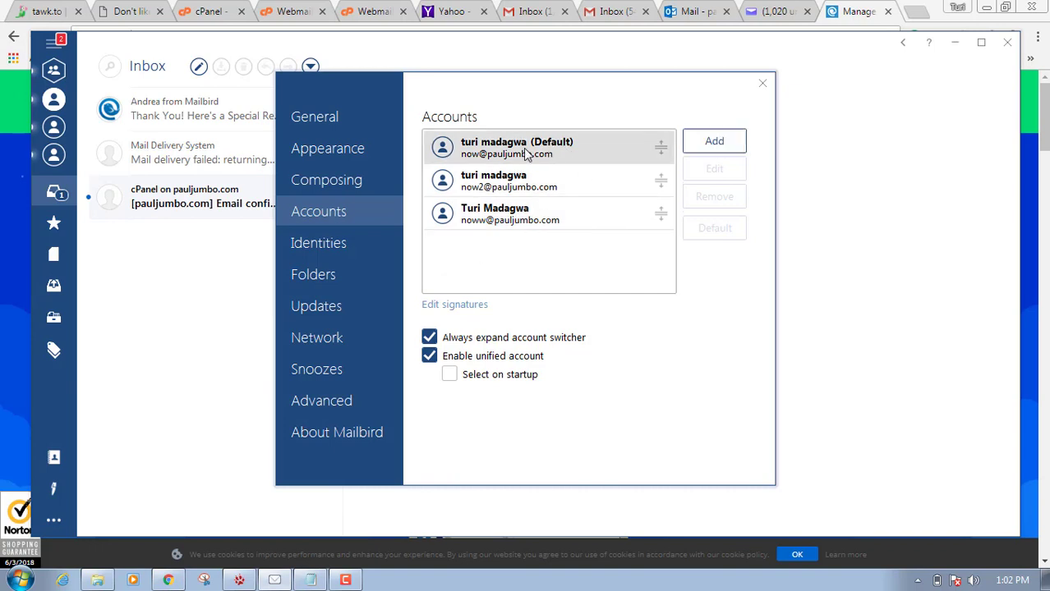
mouse_move(761, 59)
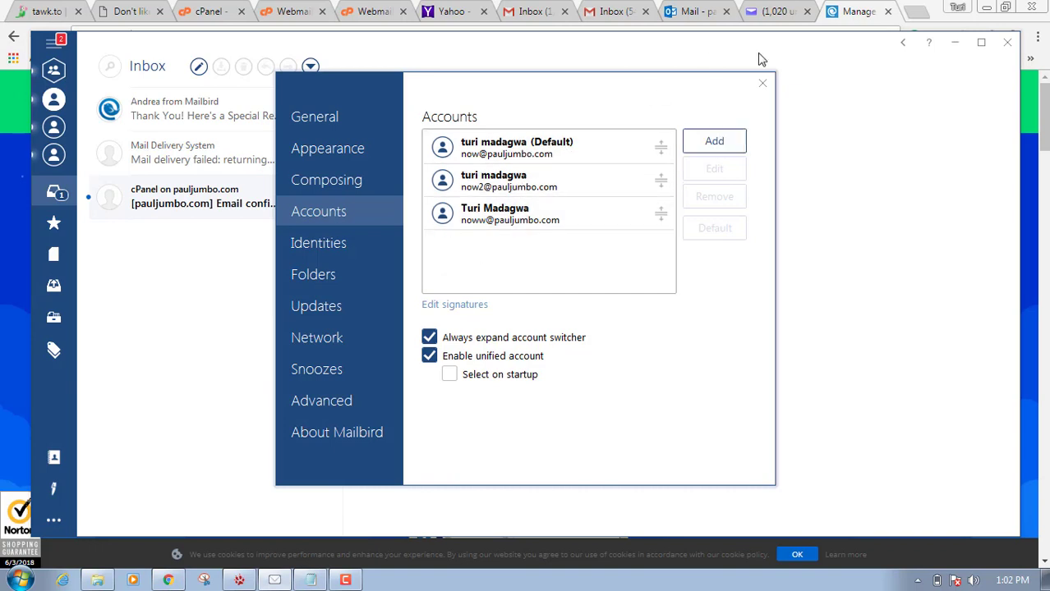
click(762, 83)
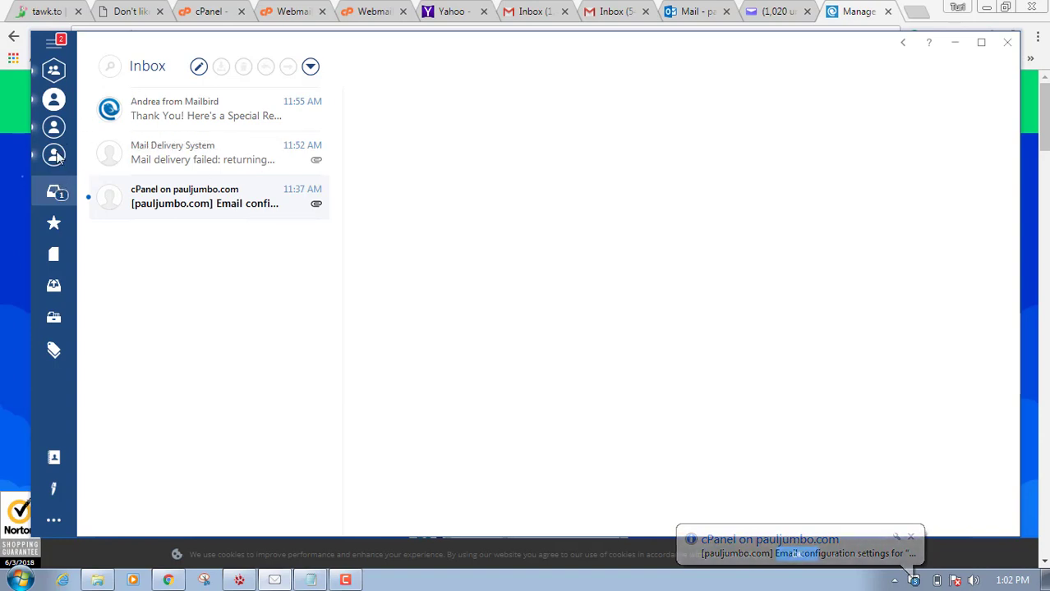
mouse_move(52, 156)
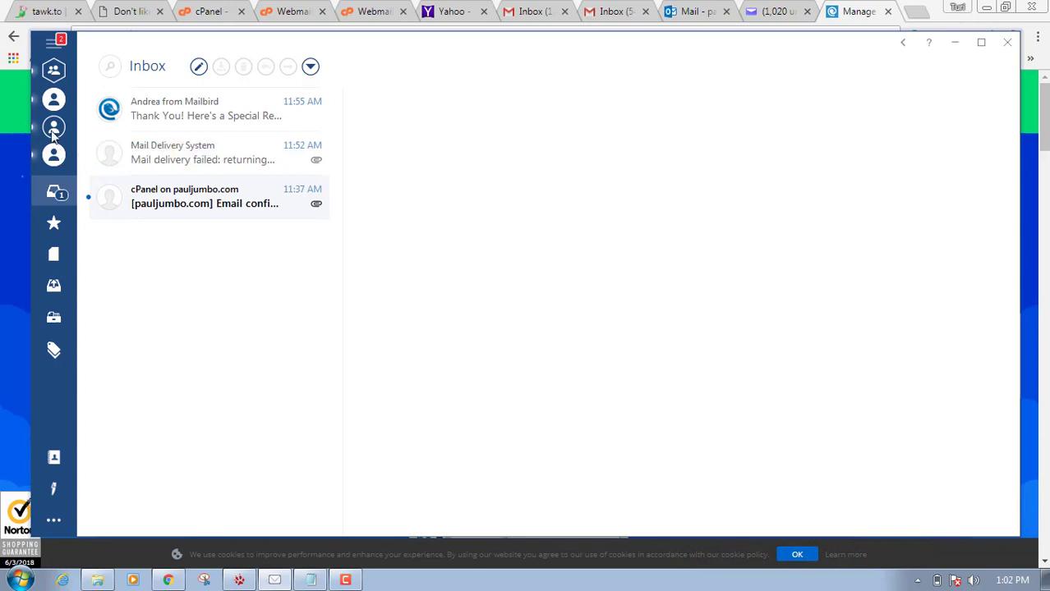
mouse_move(53, 128)
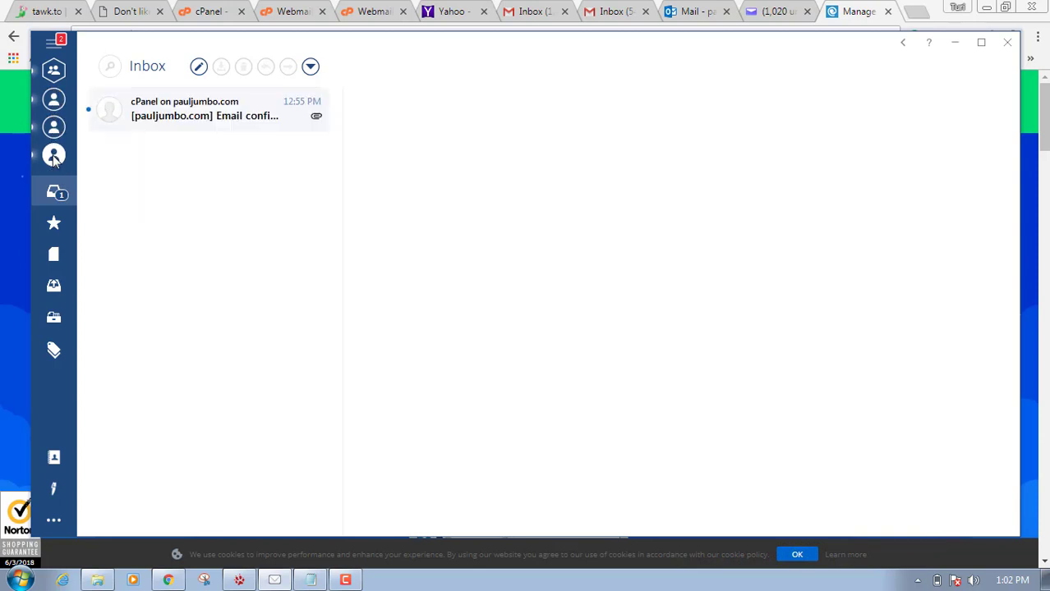
mouse_move(282, 132)
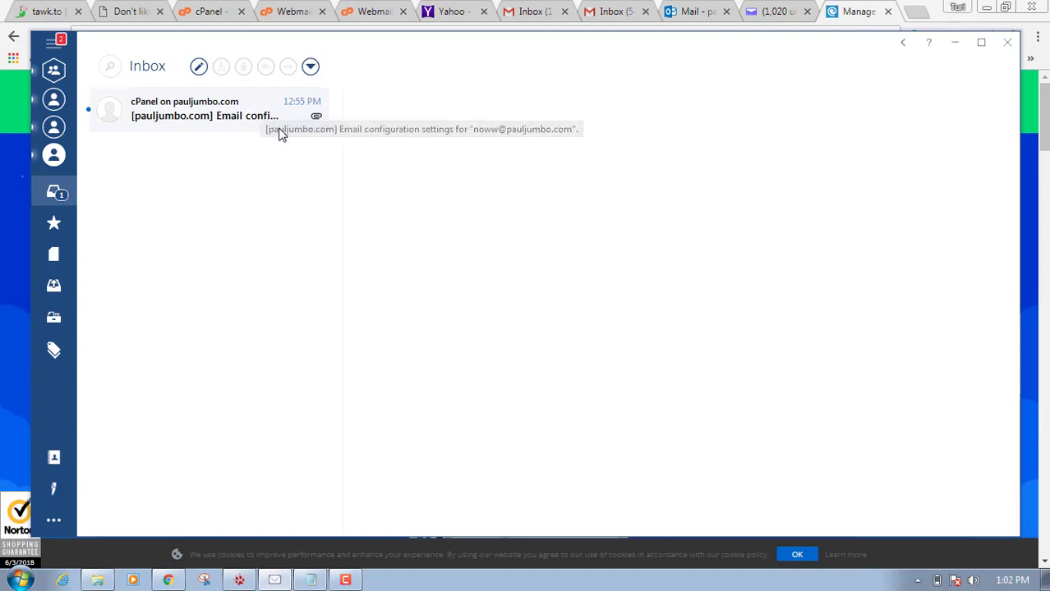
click(205, 108)
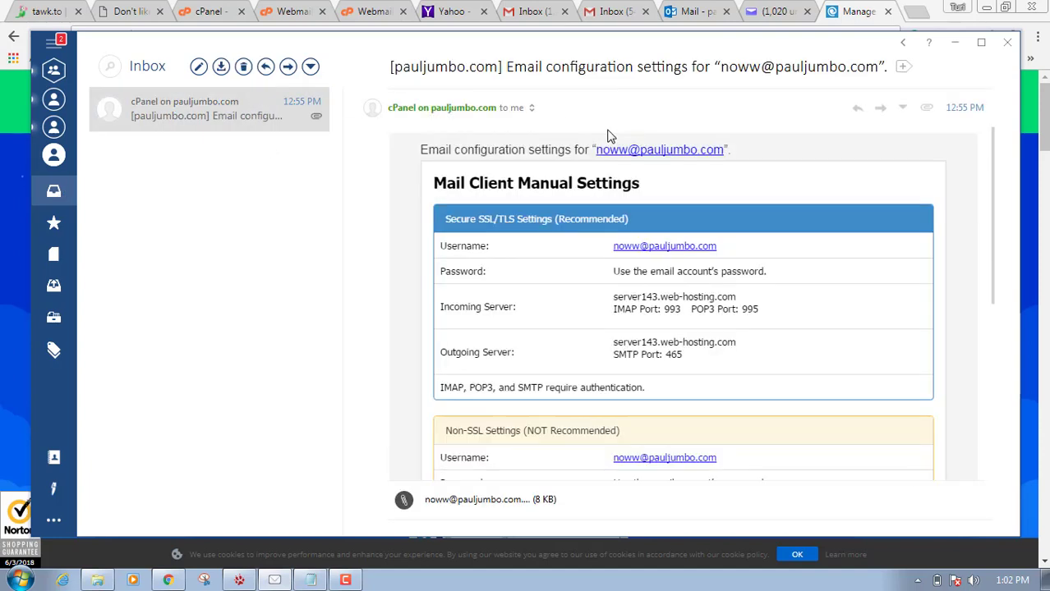
scroll(down, 3)
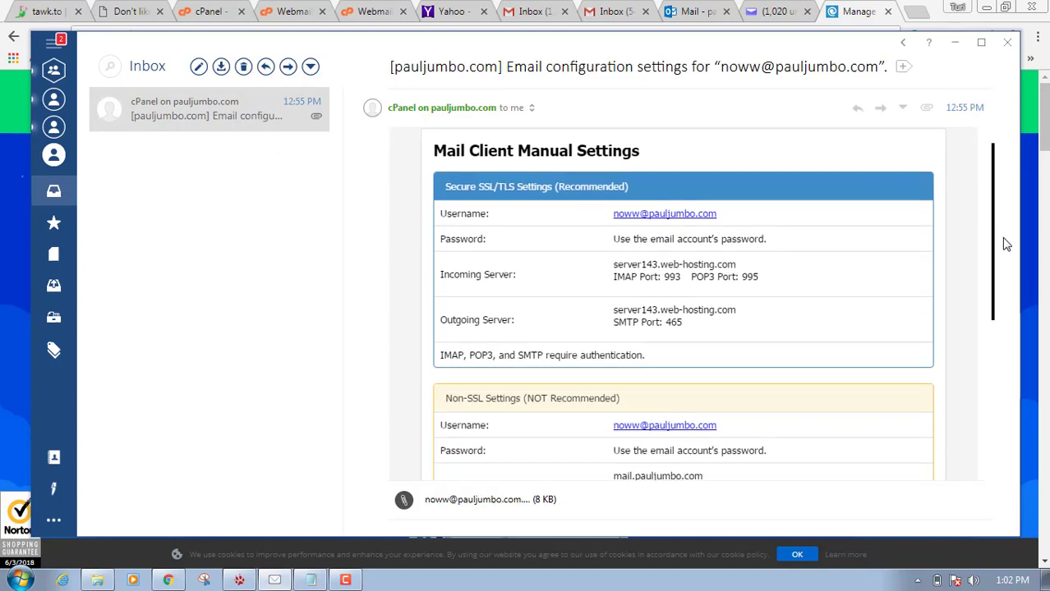
scroll(down, 3)
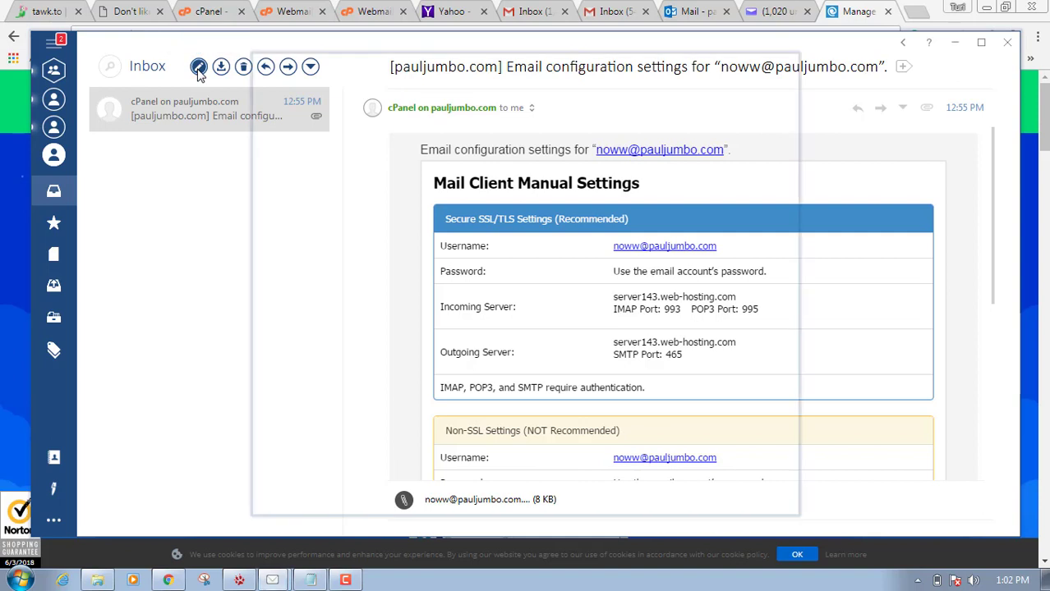
click(197, 66)
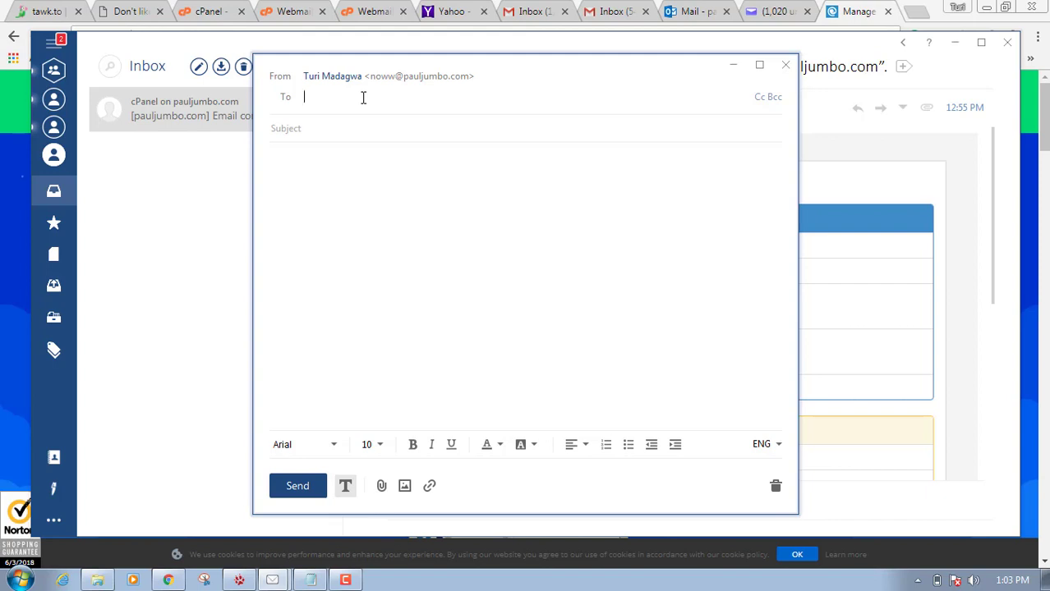
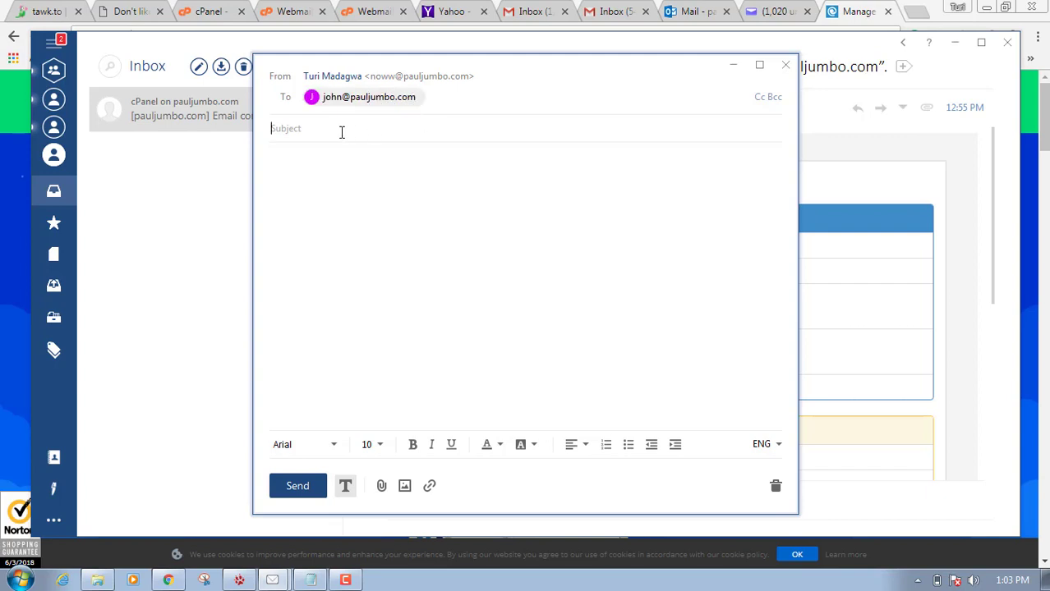
Enter the subject 'How to create shipping and courier tracking website'
text(How)
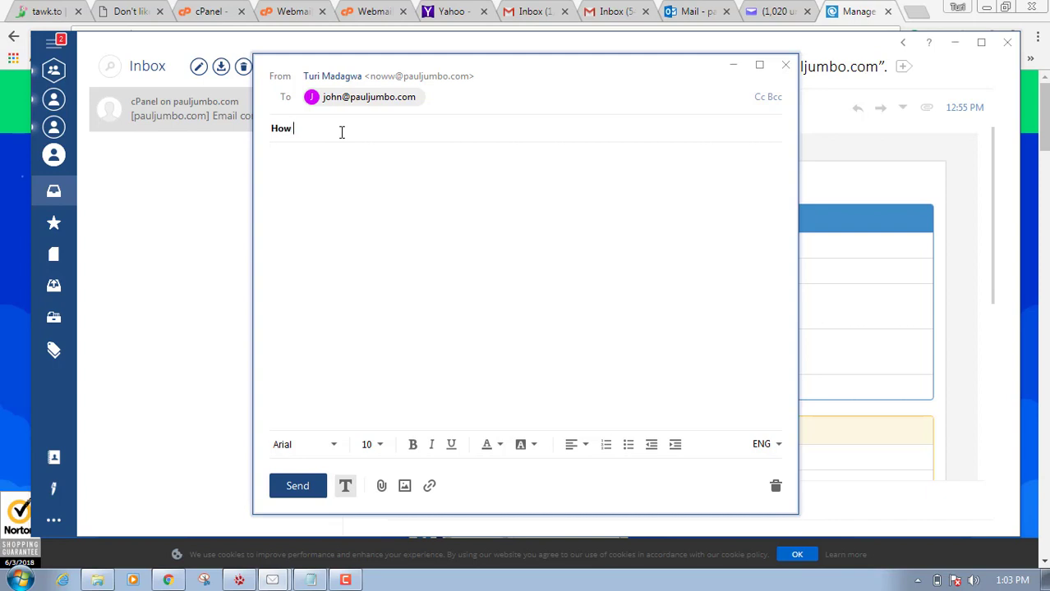
text(to create)
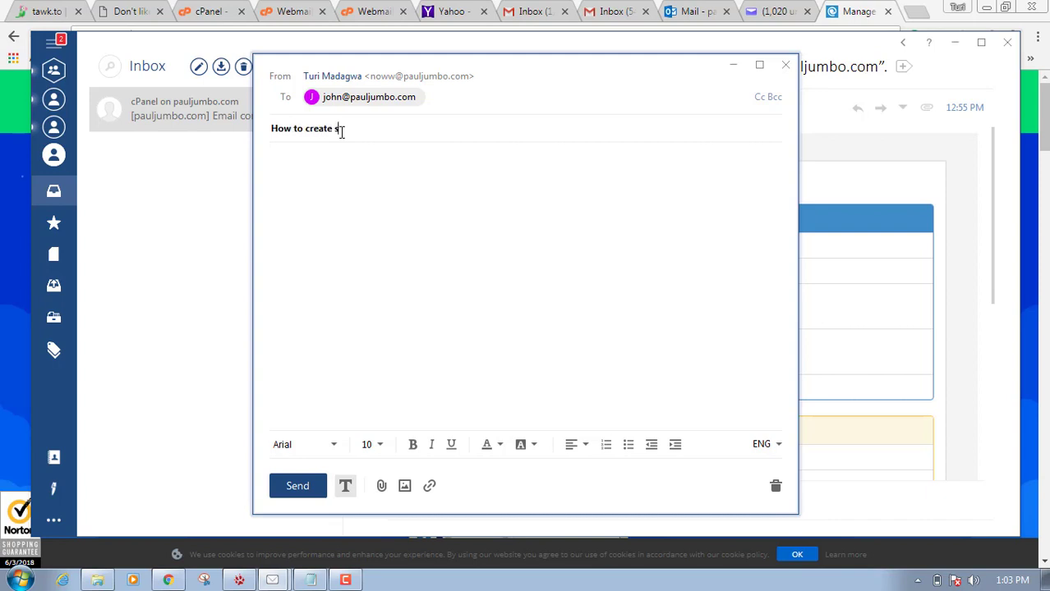
text(shipping and courier t)
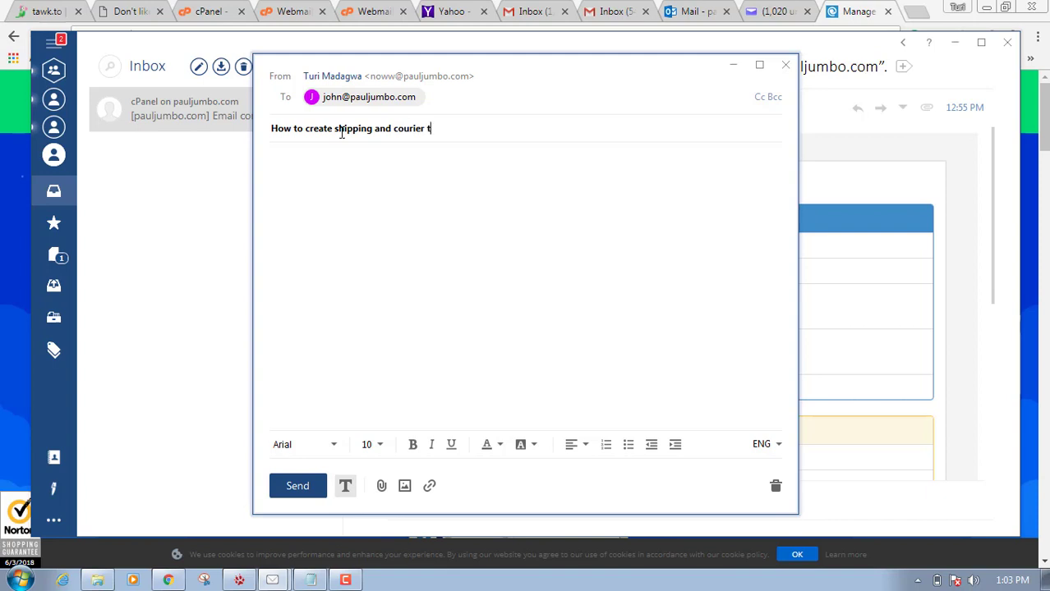
text(racking)
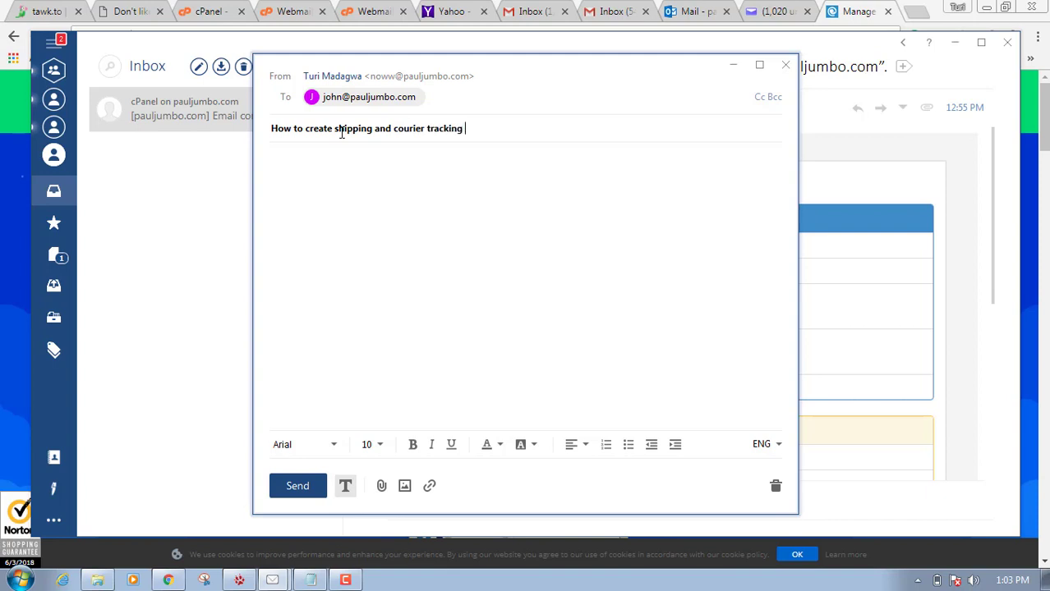
text(website)
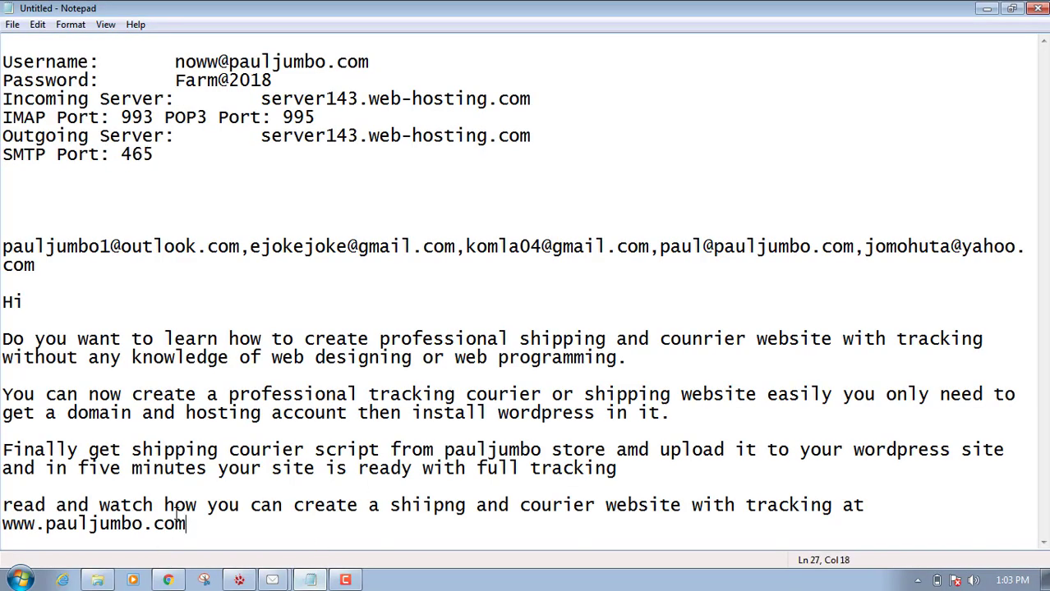
Copy the promotional text from Notepad into the message body and reveal Cc/Bcc
drag(1, 301, 187, 524)
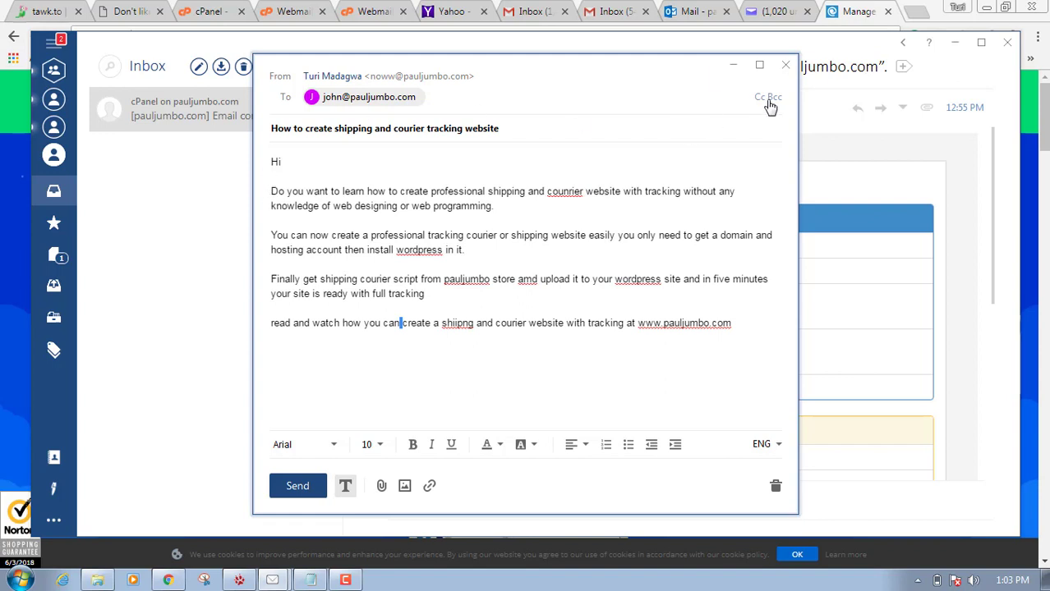
click(759, 97)
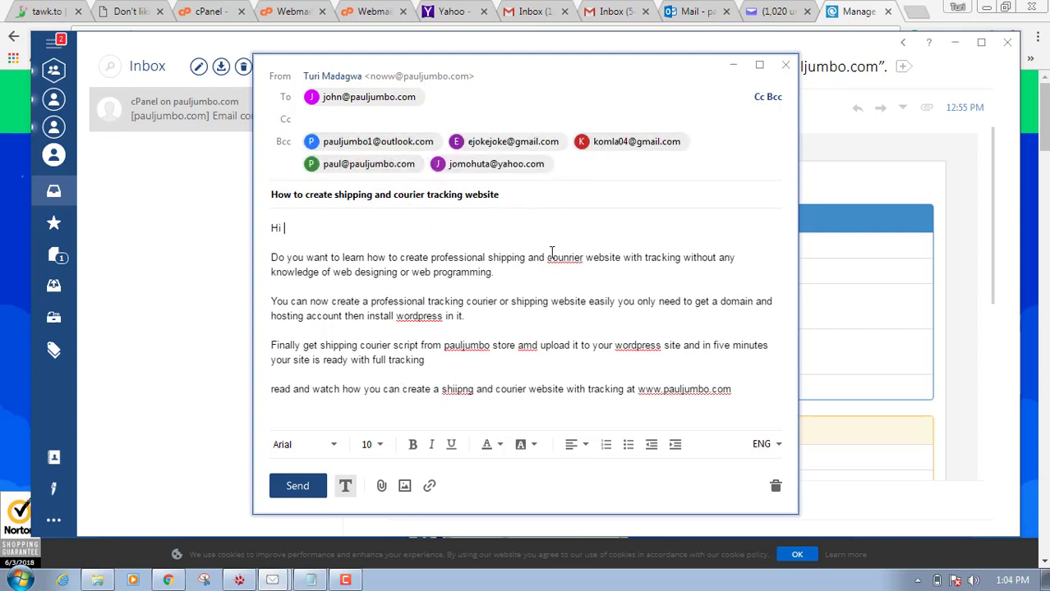
mouse_move(446, 330)
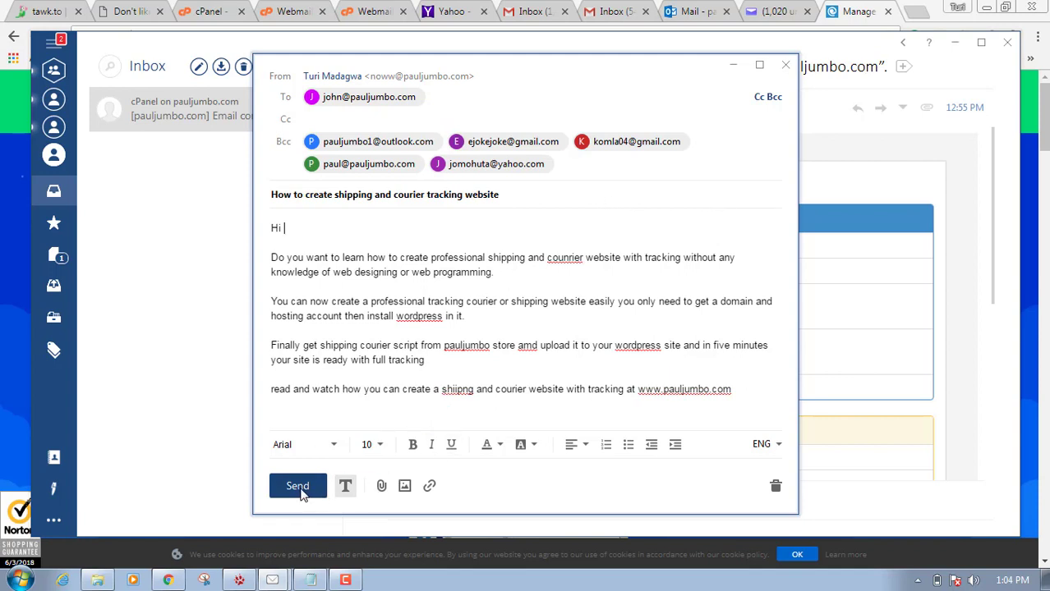
Send the message to the Bcc recipients and watch it sending in Drafts
click(297, 486)
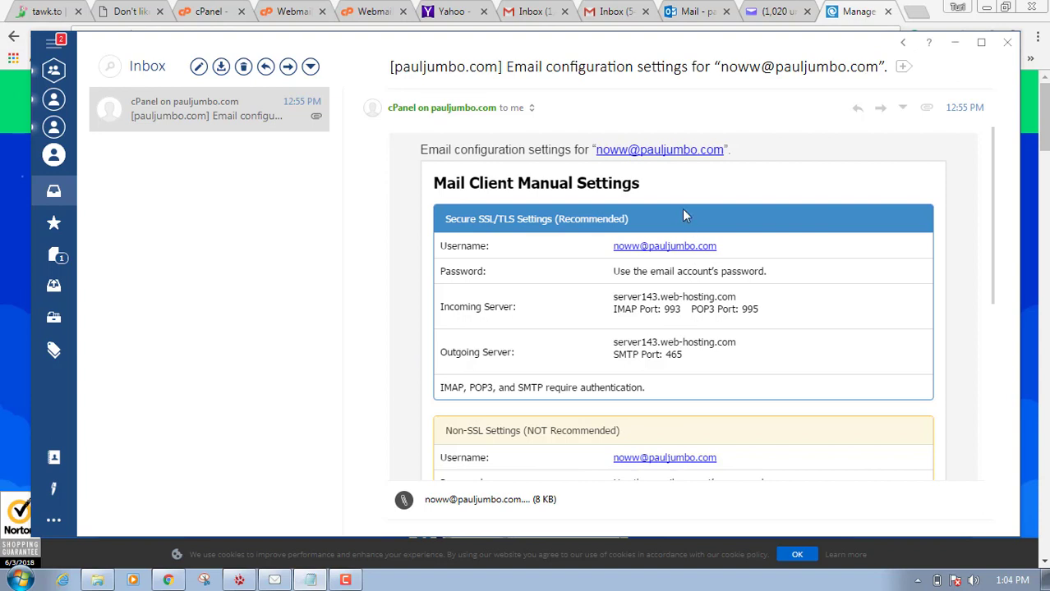
mouse_move(576, 270)
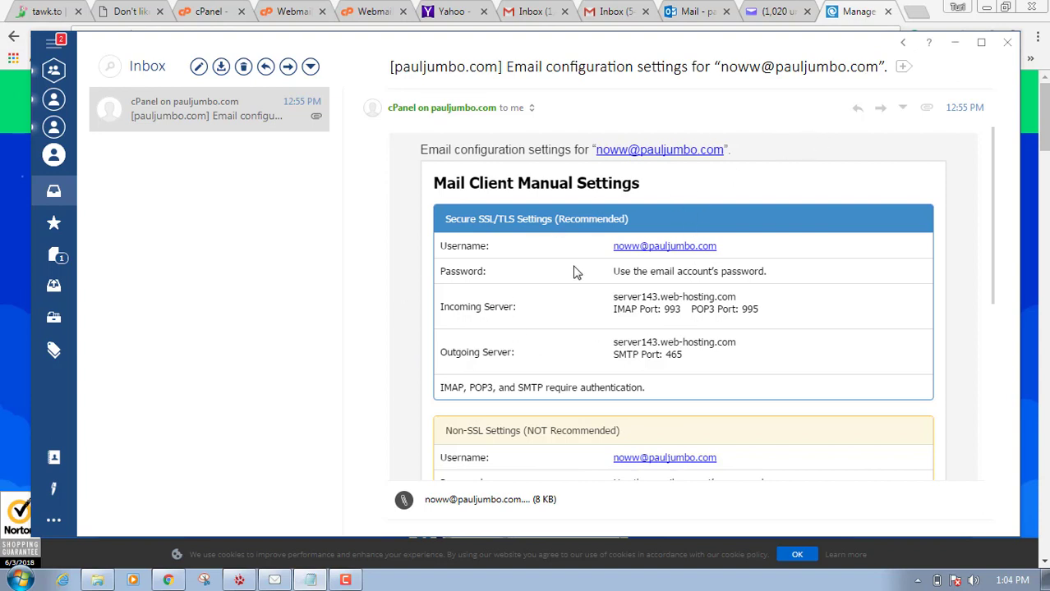
mouse_move(52, 256)
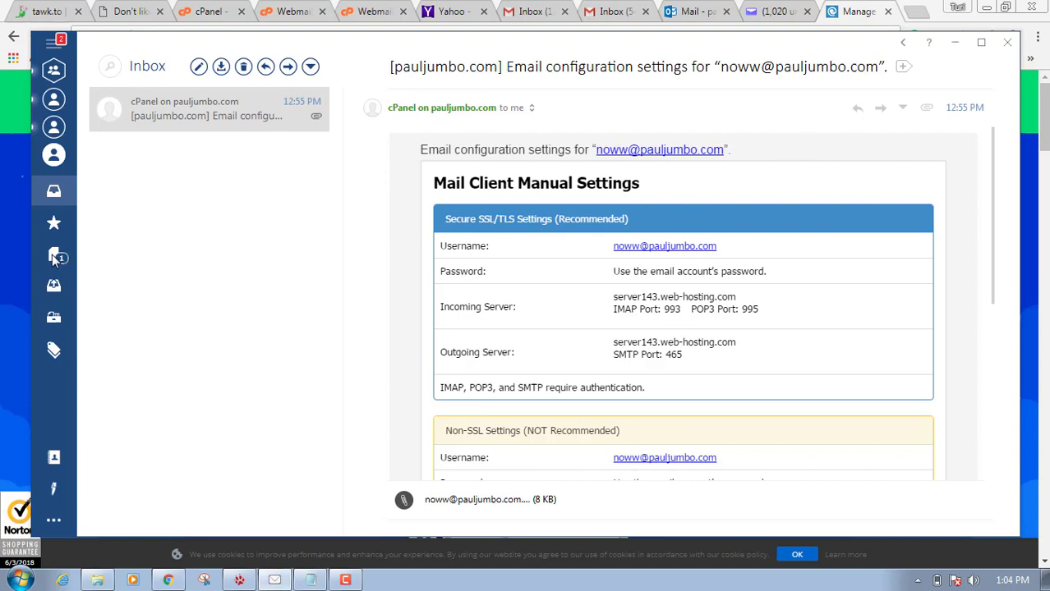
click(53, 257)
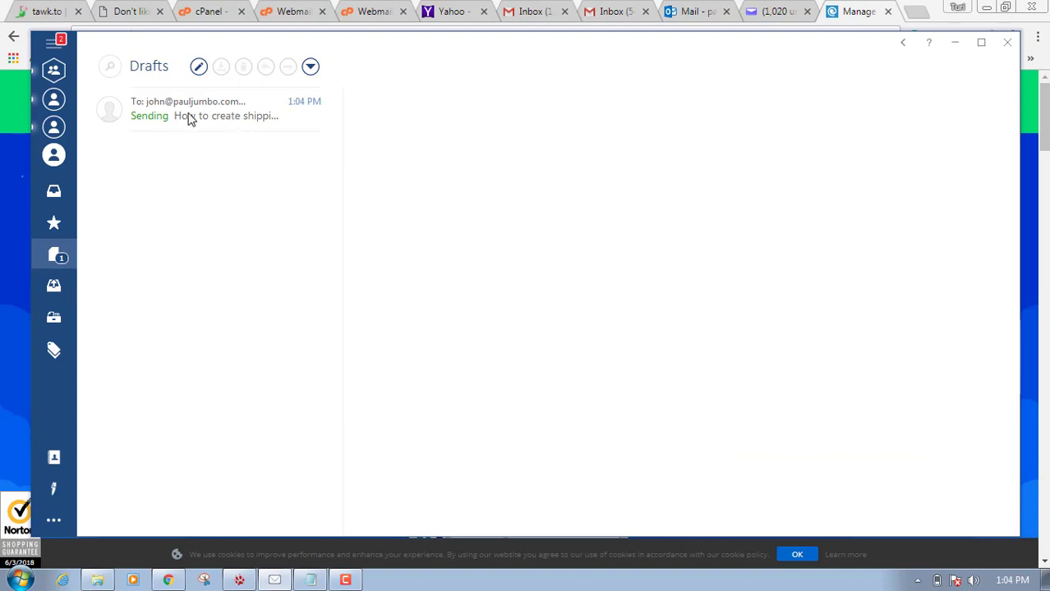
mouse_move(156, 126)
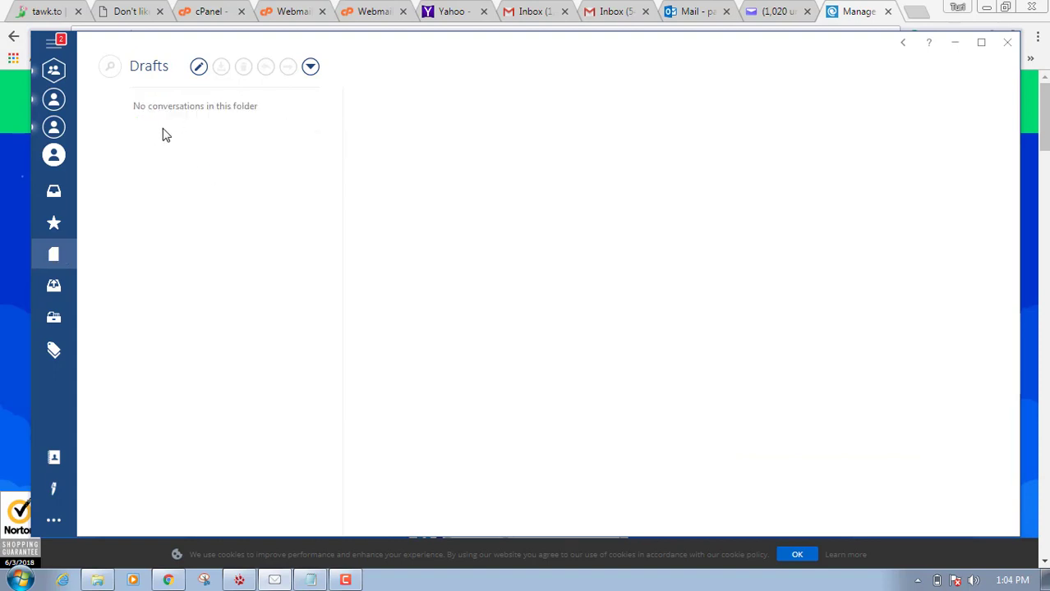
mouse_move(331, 152)
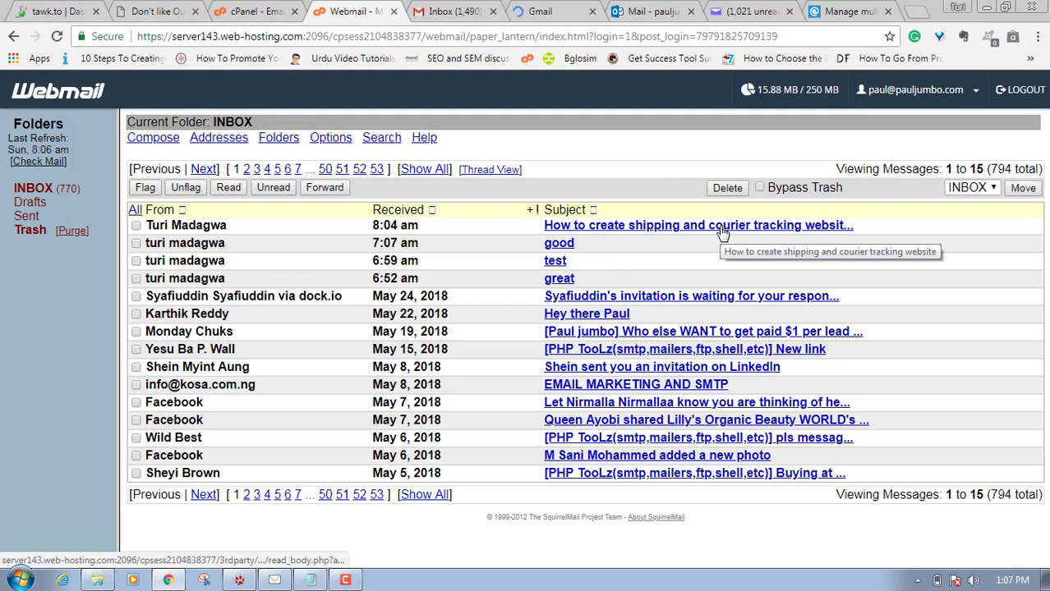
Open the delivered shipping and courier tracking message in the SquirrelMail inbox
click(698, 225)
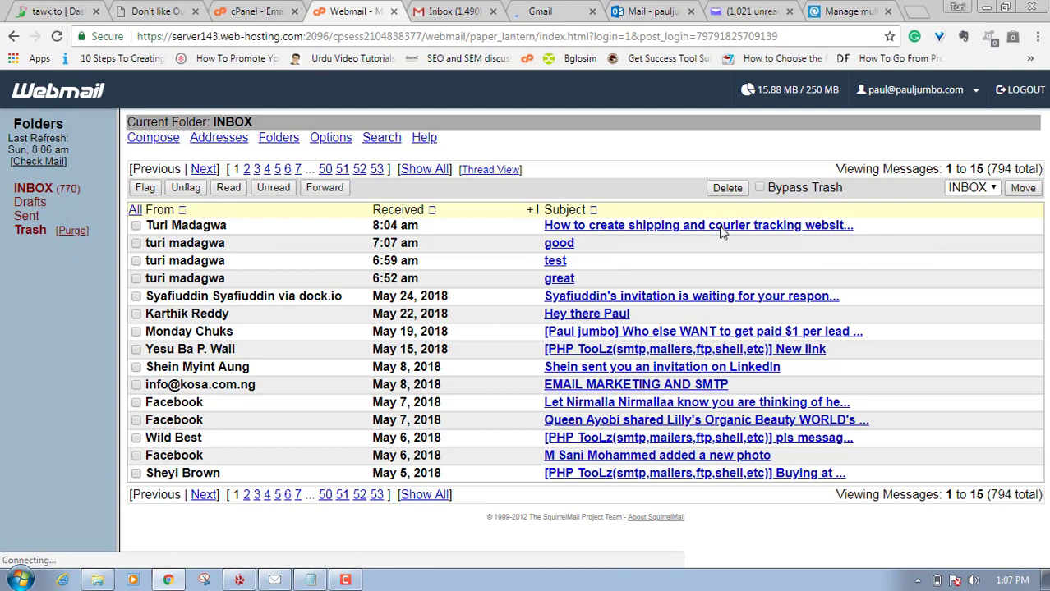
click(697, 225)
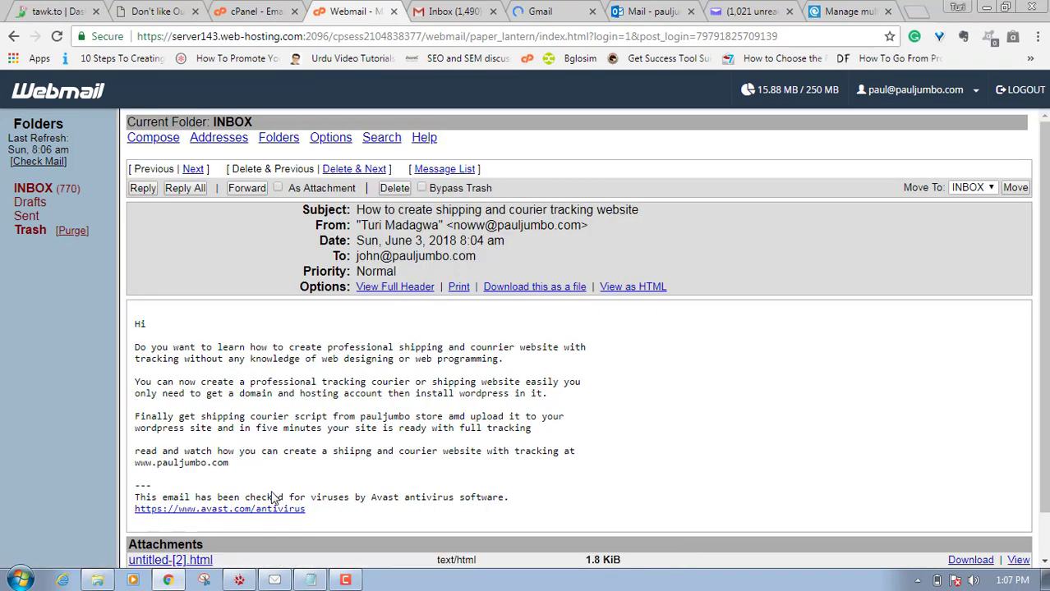
scroll(down, 3)
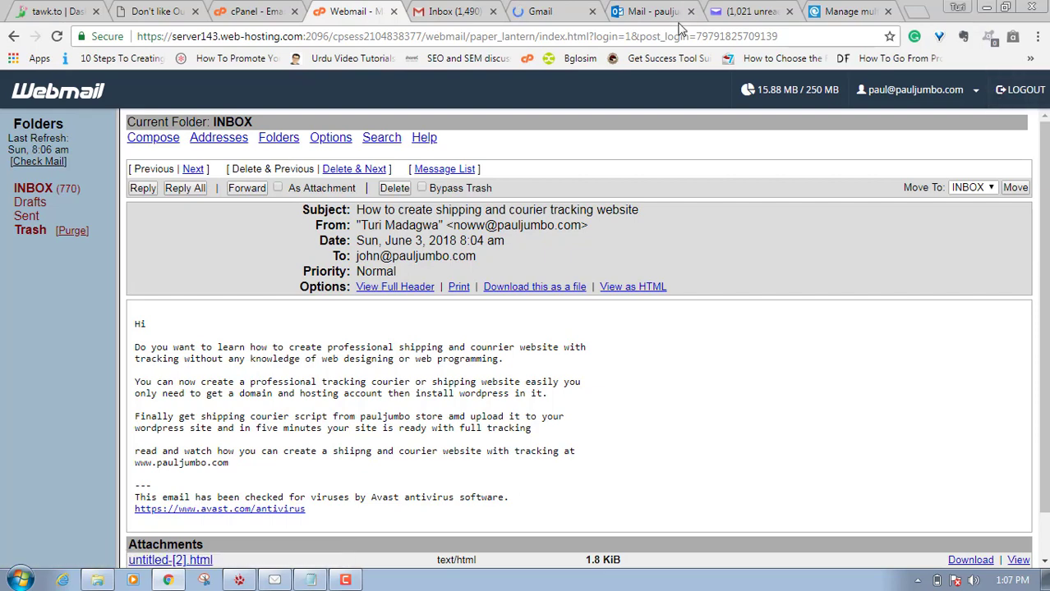
click(445, 11)
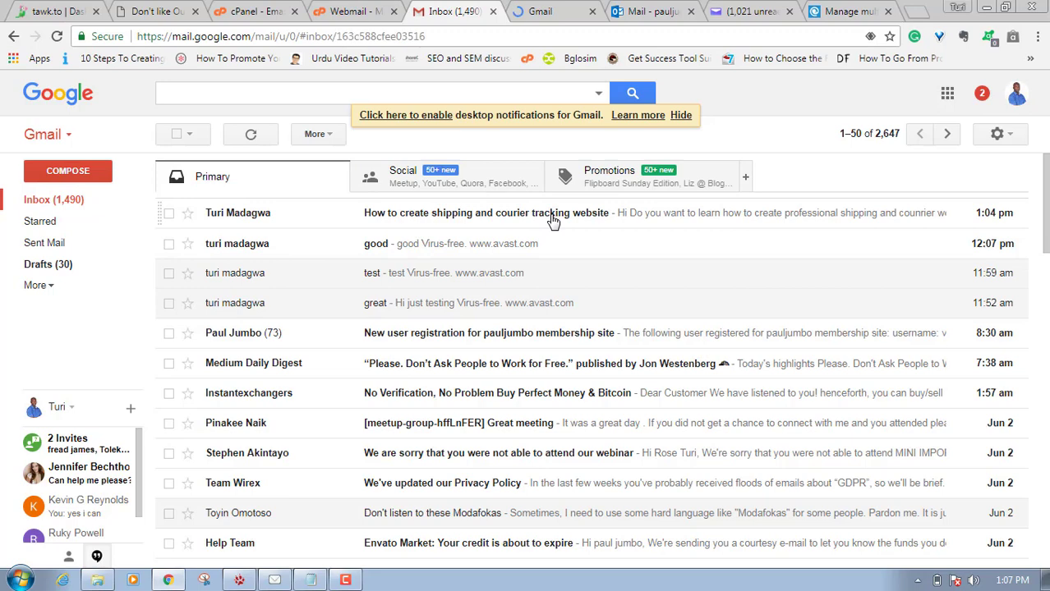
Check that the message reached the second Gmail inbox and Outlook Mail
click(487, 213)
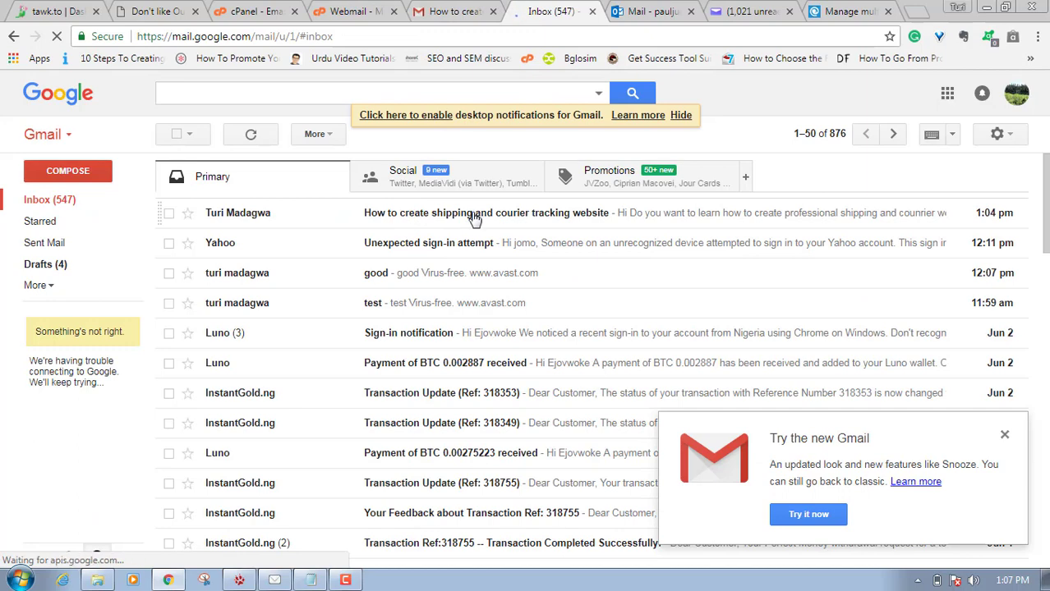
click(475, 213)
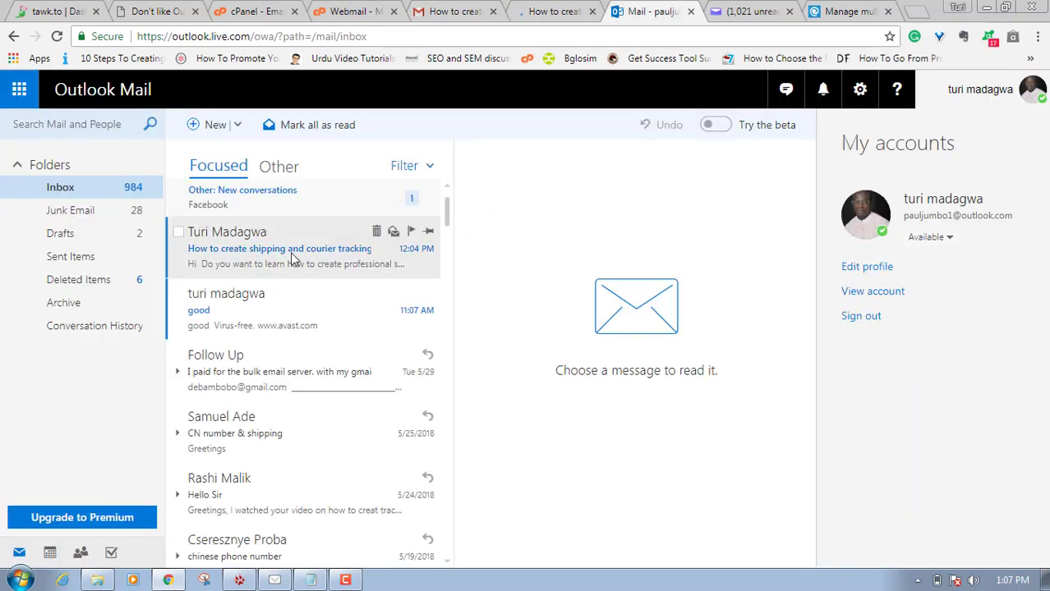
click(279, 248)
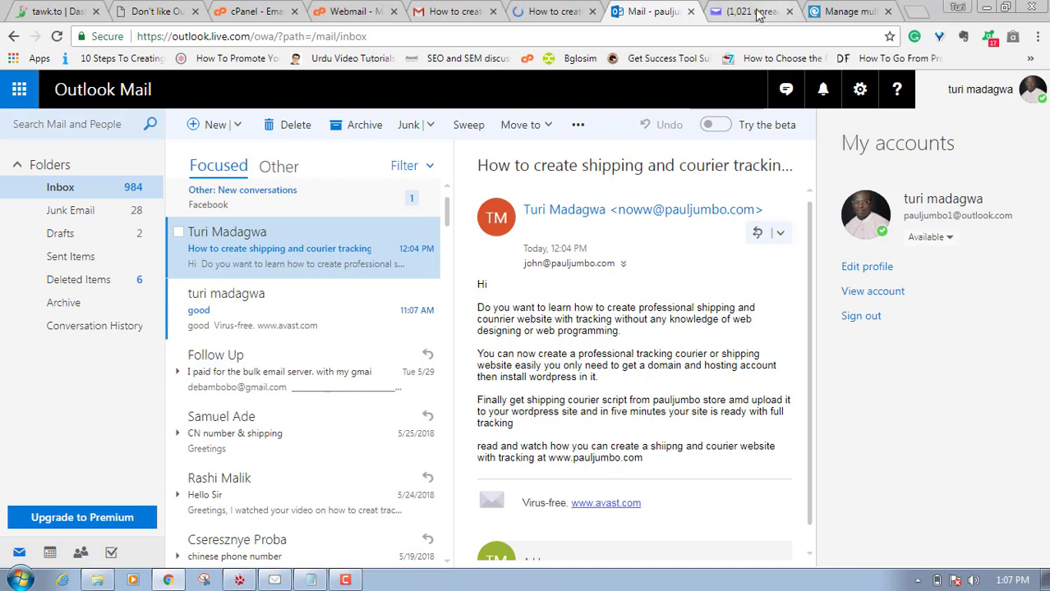
click(735, 12)
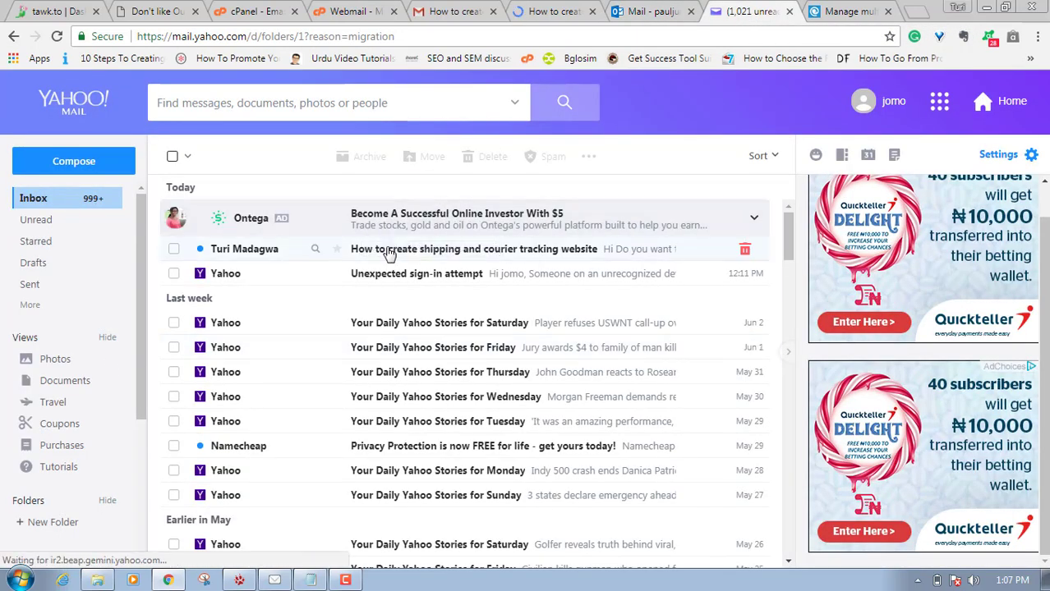
click(474, 249)
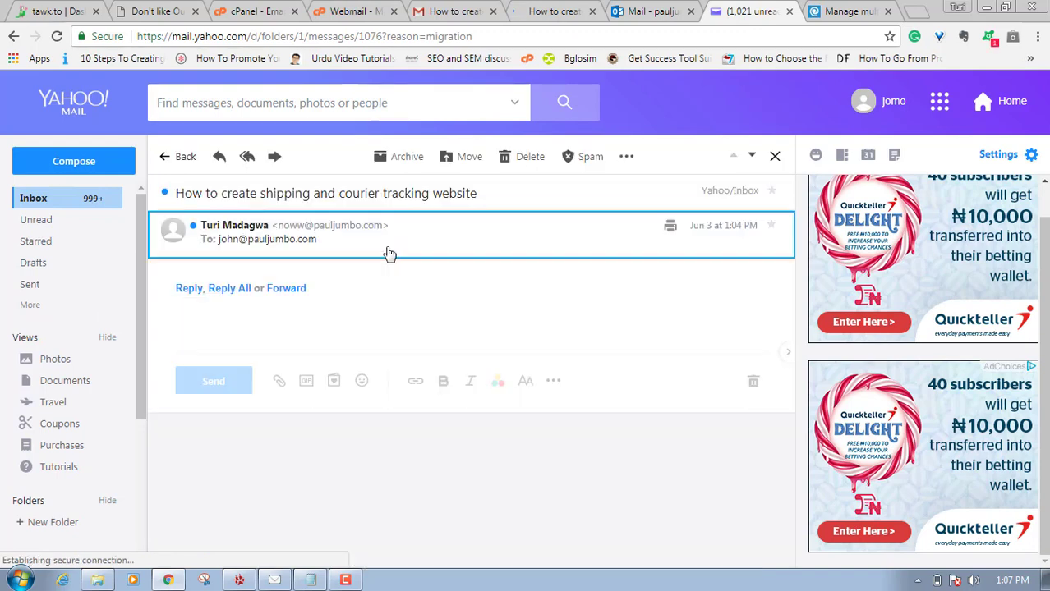